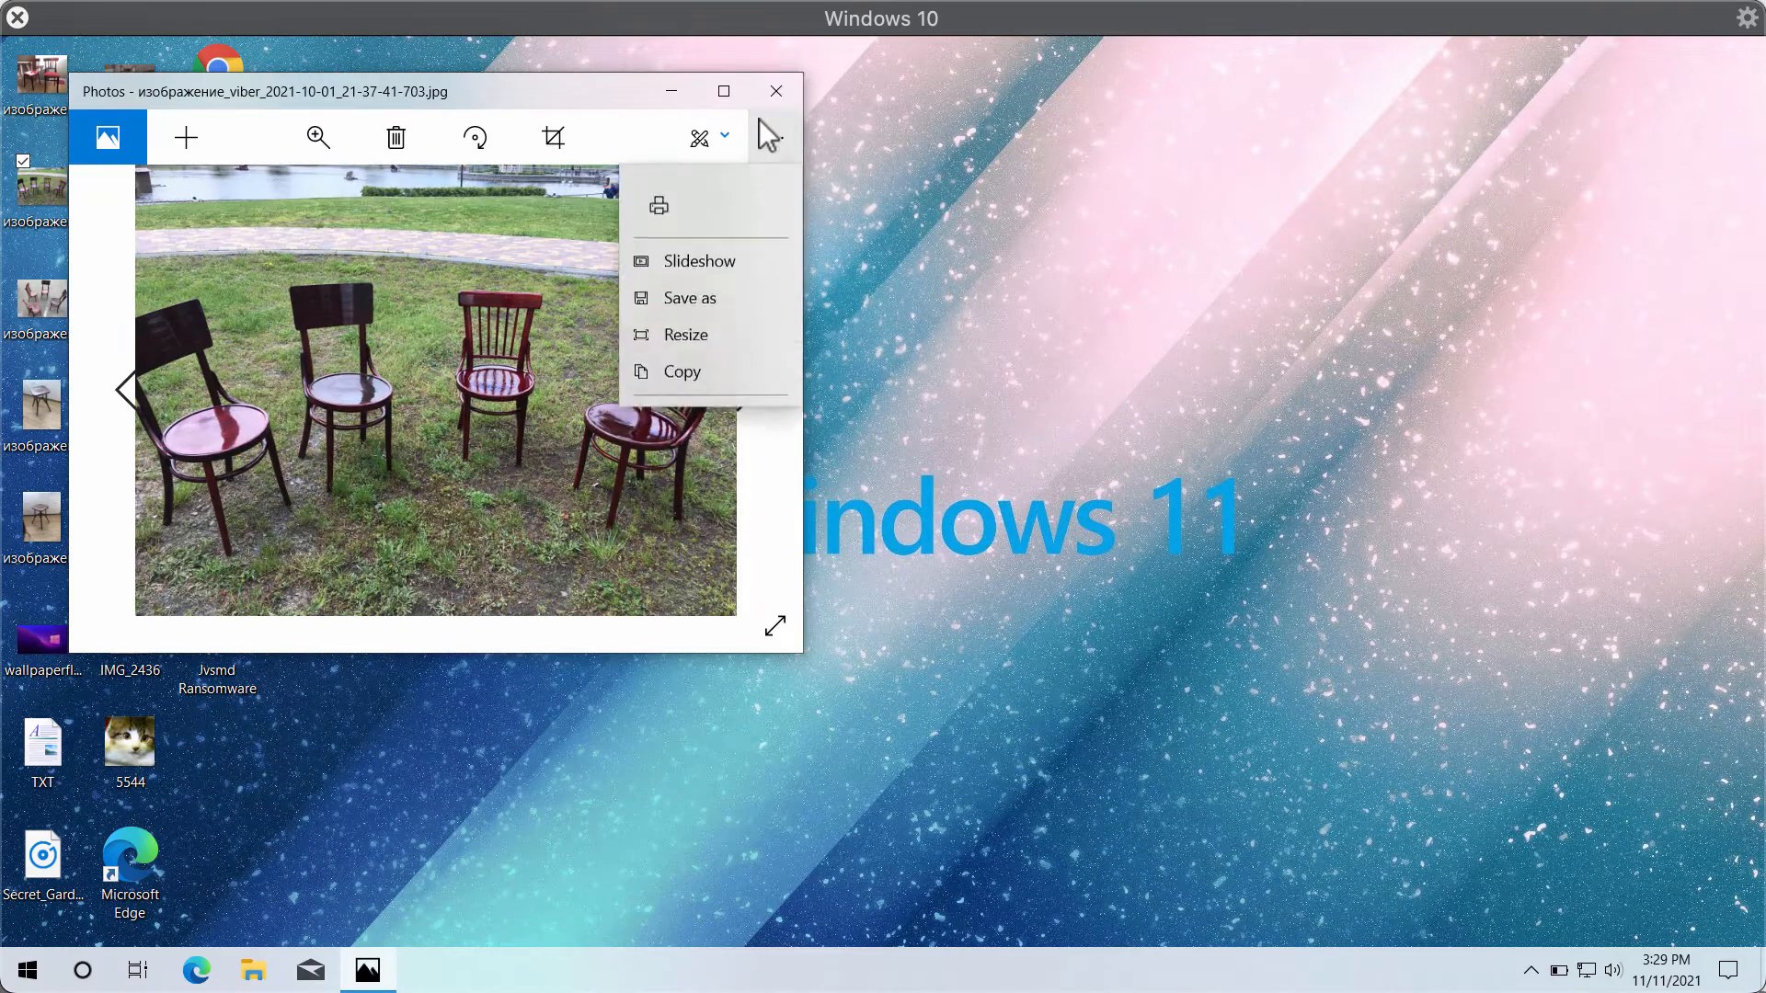
# - Check and close the chair photos and TXT document, then run the Jvsmd Ransomware sample
pyautogui.click(776, 90)
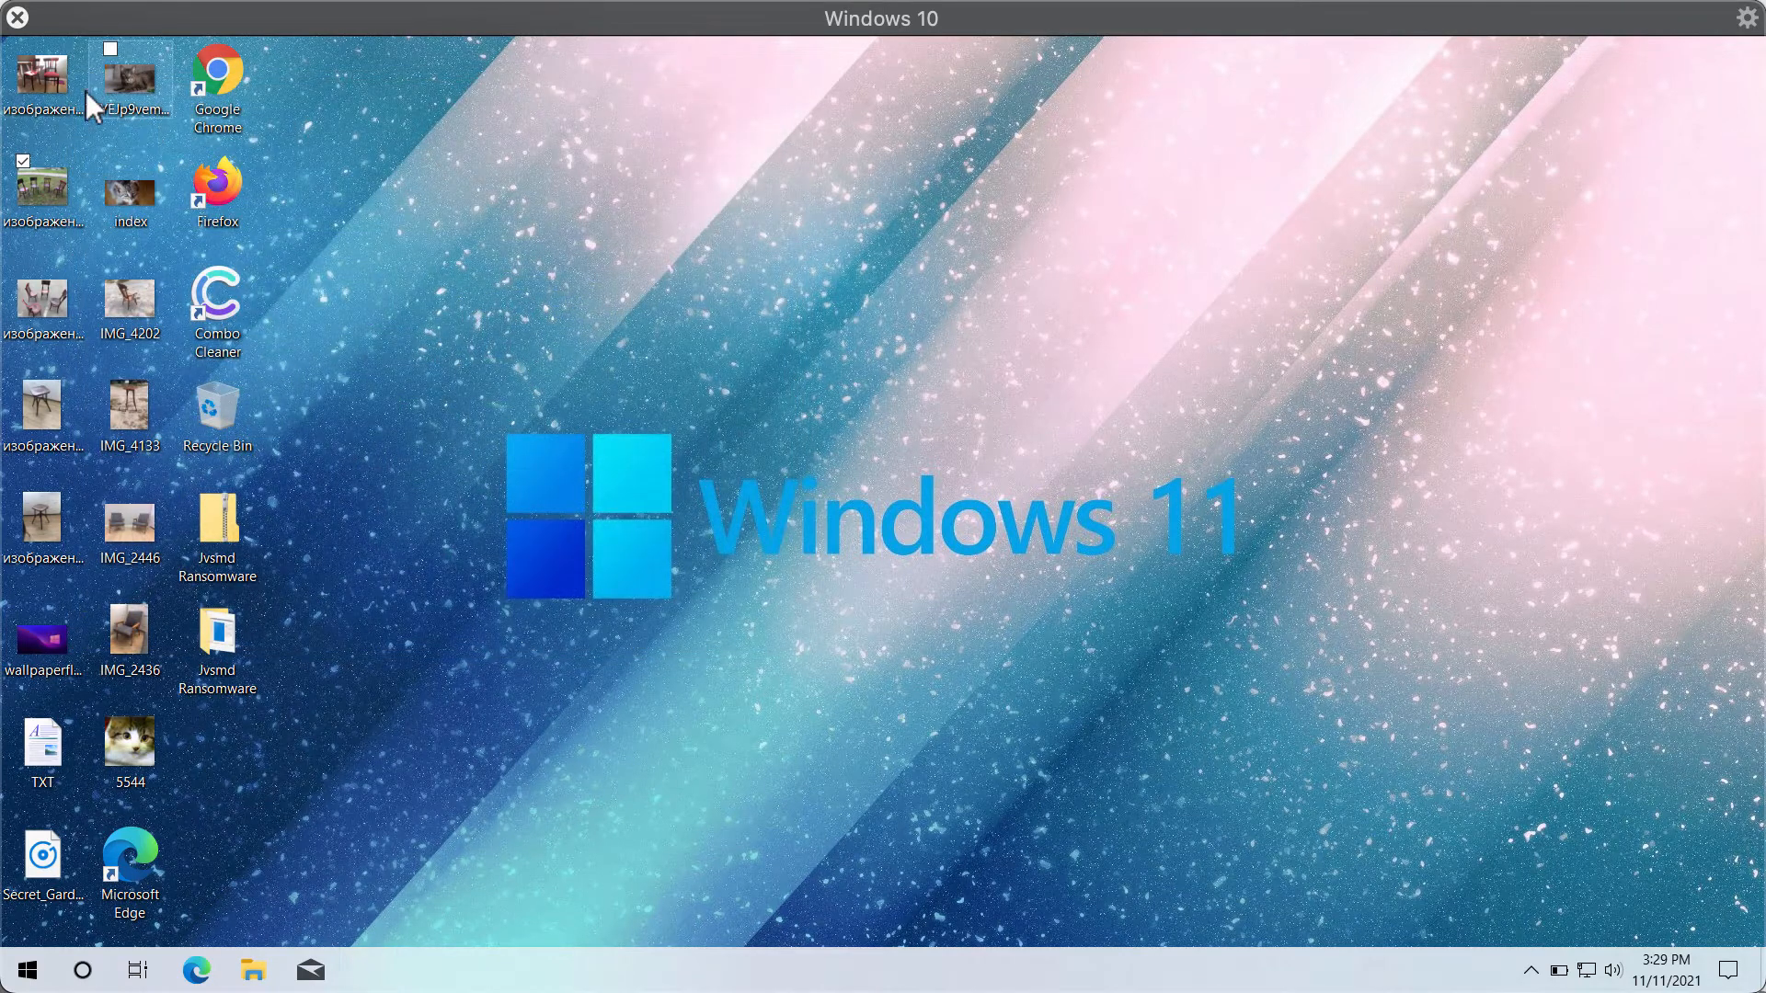
pyautogui.doubleClick(44, 75)
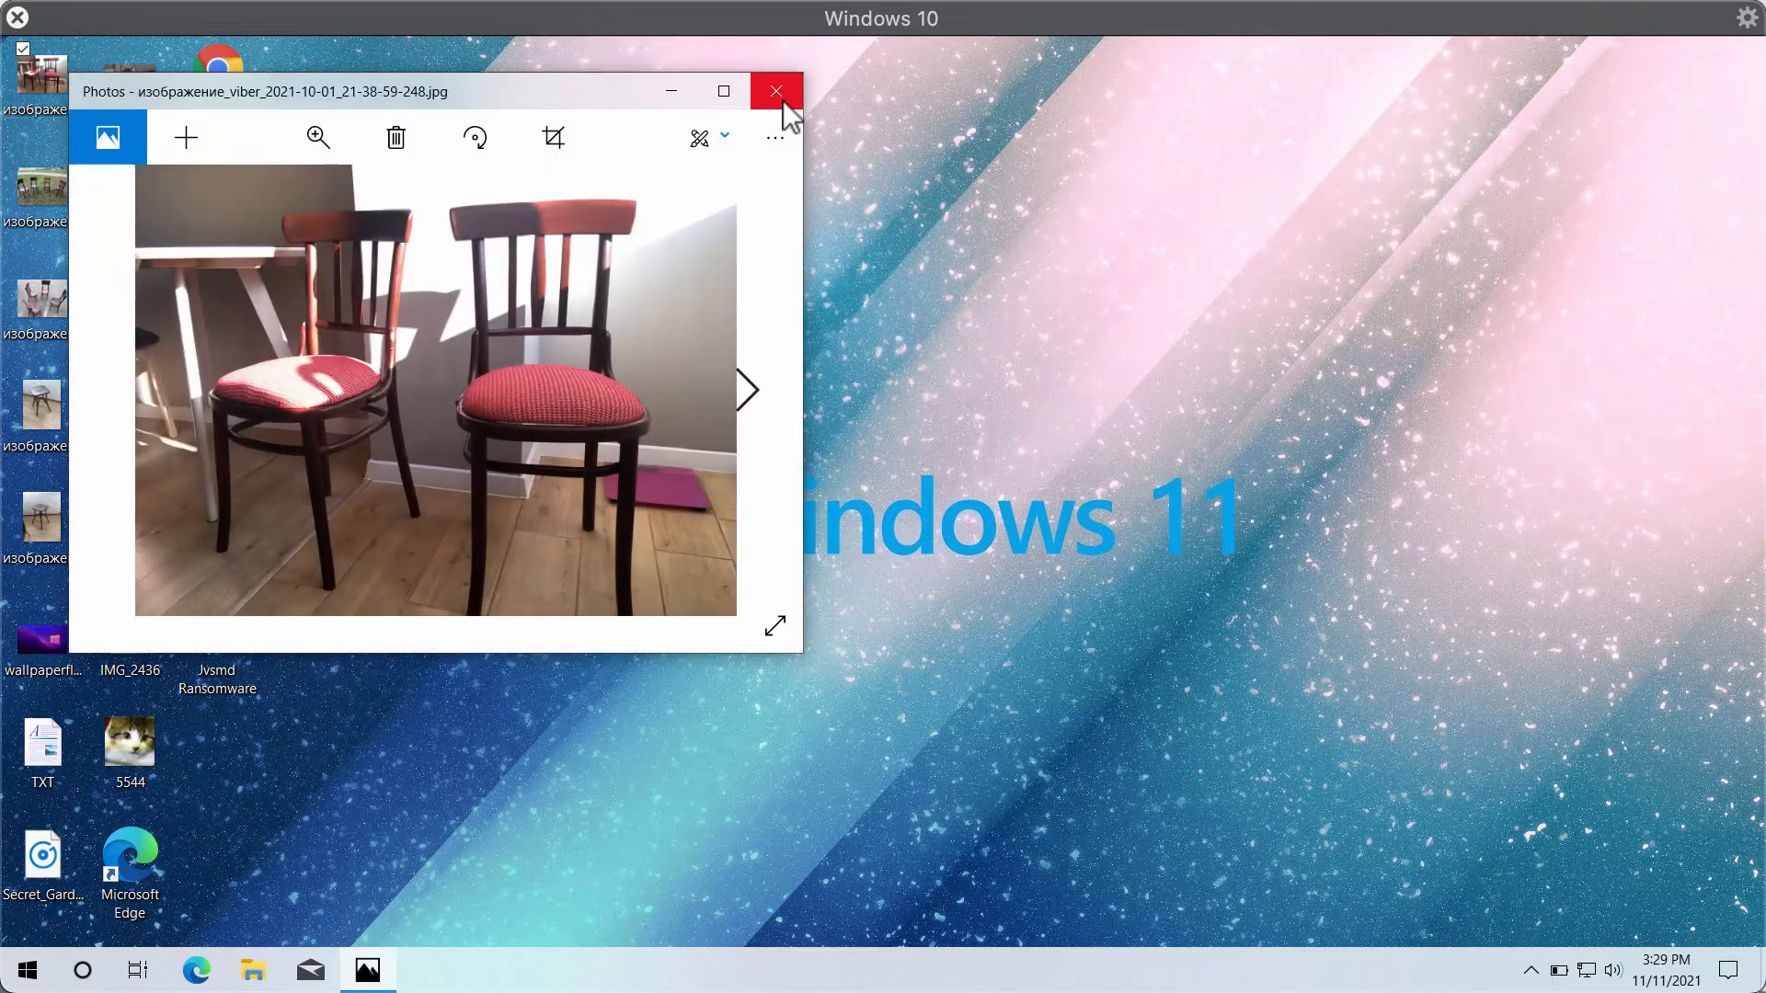
pyautogui.click(775, 91)
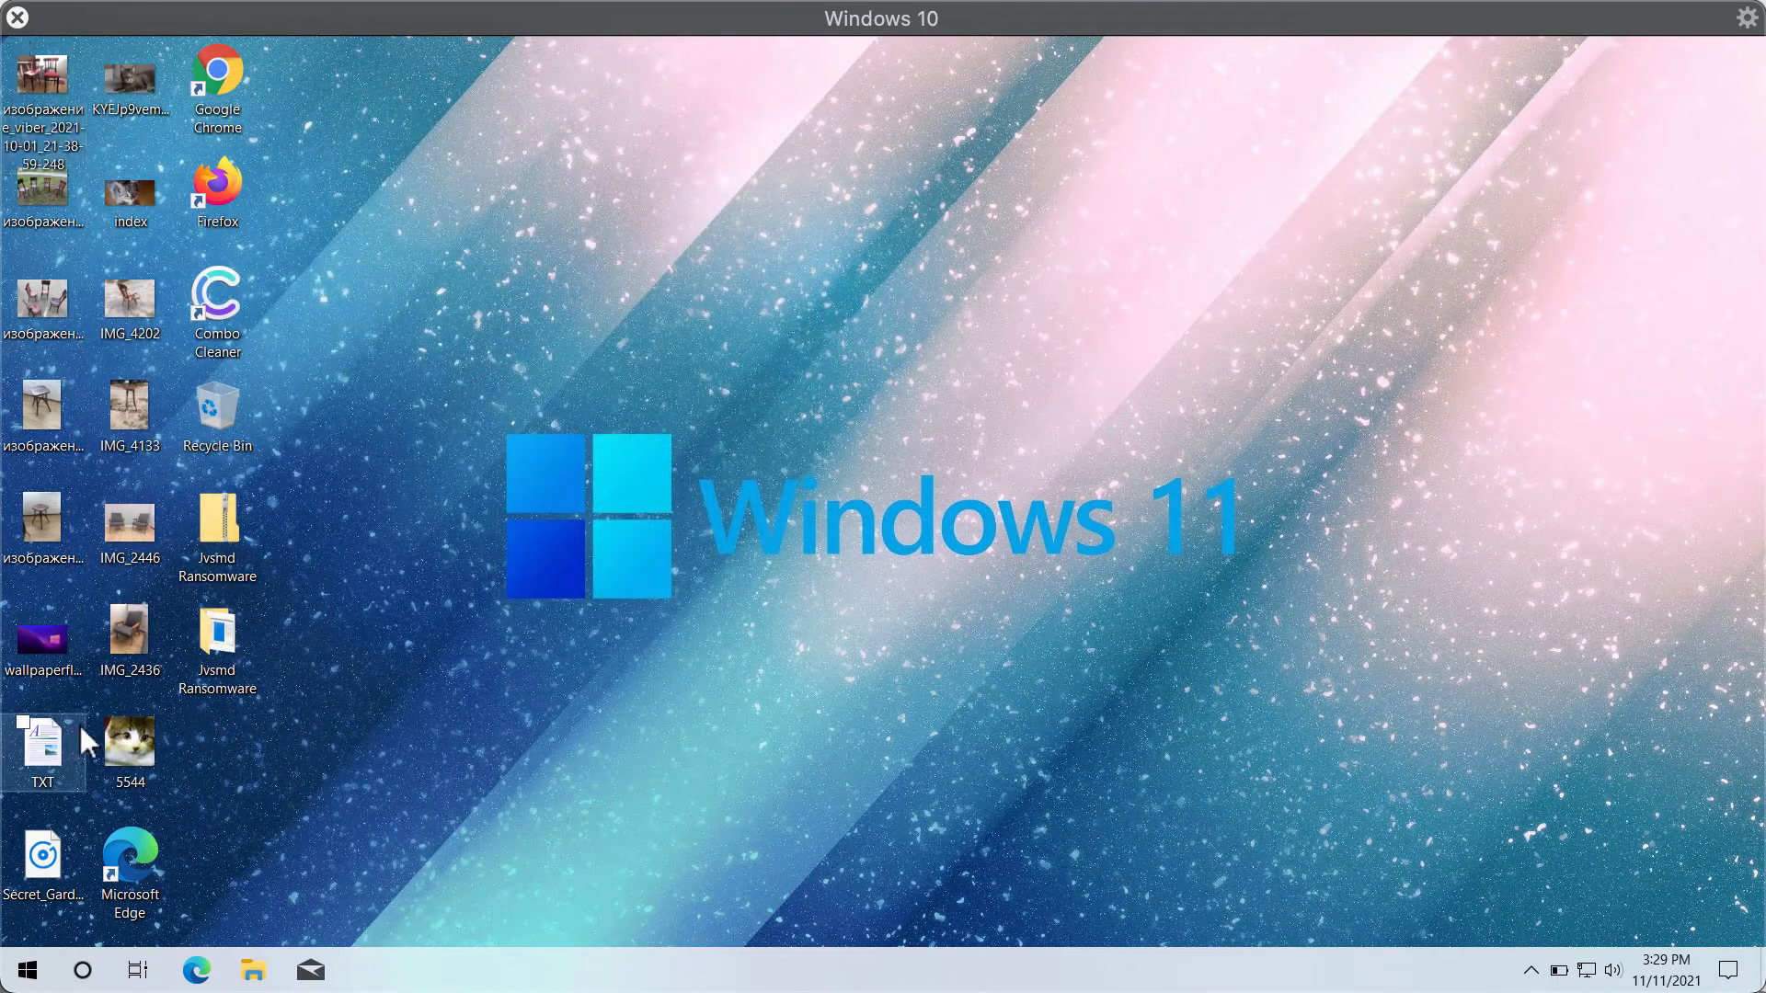
pyautogui.doubleClick(42, 741)
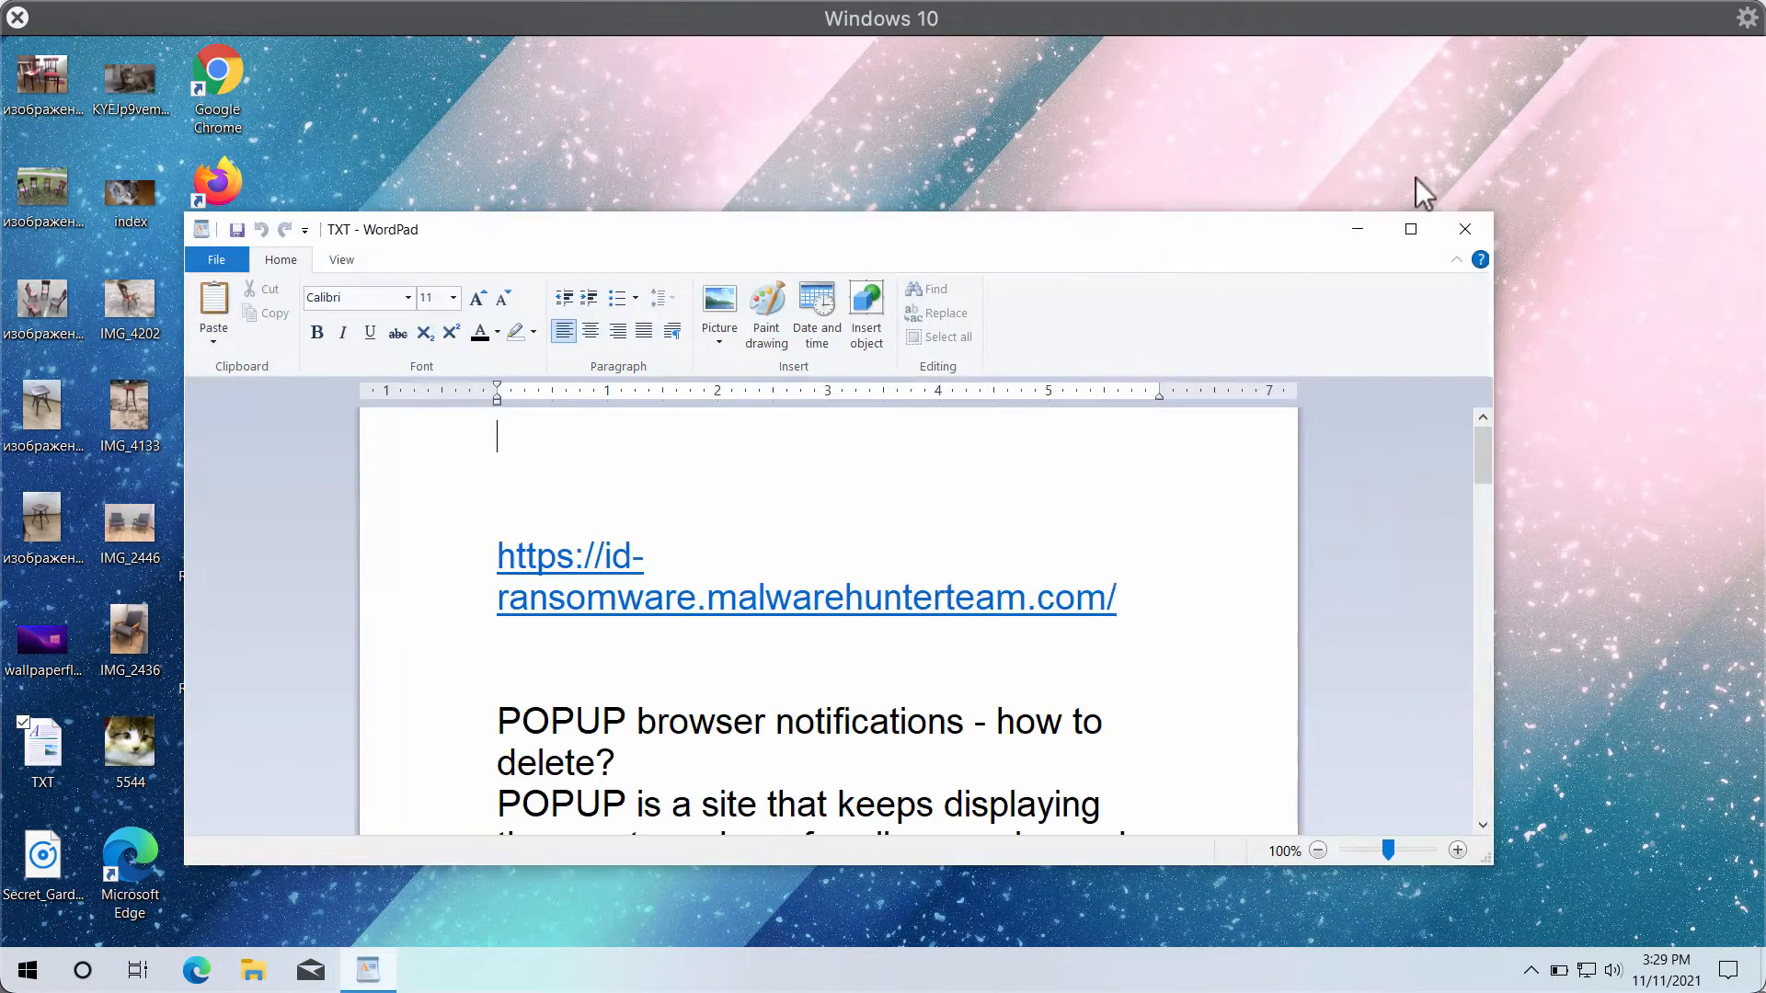
pyautogui.click(1465, 228)
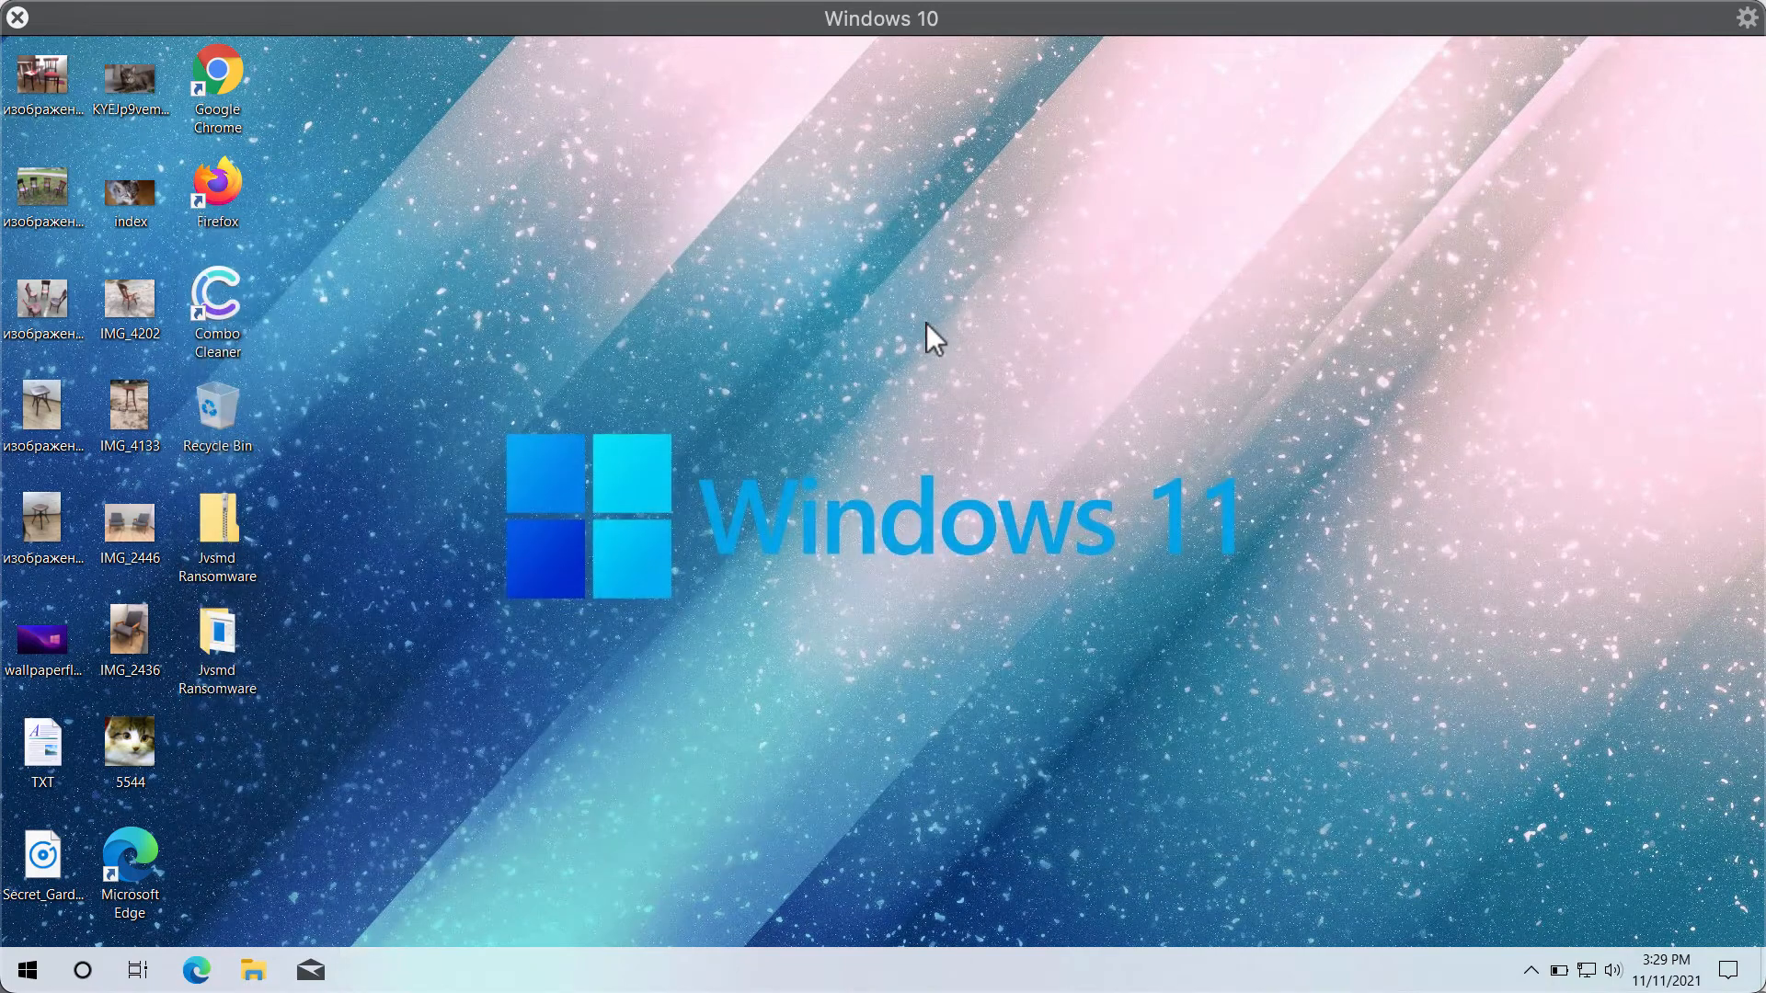
pyautogui.click(217, 635)
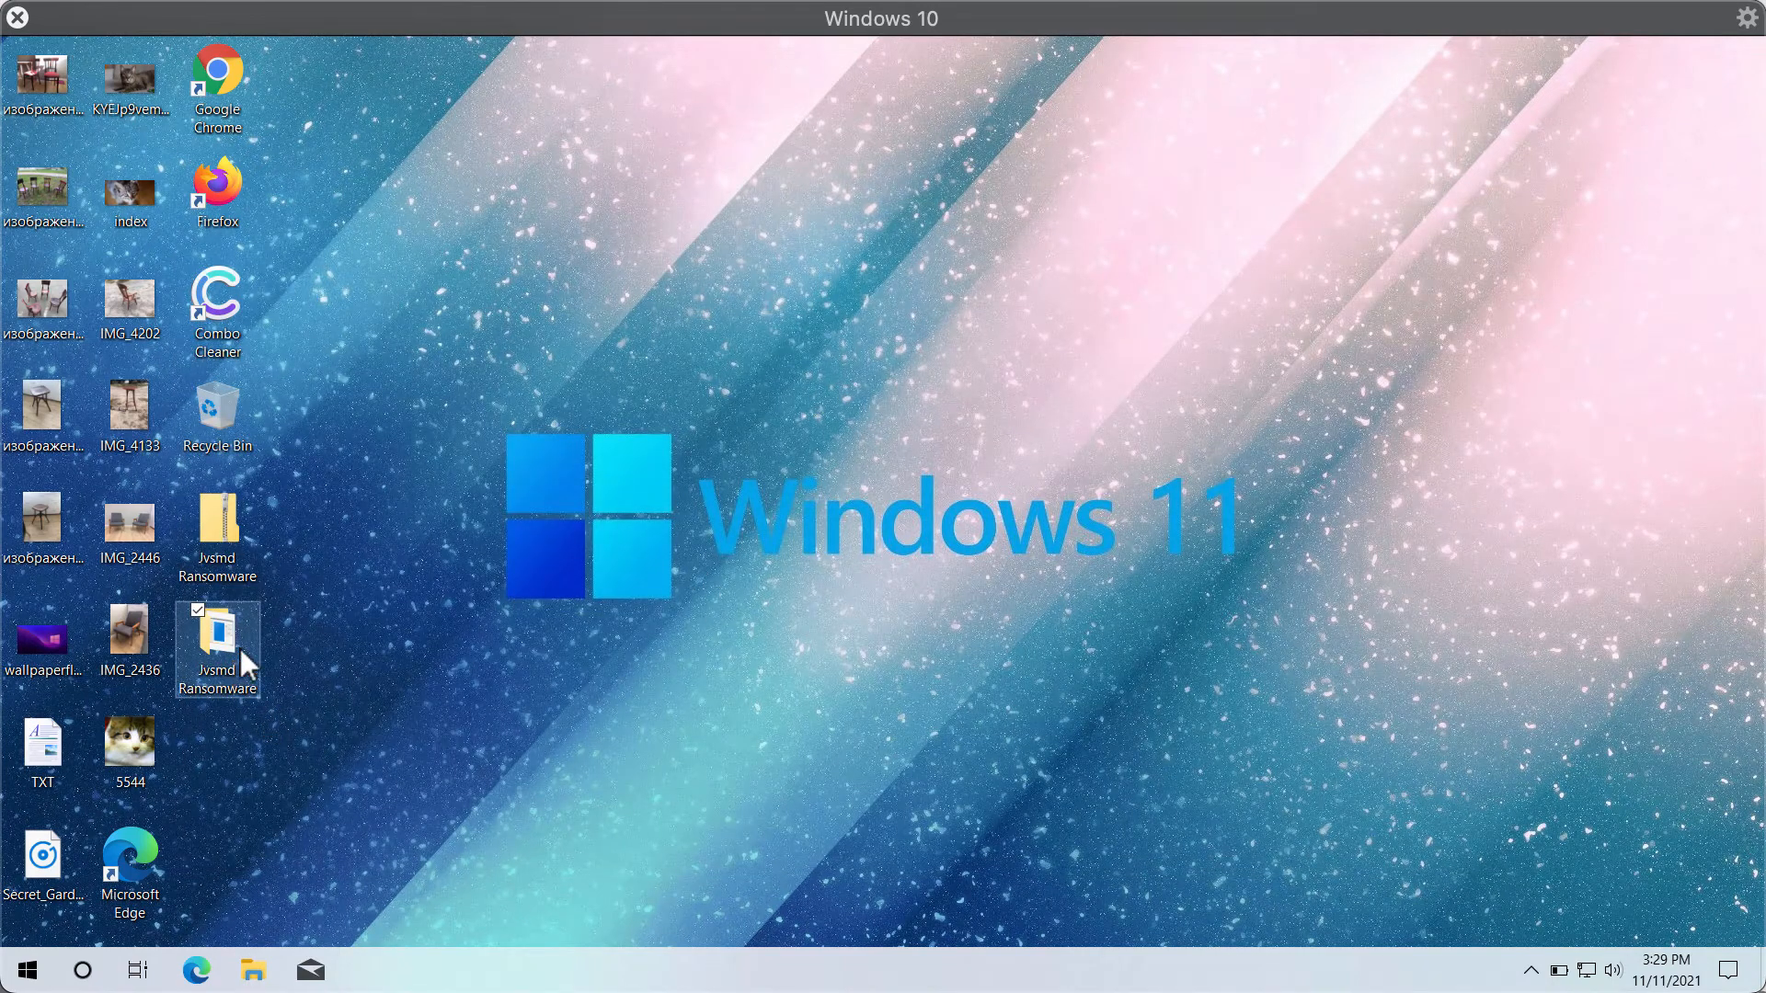
pyautogui.doubleClick(217, 636)
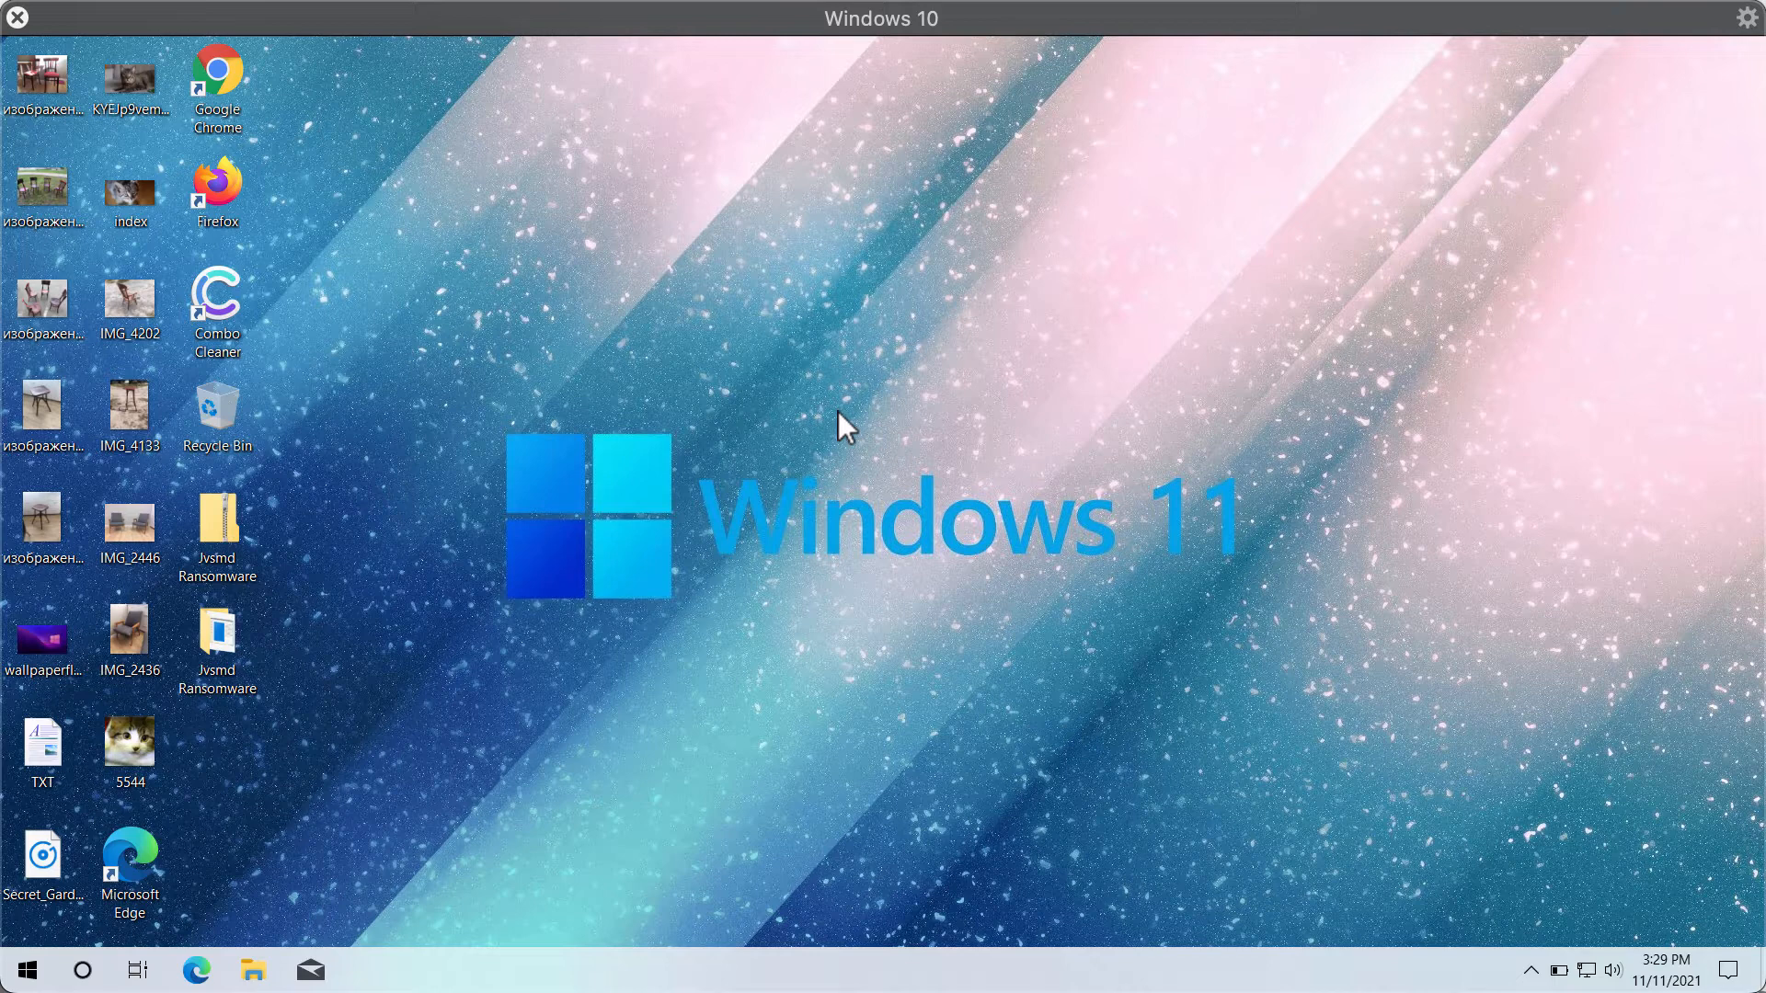
pyautogui.moveTo(373, 640)
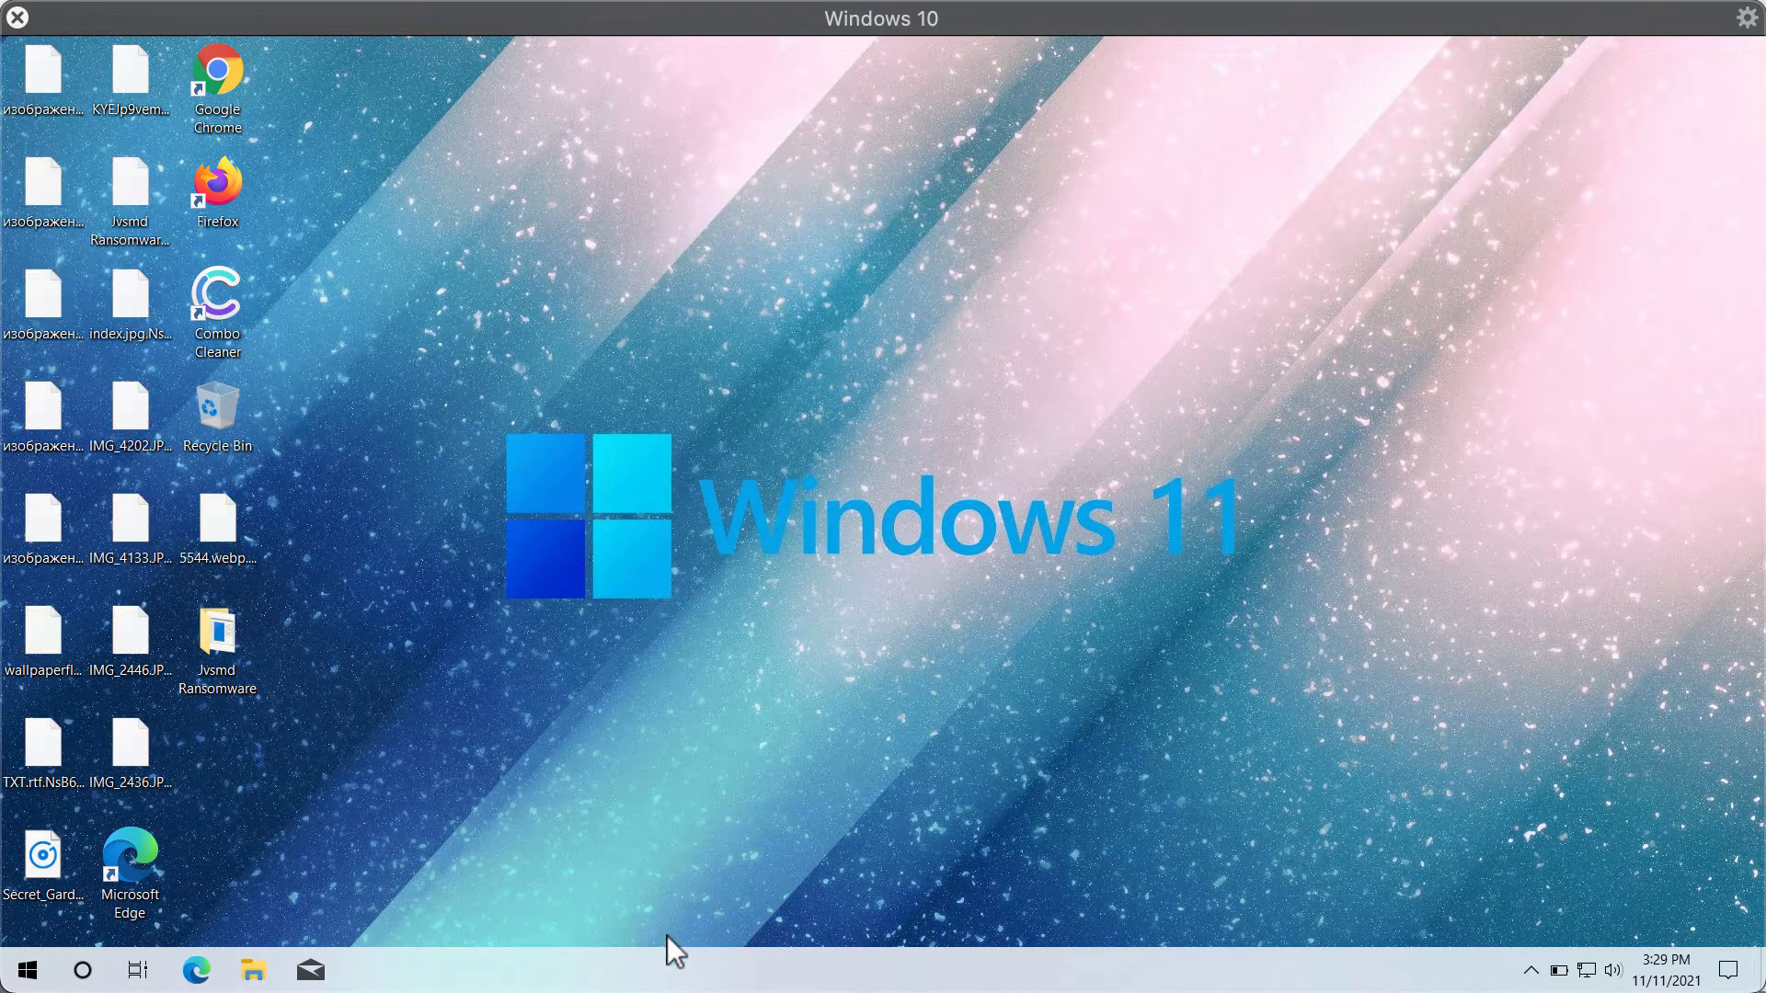
# - Select encrypted files like 5544 to show their long random names ending in .jvsmd
pyautogui.click(130, 632)
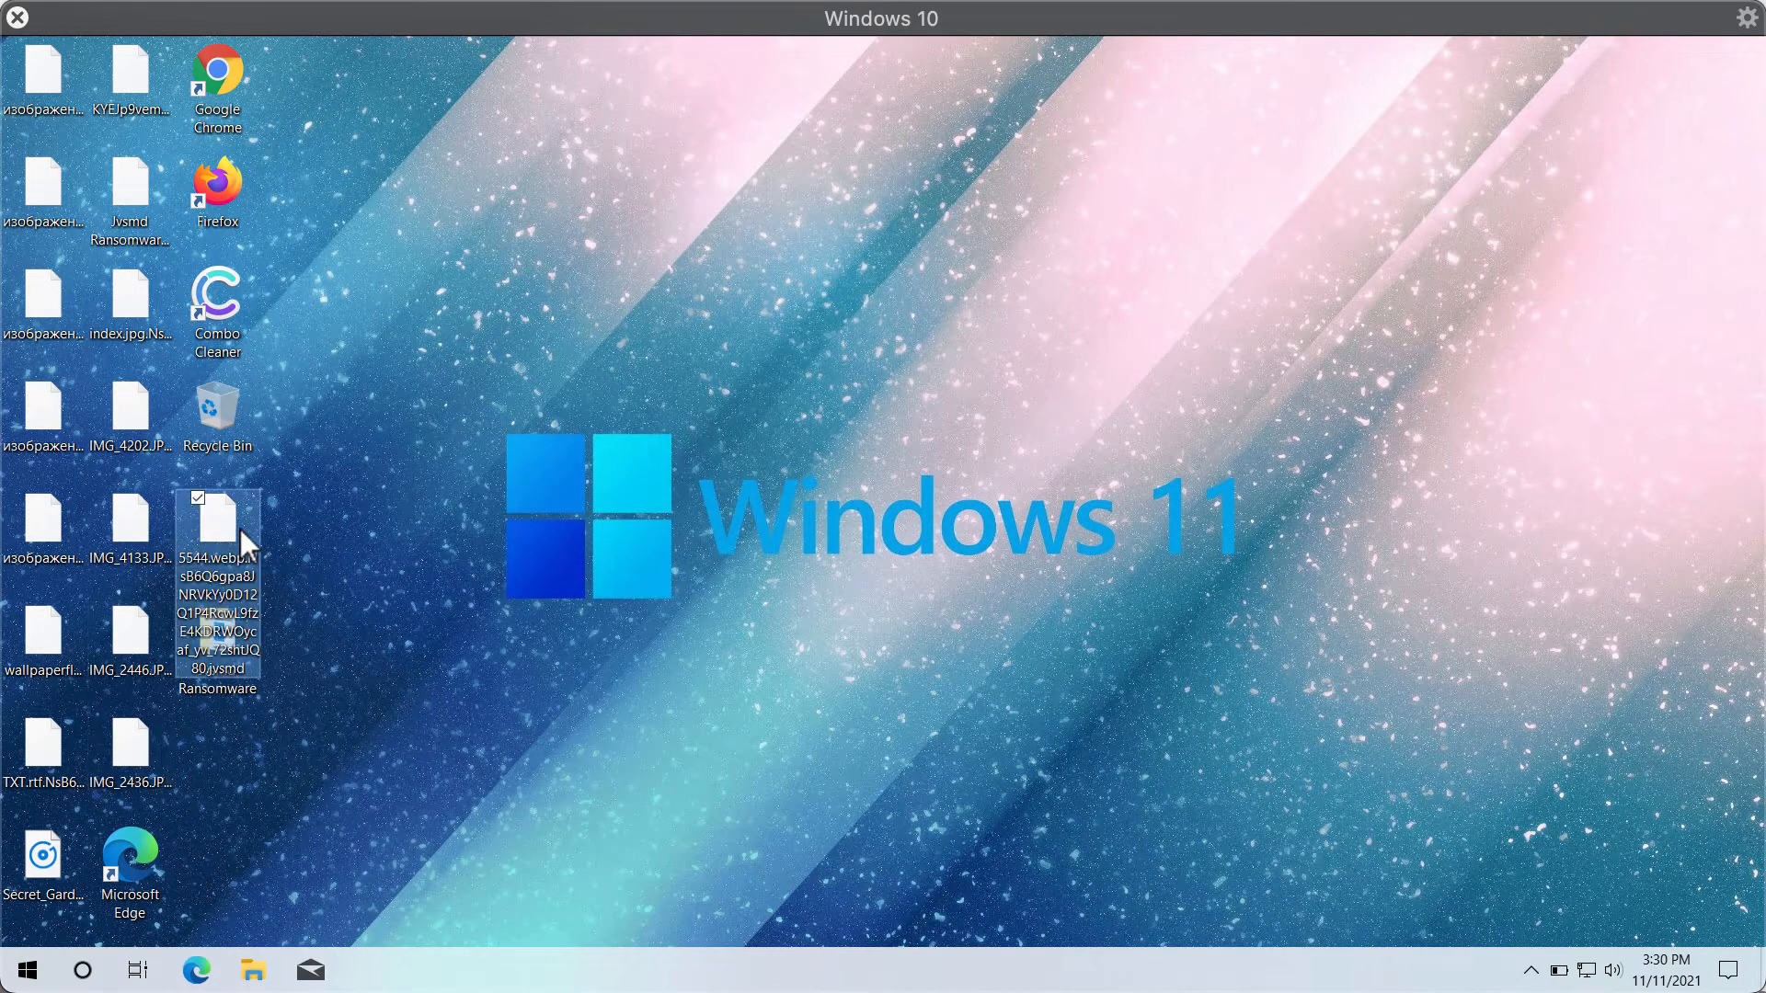
pyautogui.click(327, 726)
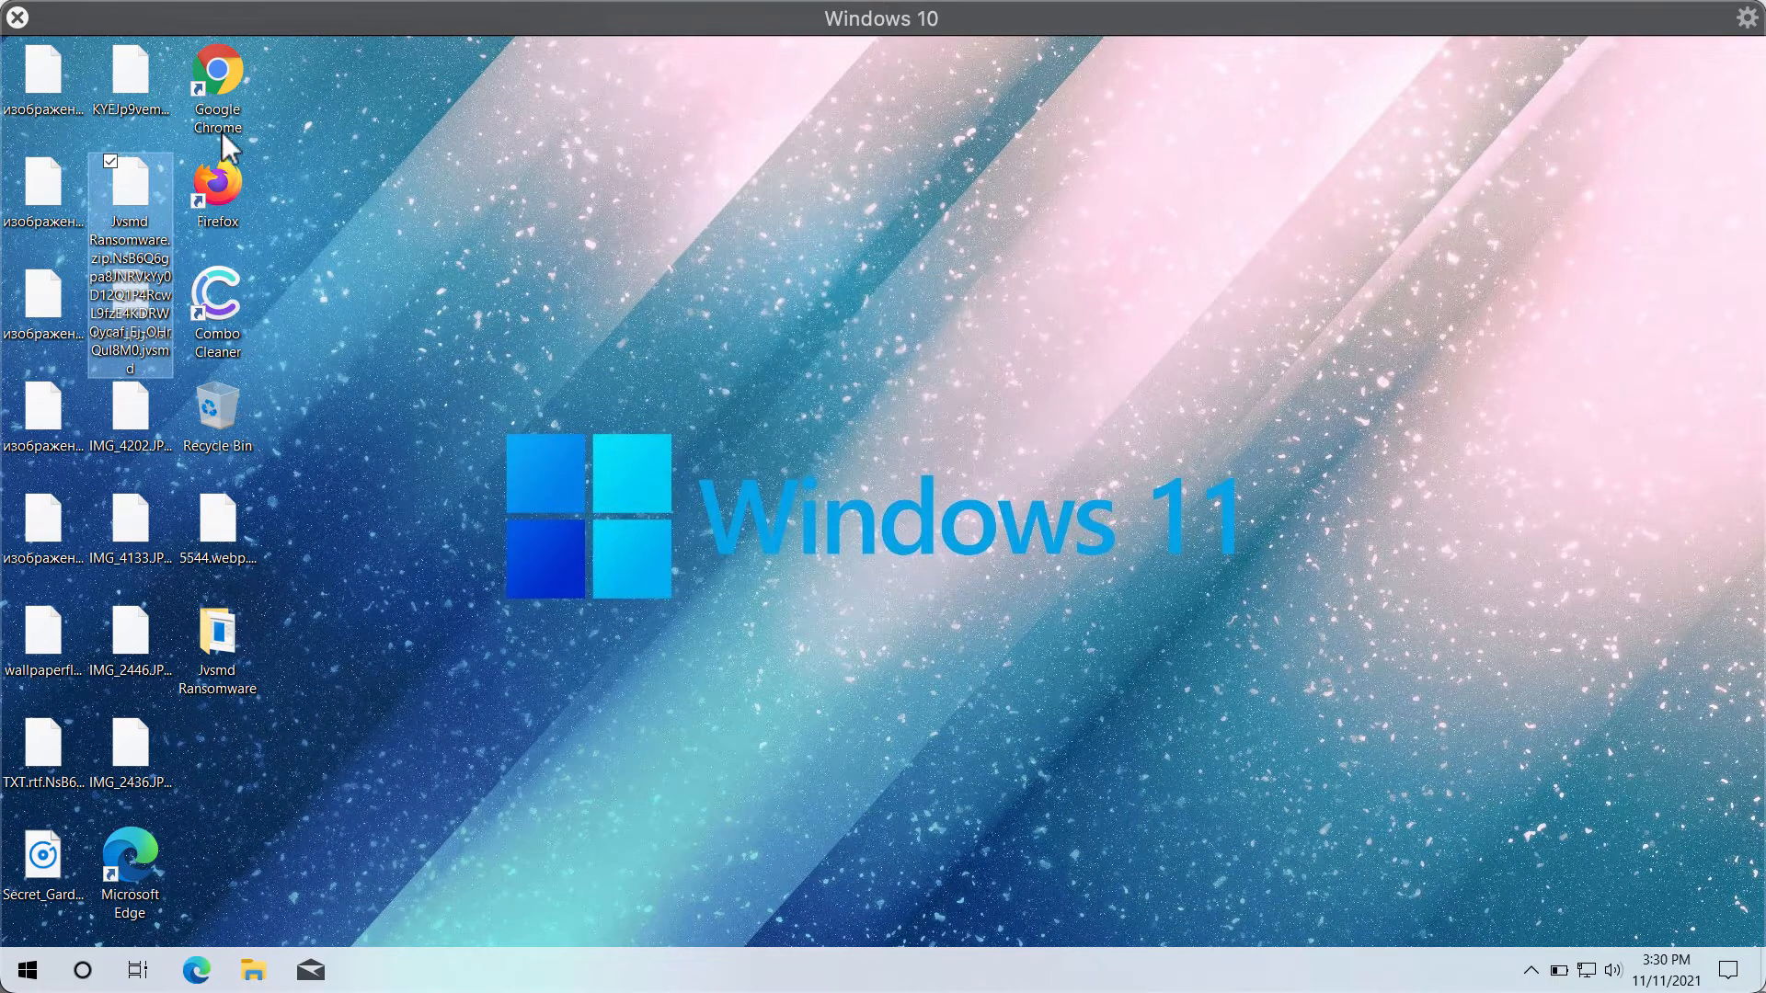
# - Try opening an encrypted file and dismiss the 'How do you want to open this file?' dialog
pyautogui.doubleClick(132, 184)
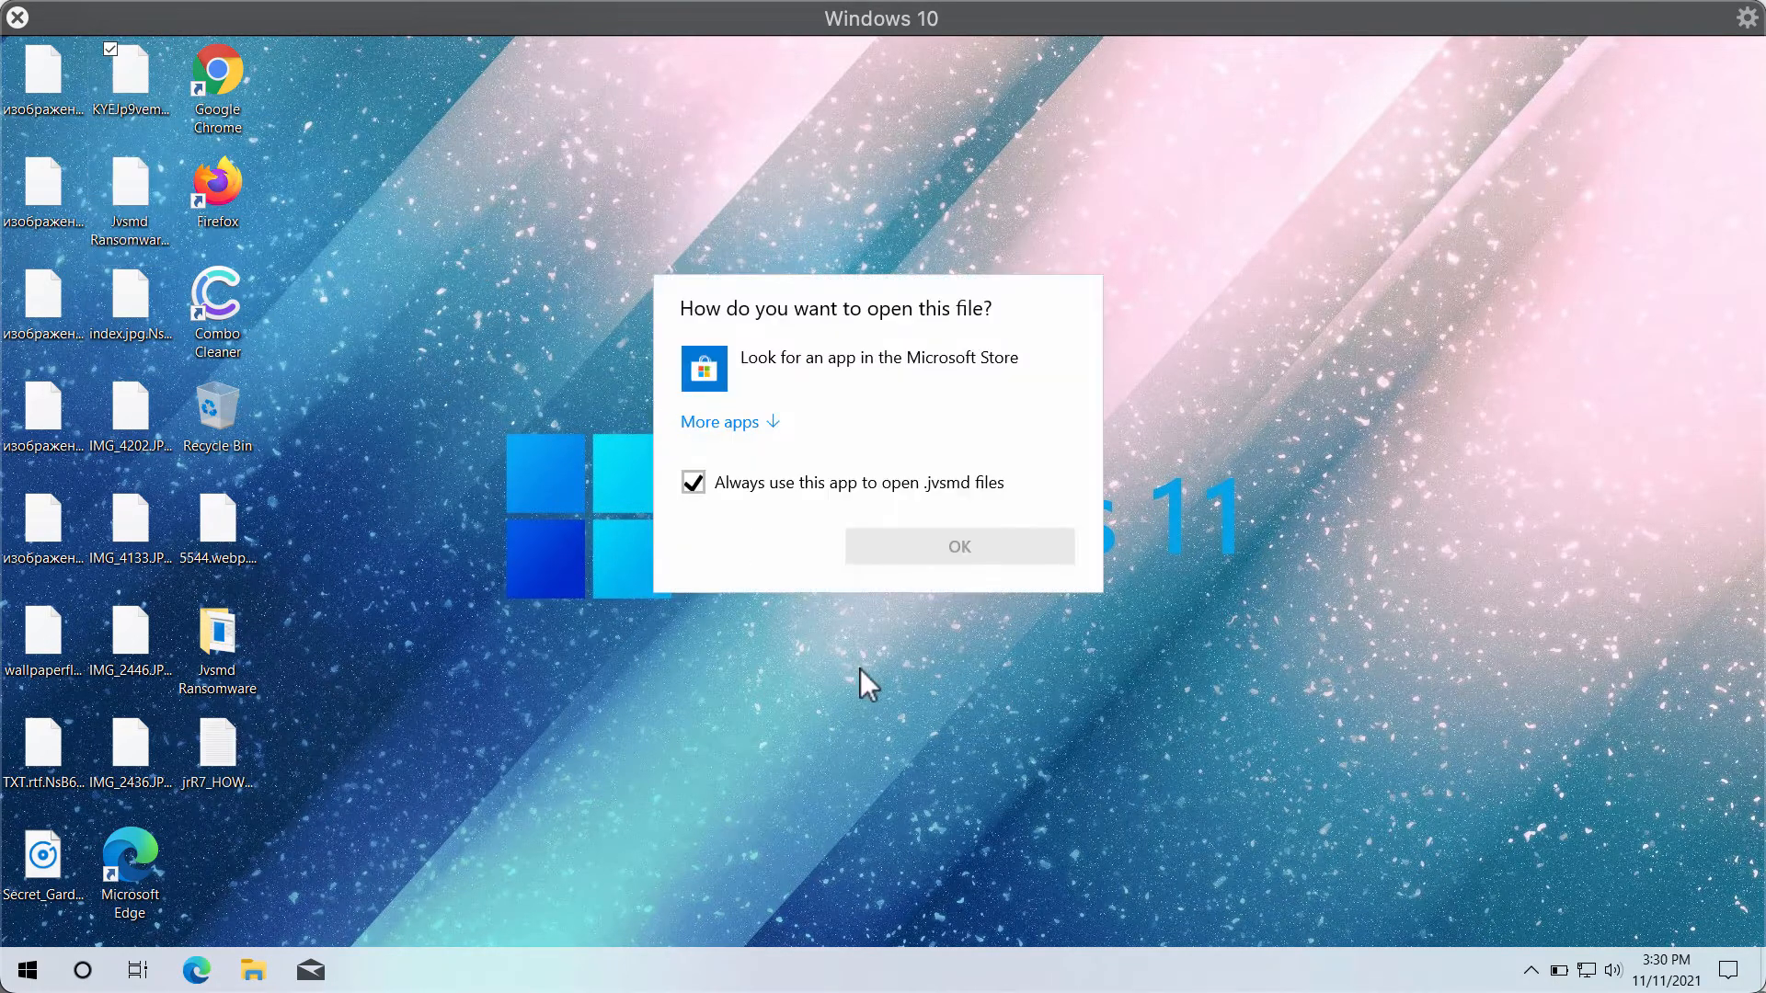
pyautogui.click(693, 482)
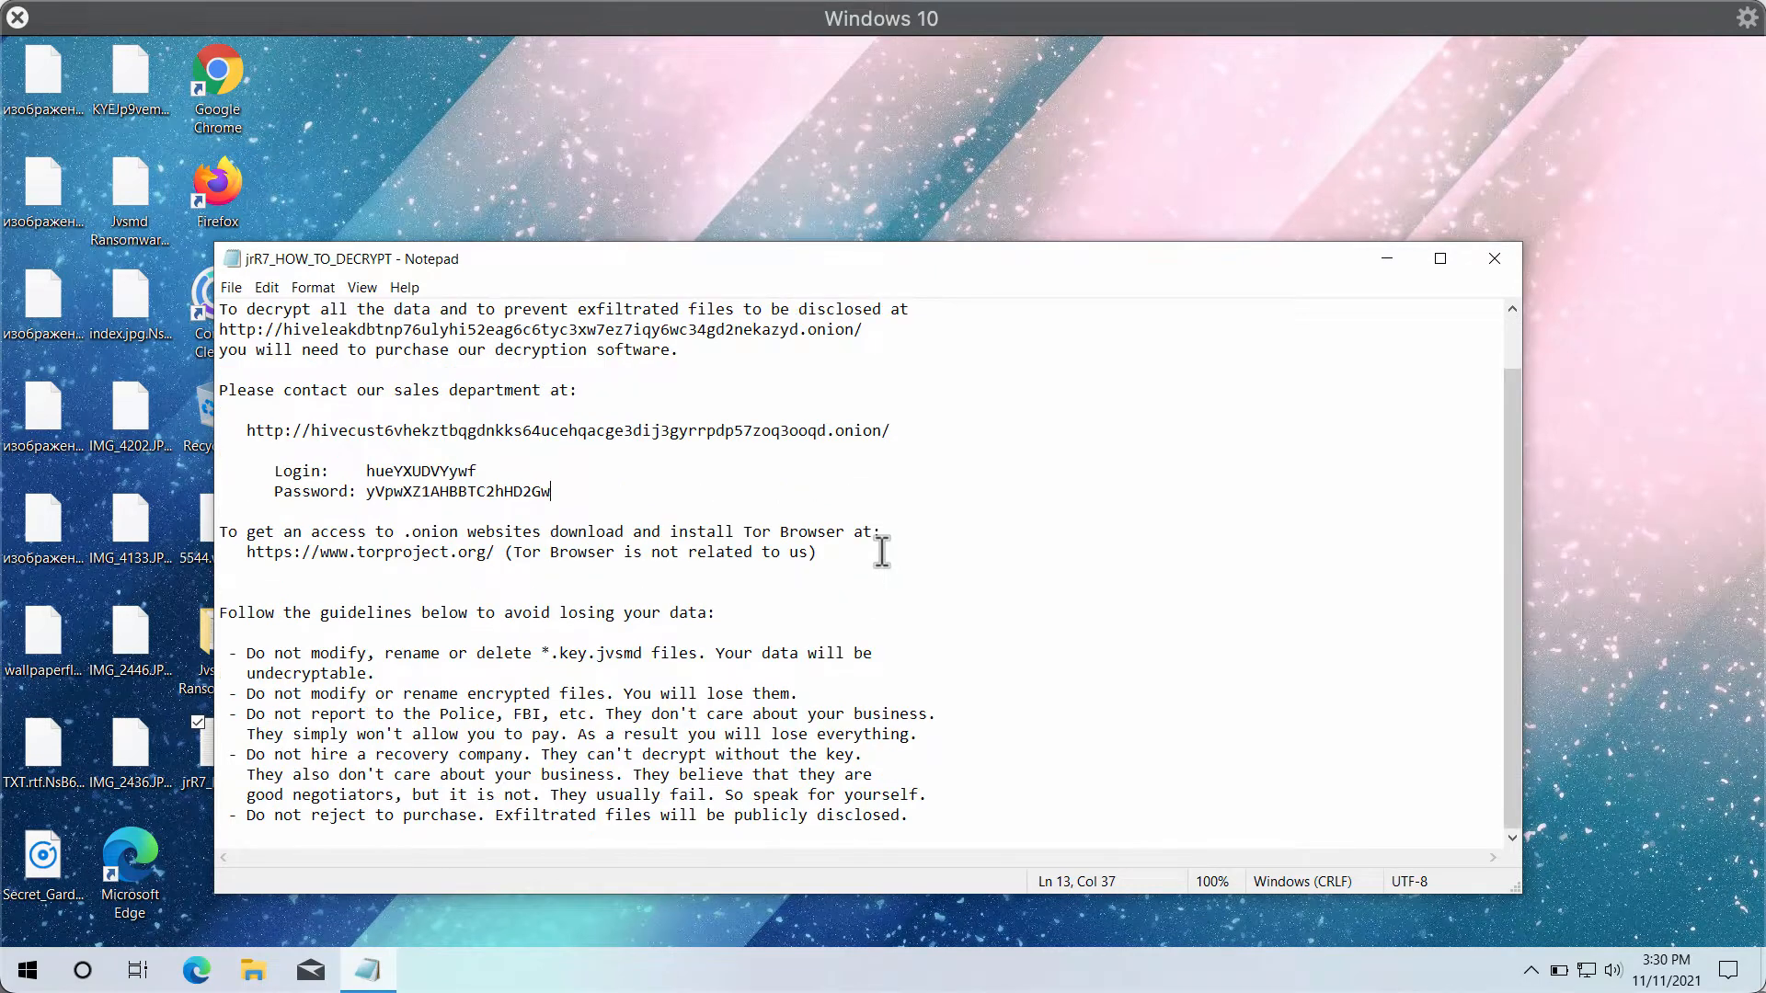
pyautogui.moveTo(1489, 259)
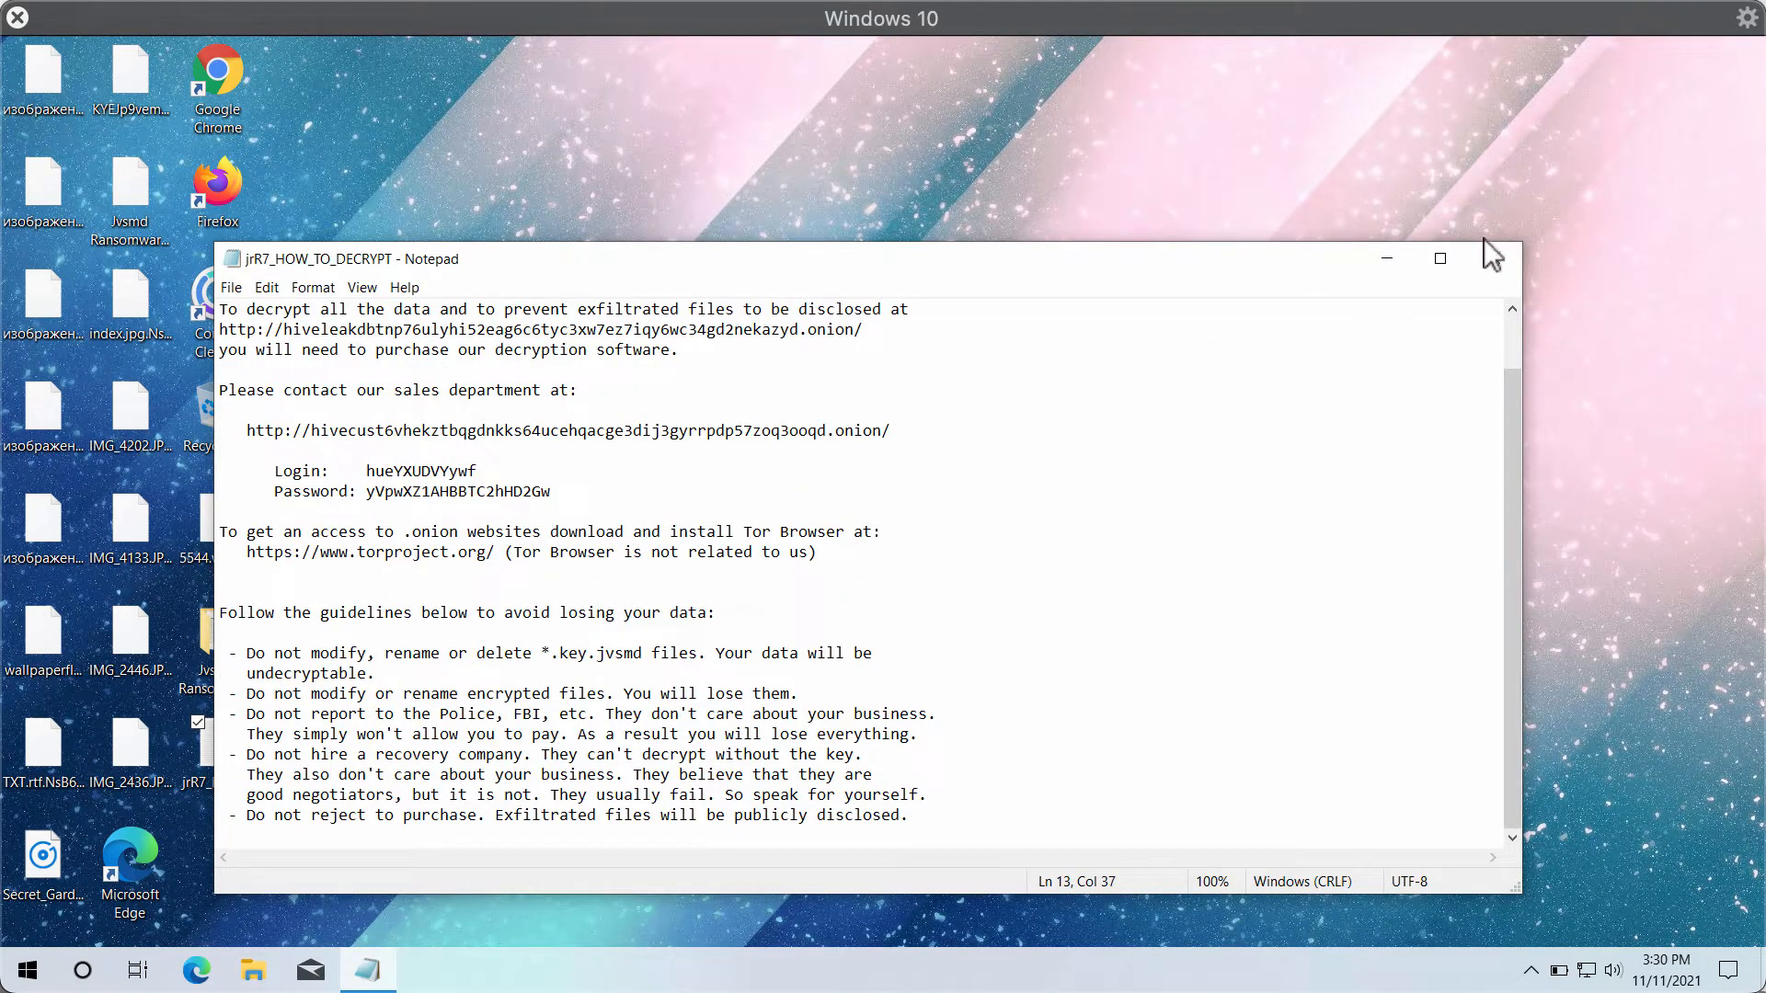
pyautogui.moveTo(1416, 268)
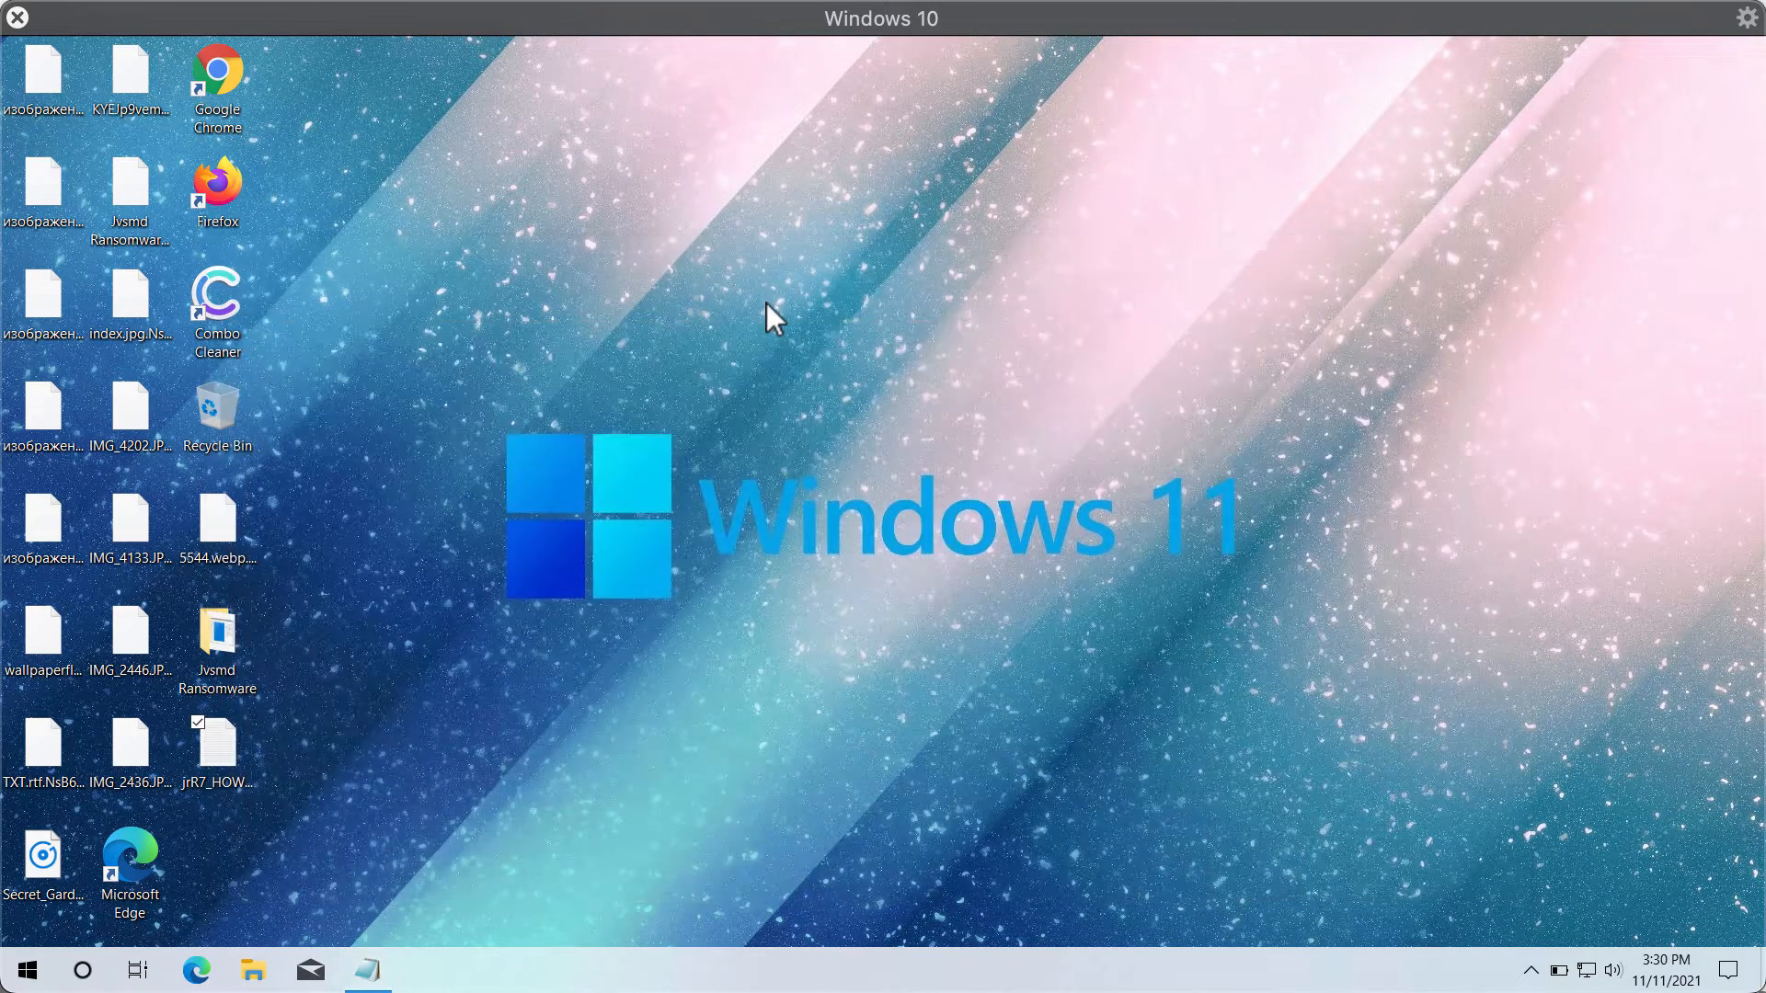
# - Launch Chrome from its desktop icon so it opens on a blank new tab
pyautogui.doubleClick(218, 72)
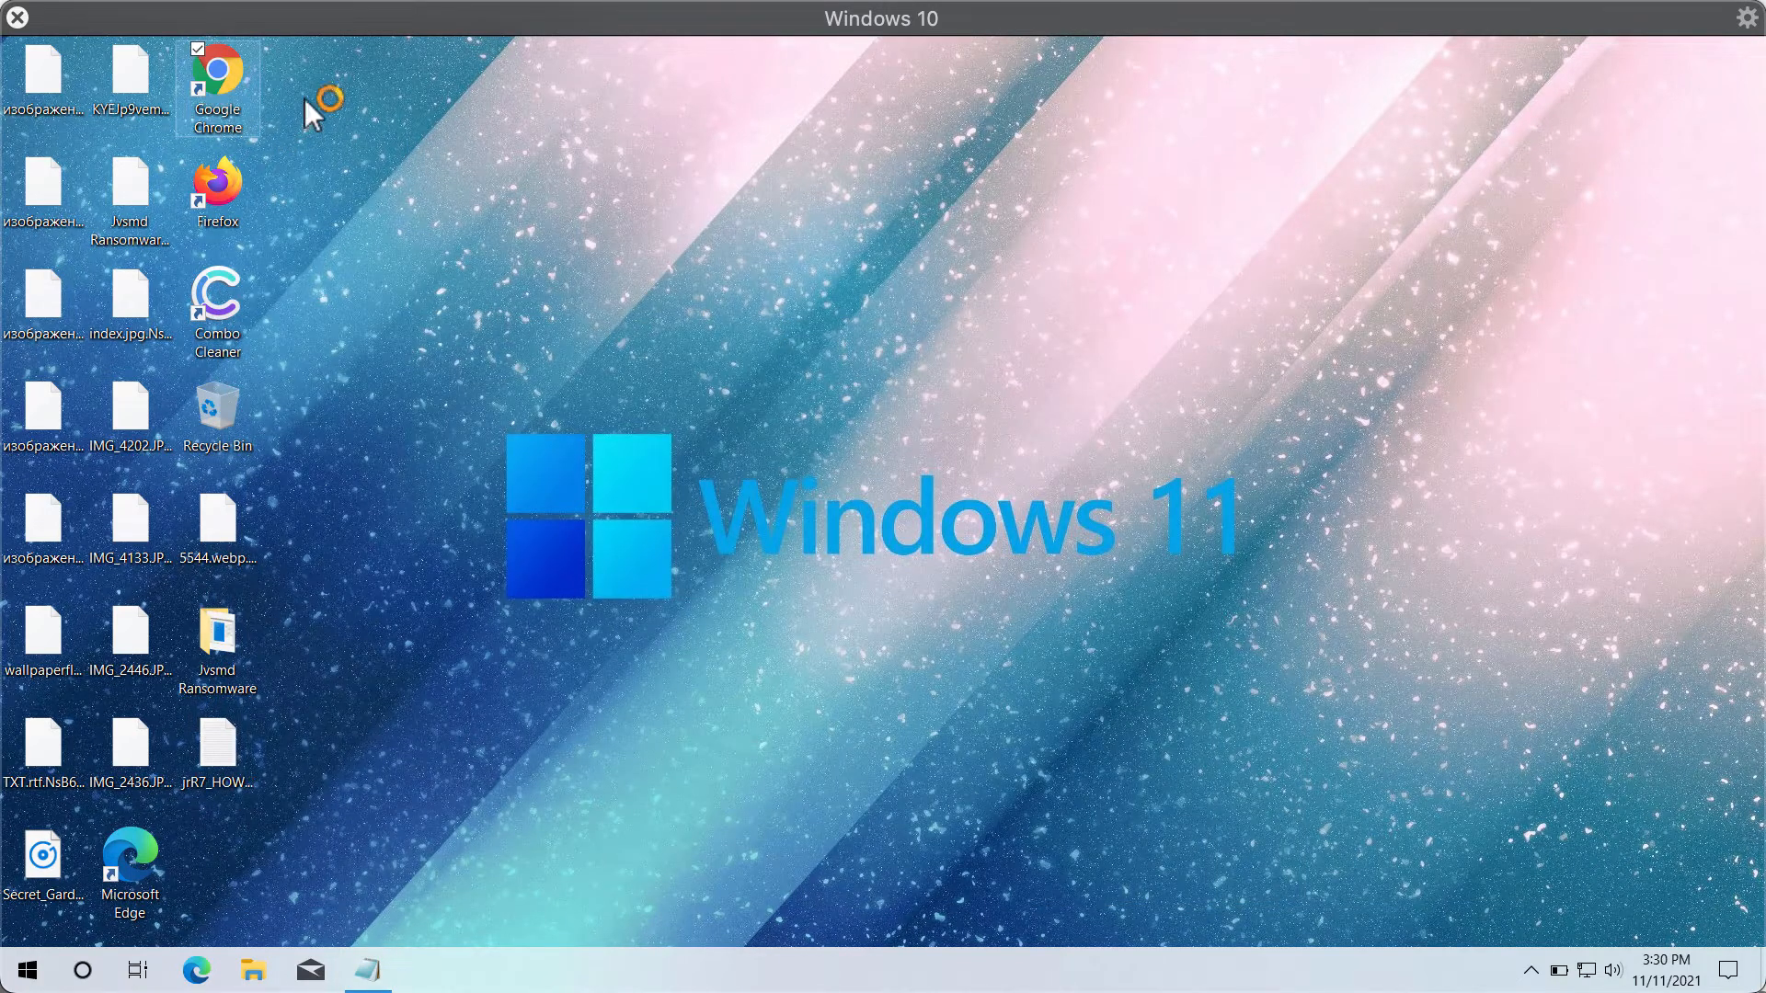
pyautogui.moveTo(853, 459)
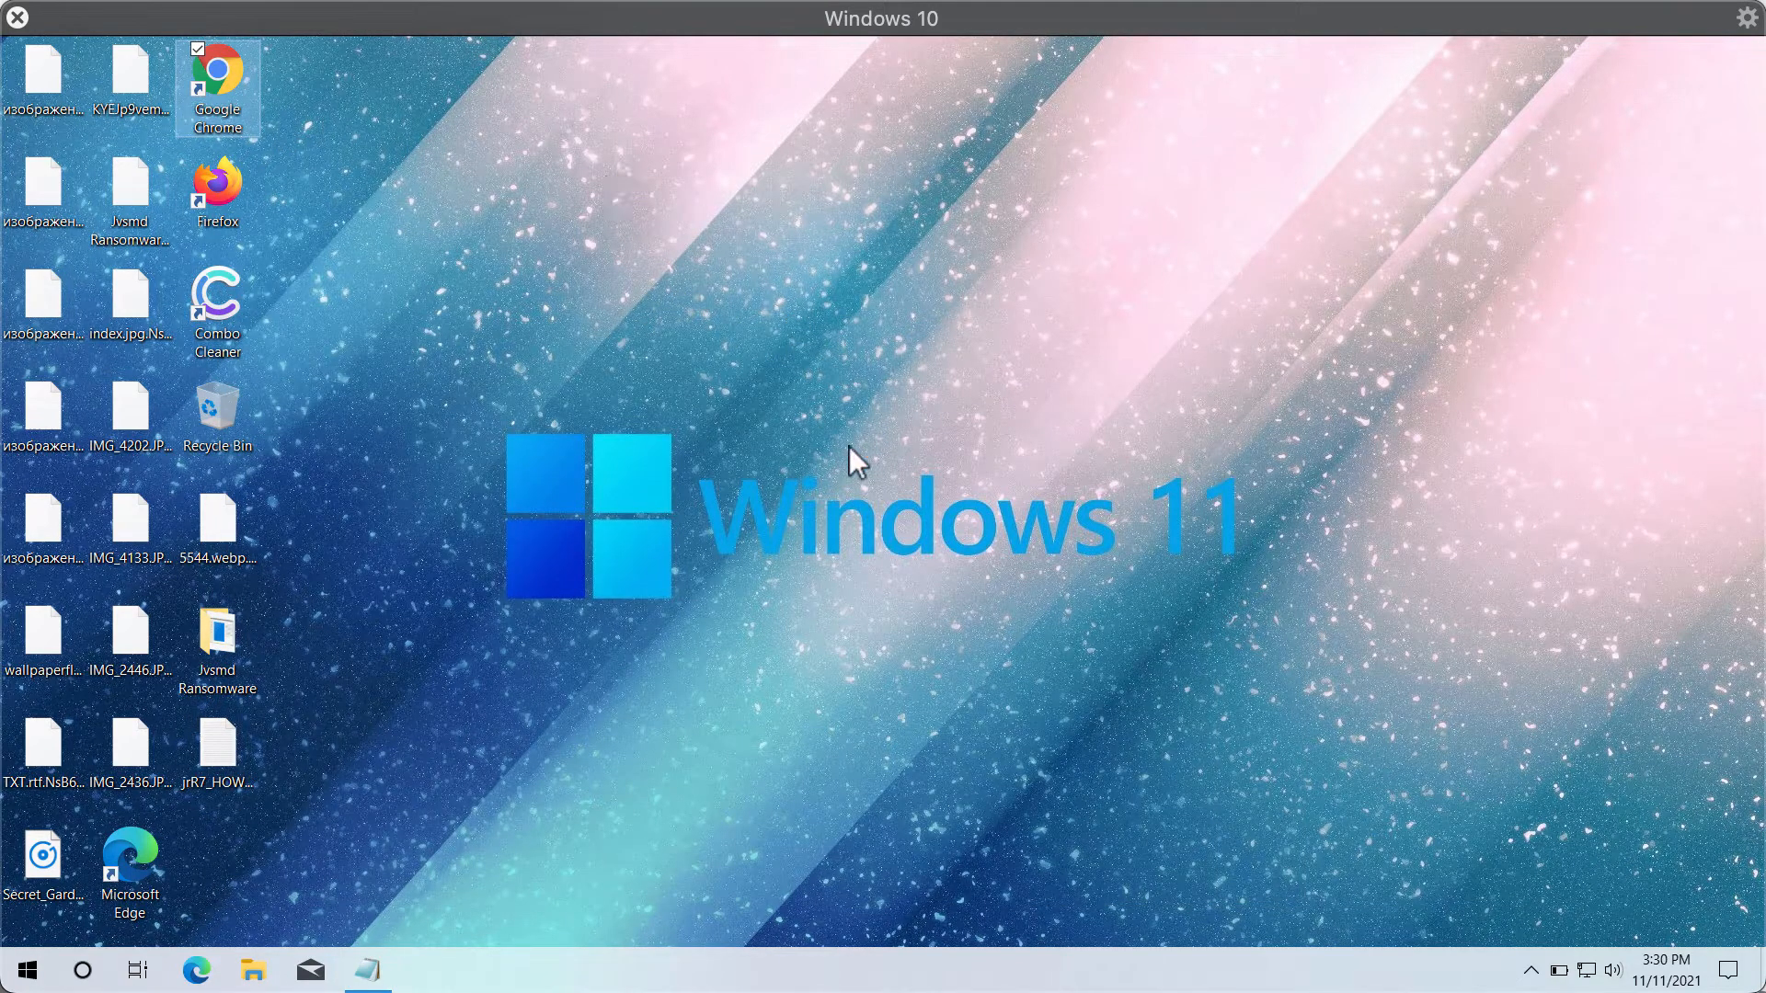
pyautogui.moveTo(932, 444)
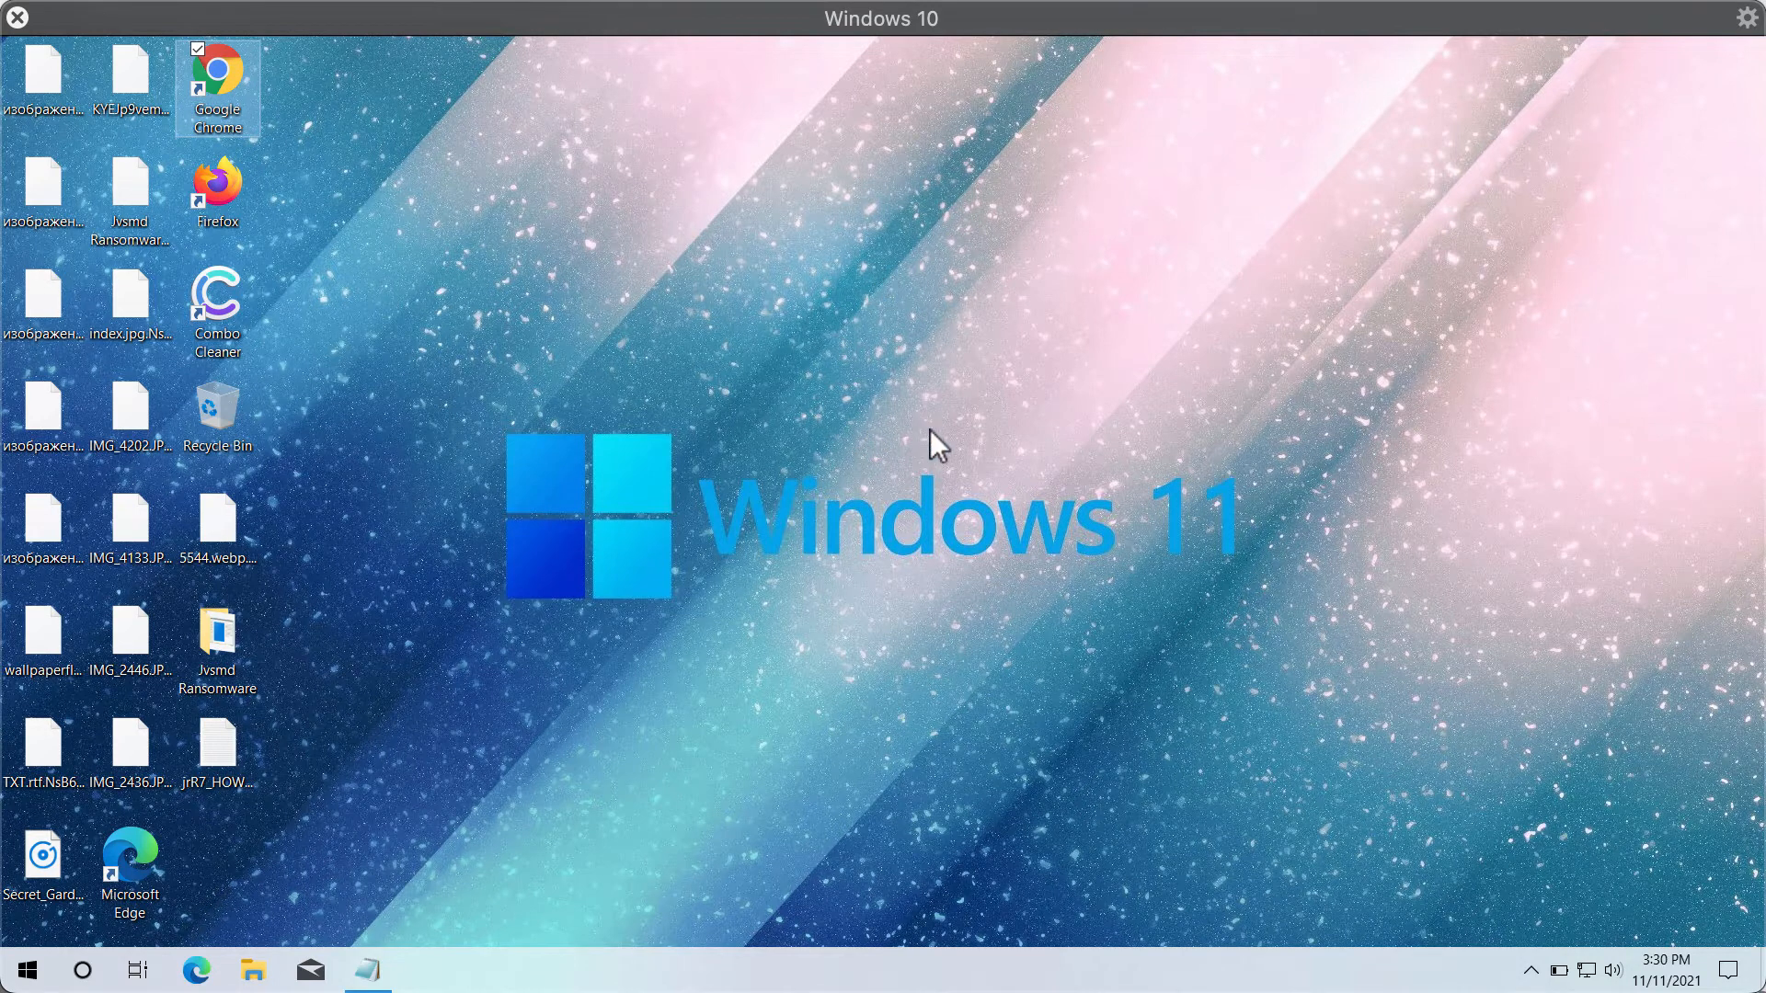
pyautogui.doubleClick(218, 65)
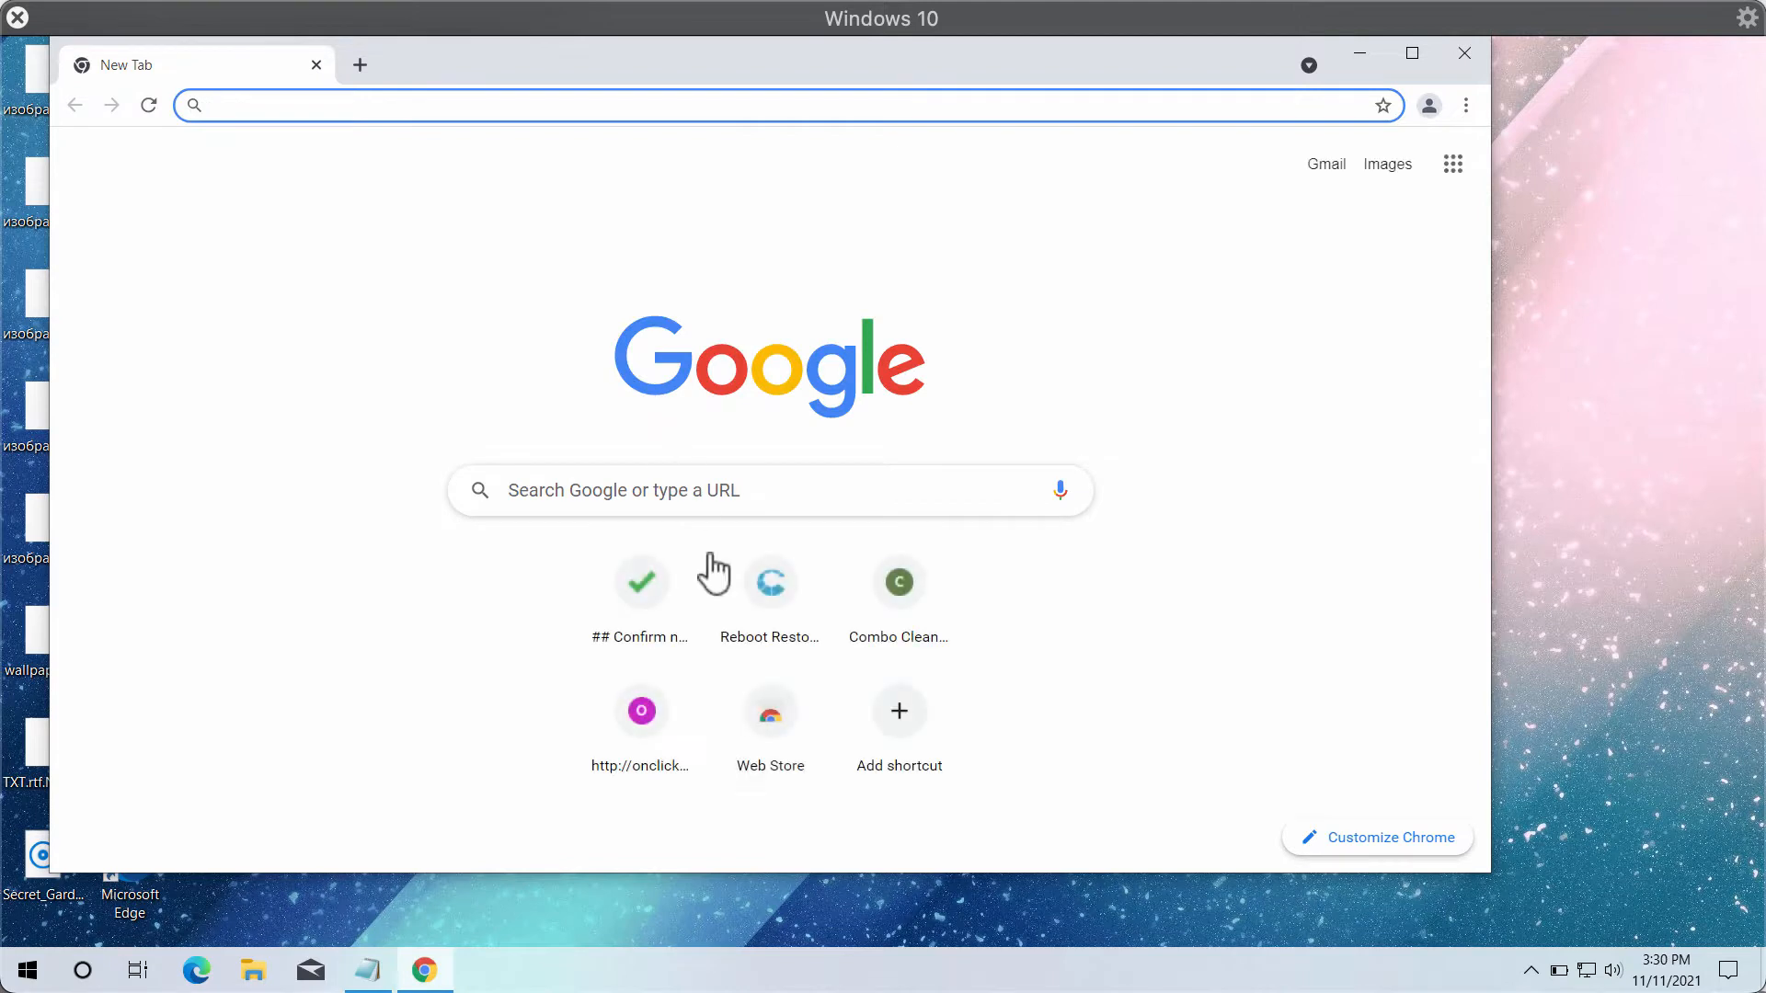
# - Load combocleaner.com through the Combo Cleaner shortcut on Chrome's New Tab page
pyautogui.click(899, 582)
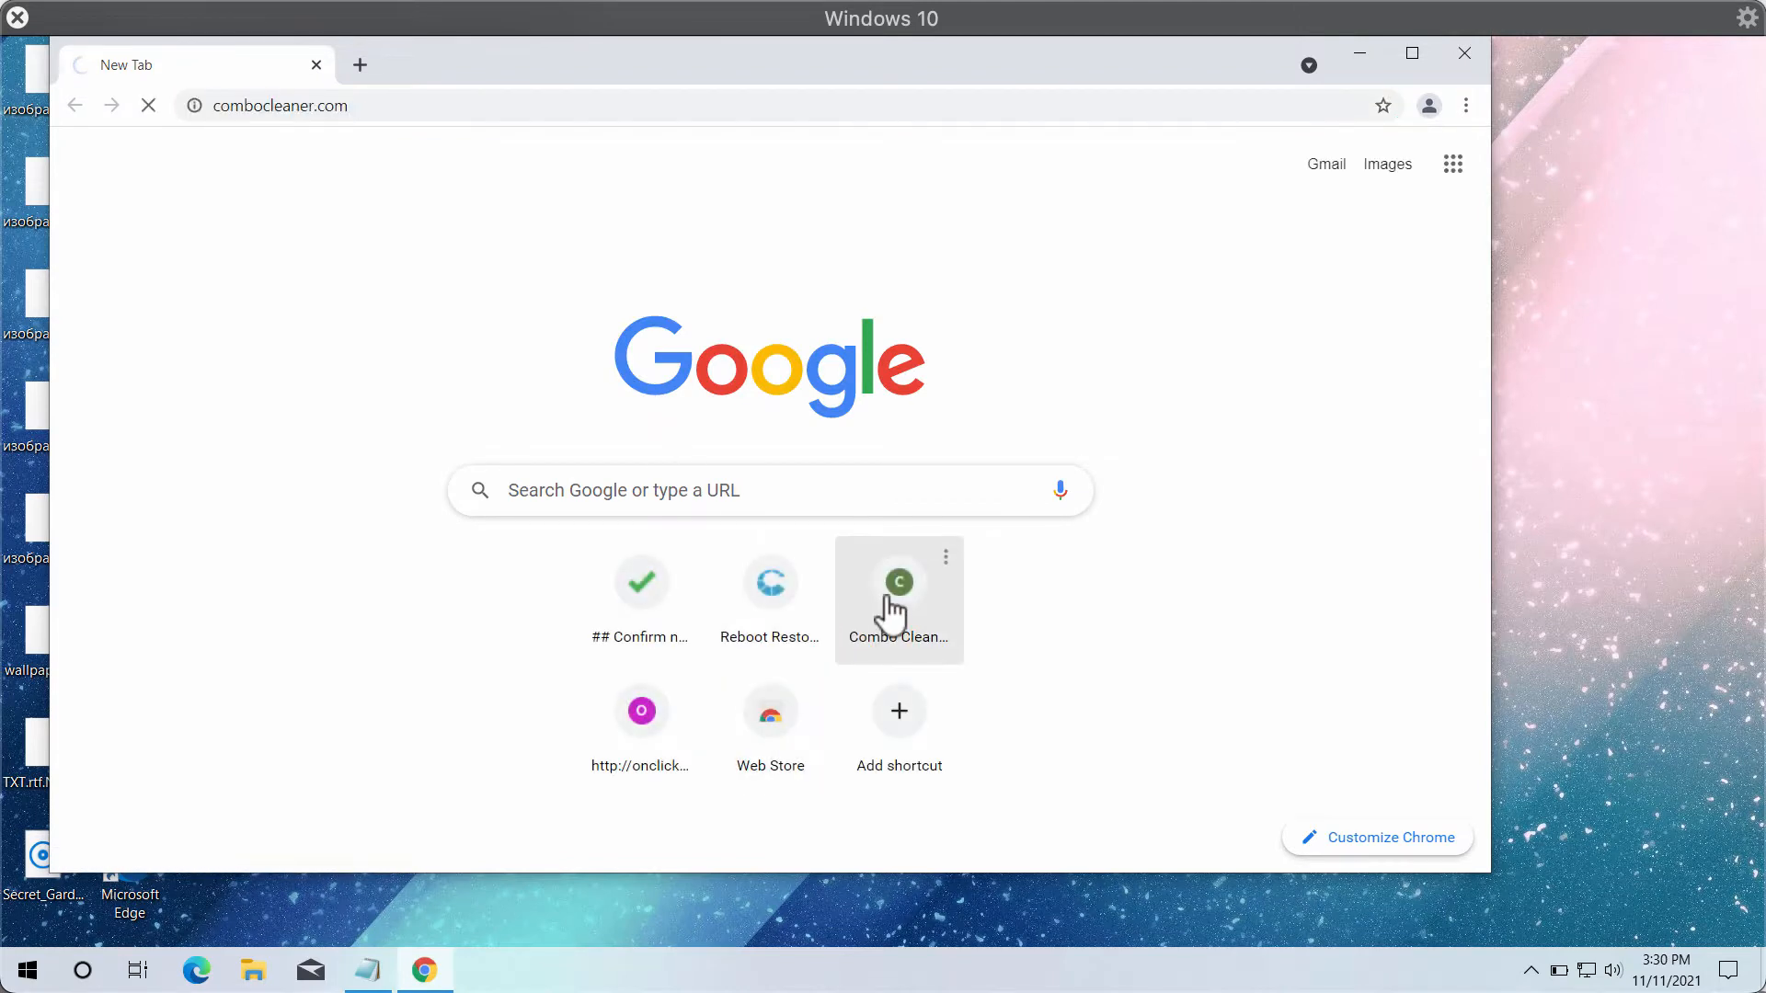
pyautogui.click(898, 583)
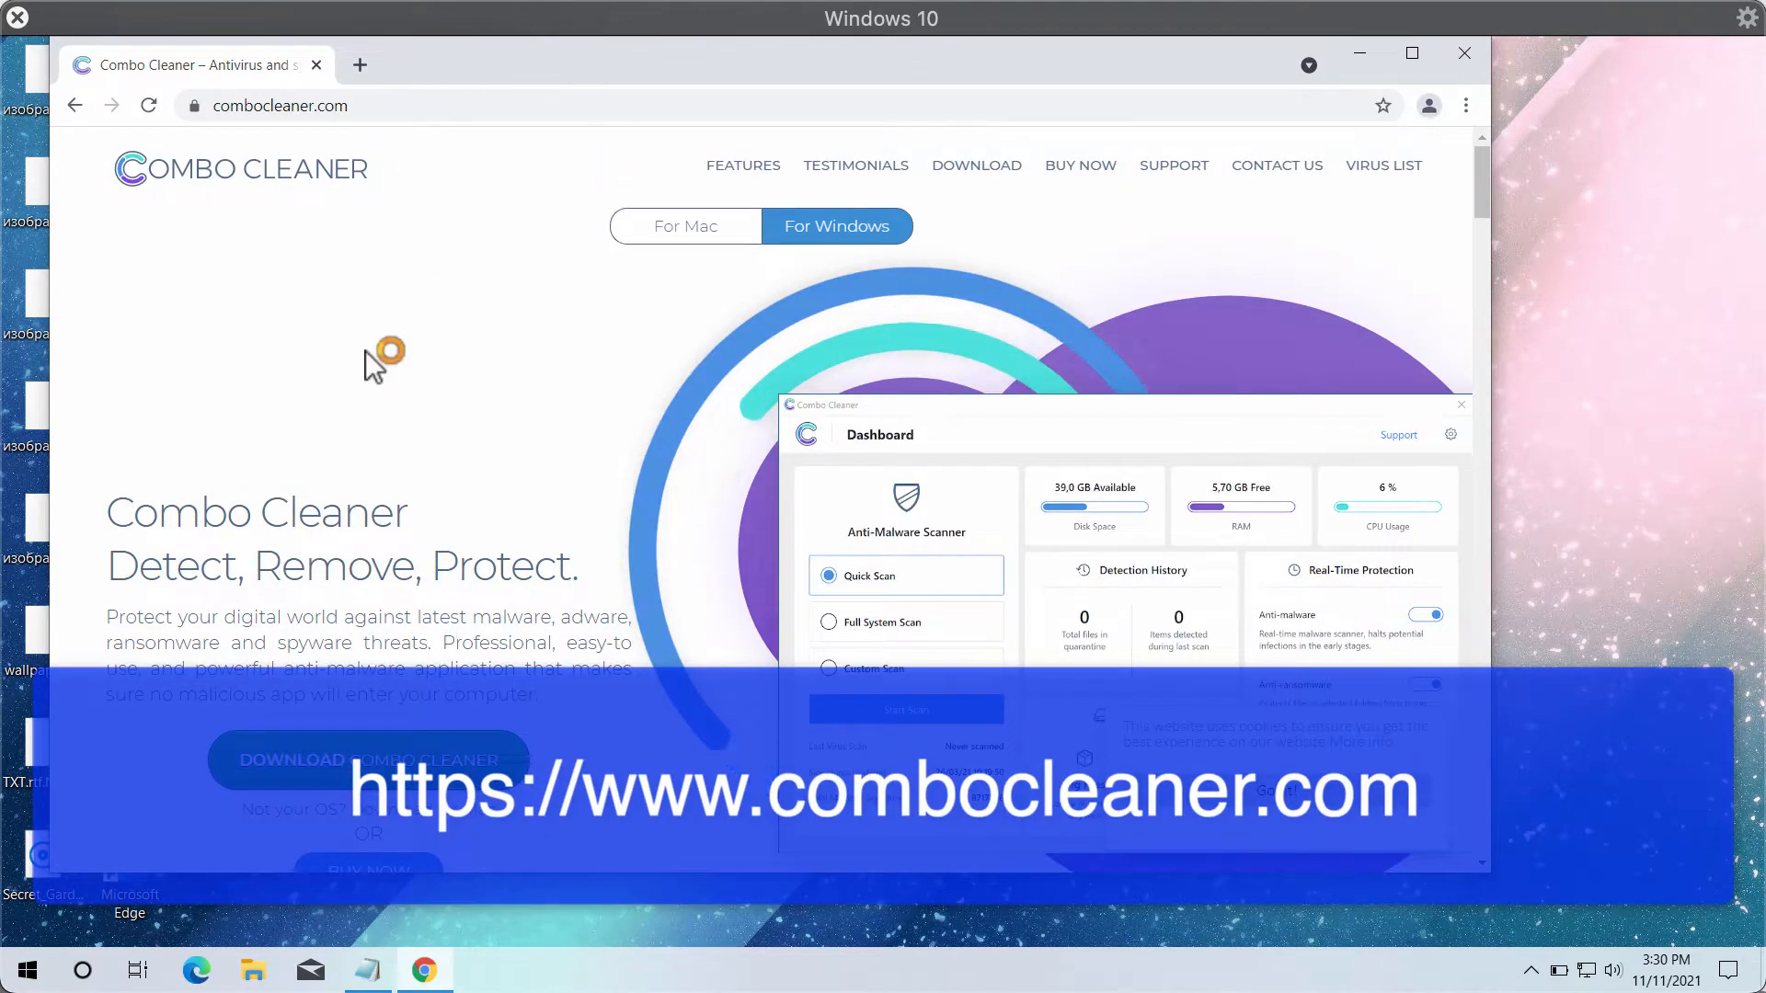
pyautogui.moveTo(350, 735)
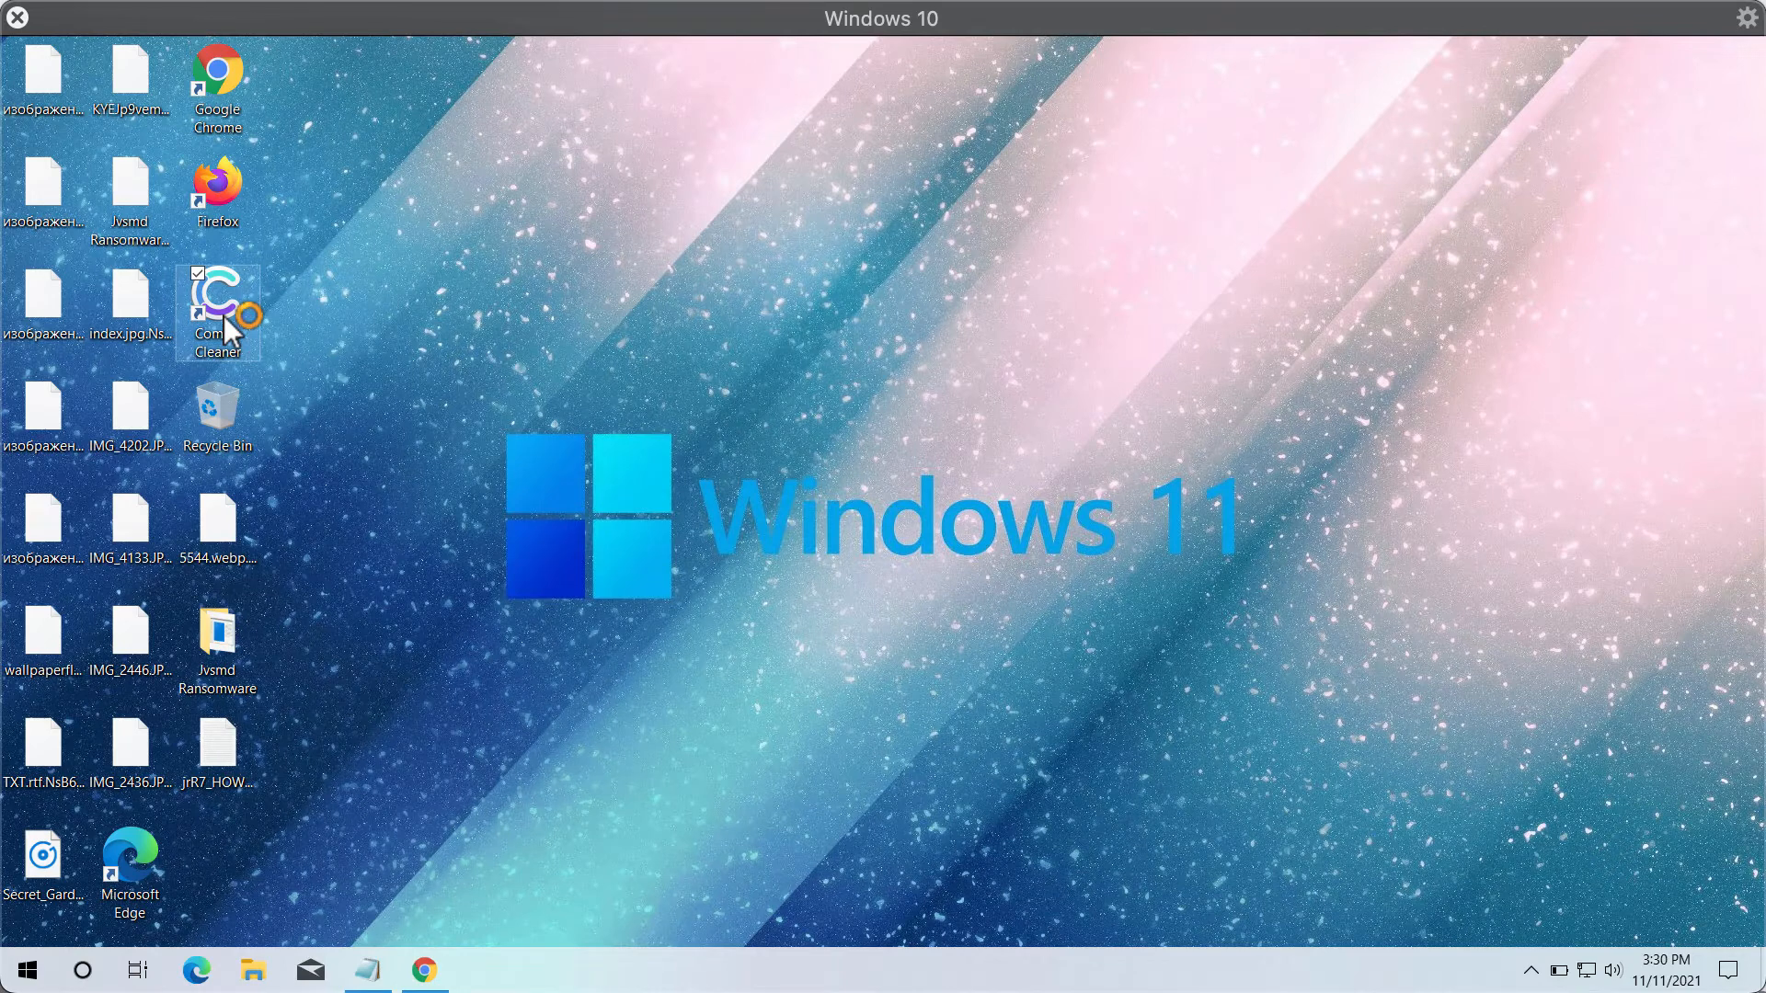
# - Launch Combo Cleaner from its desktop icon to reach the Dashboard
pyautogui.doubleClick(217, 303)
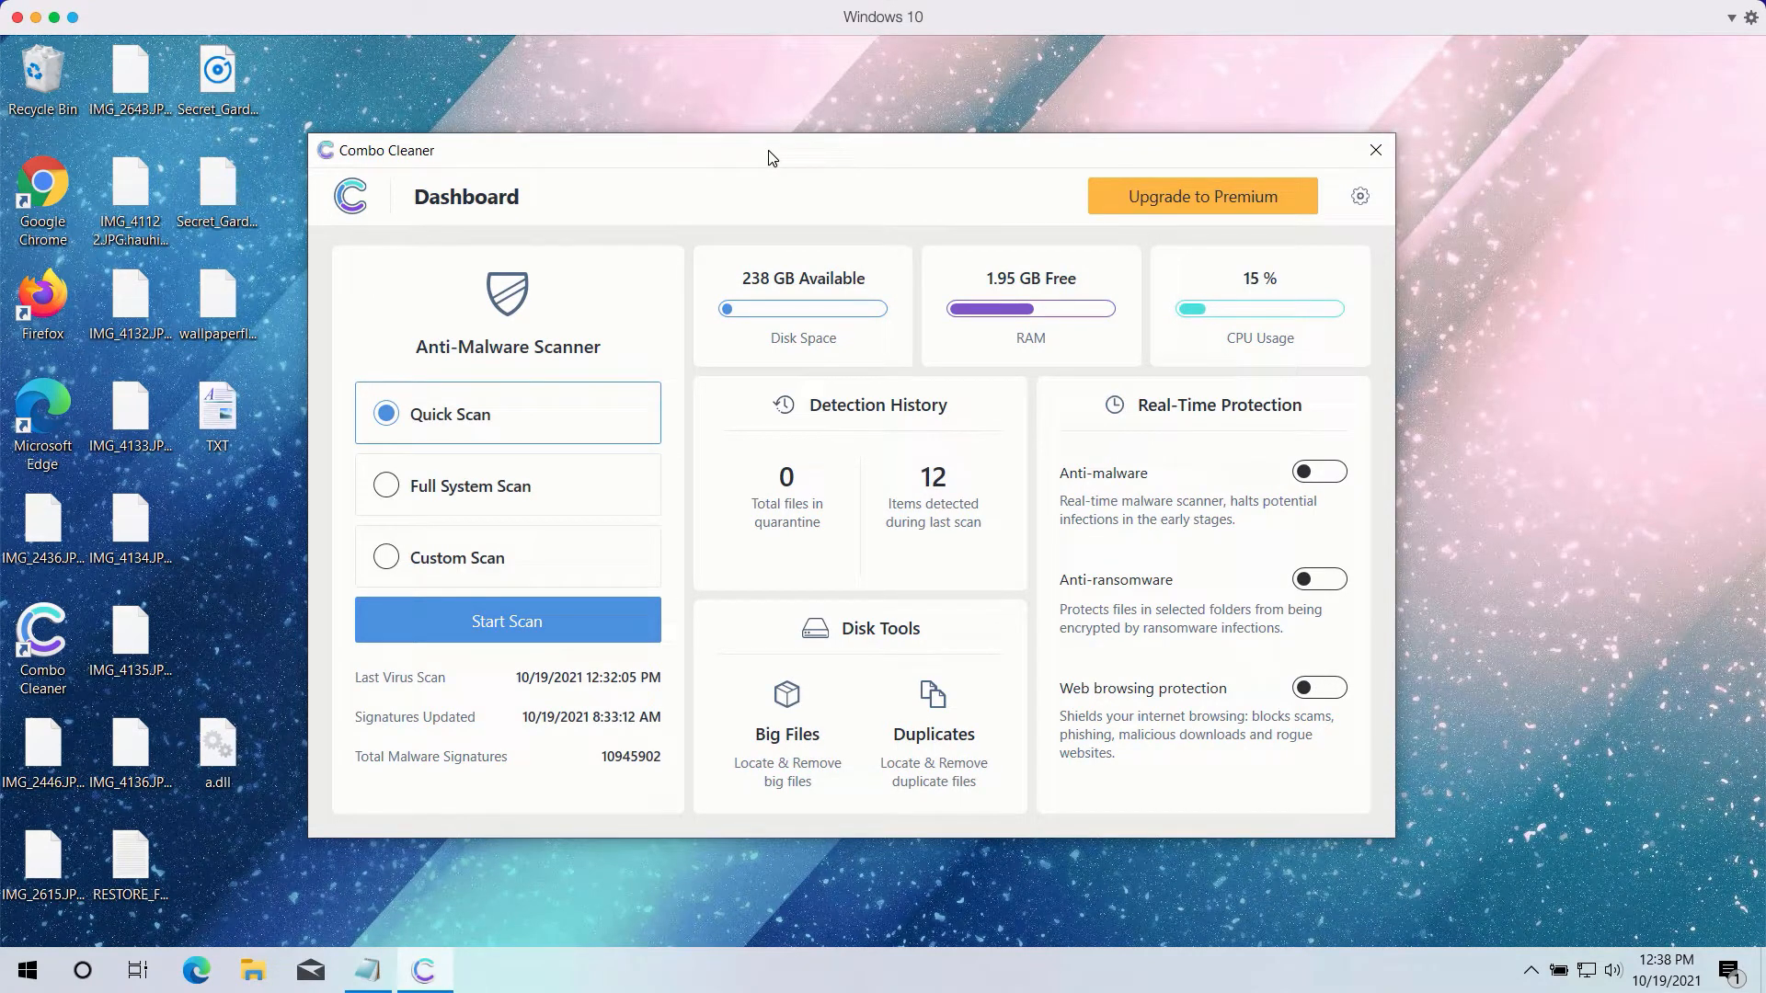
pyautogui.moveTo(540, 305)
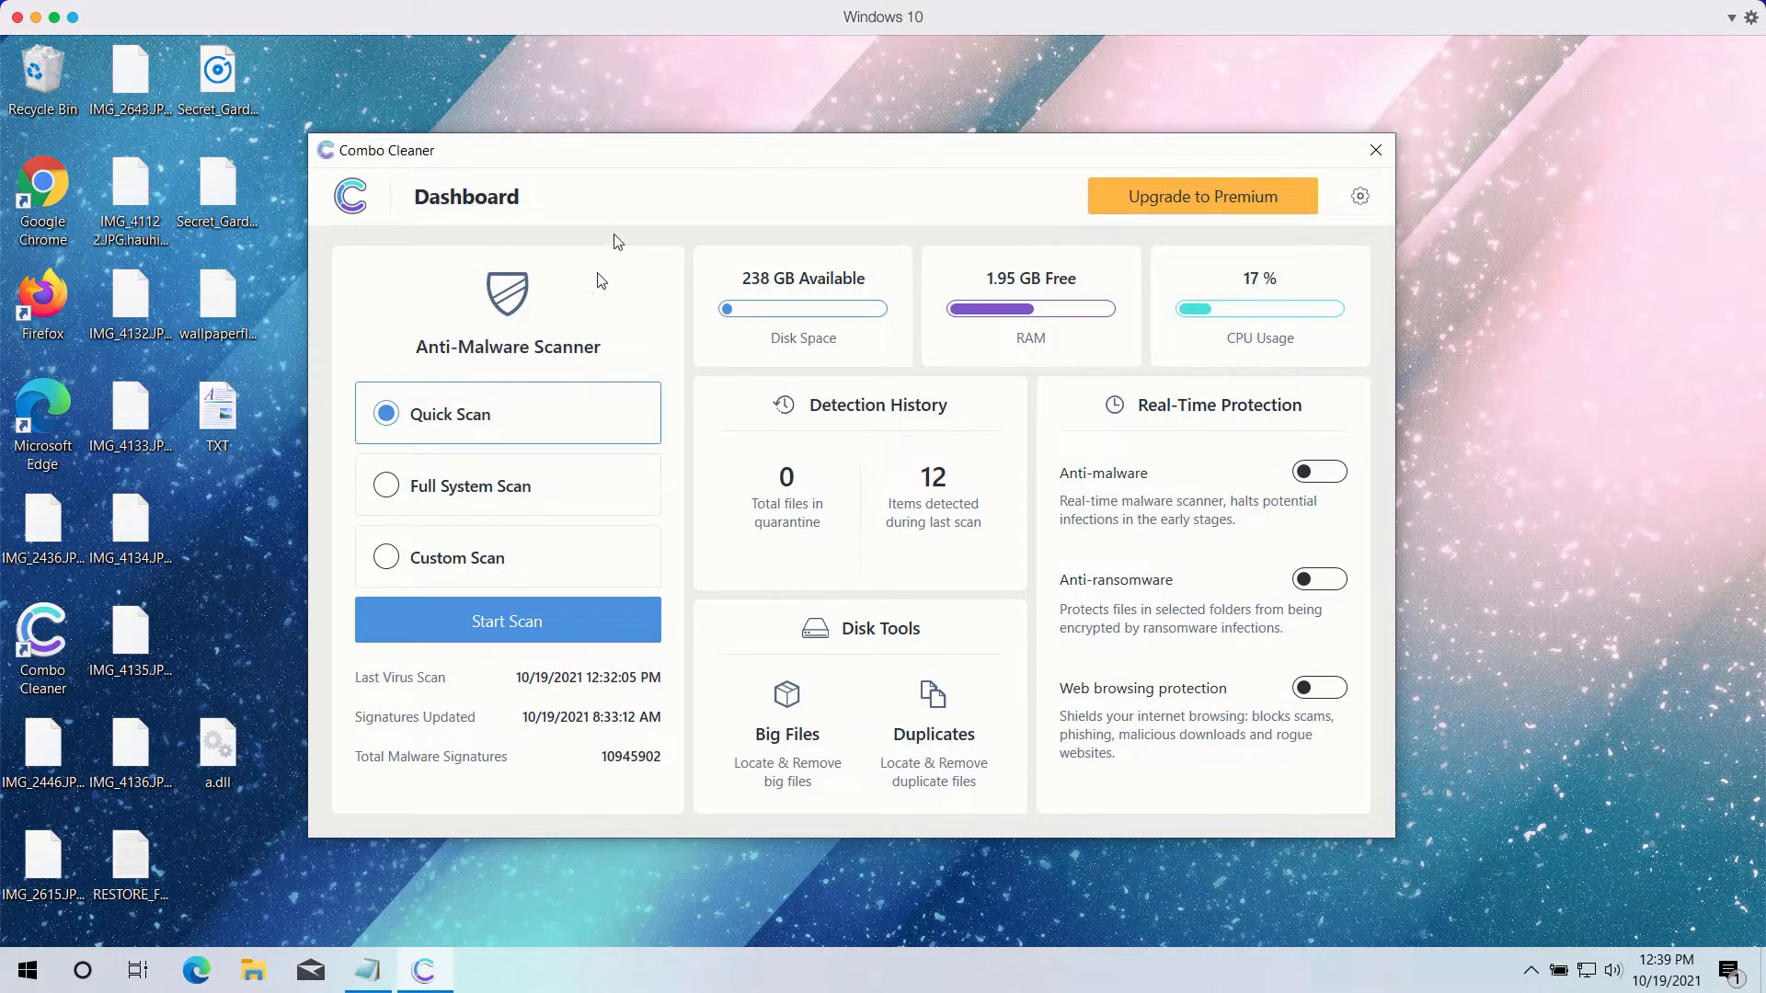
pyautogui.moveTo(721, 158)
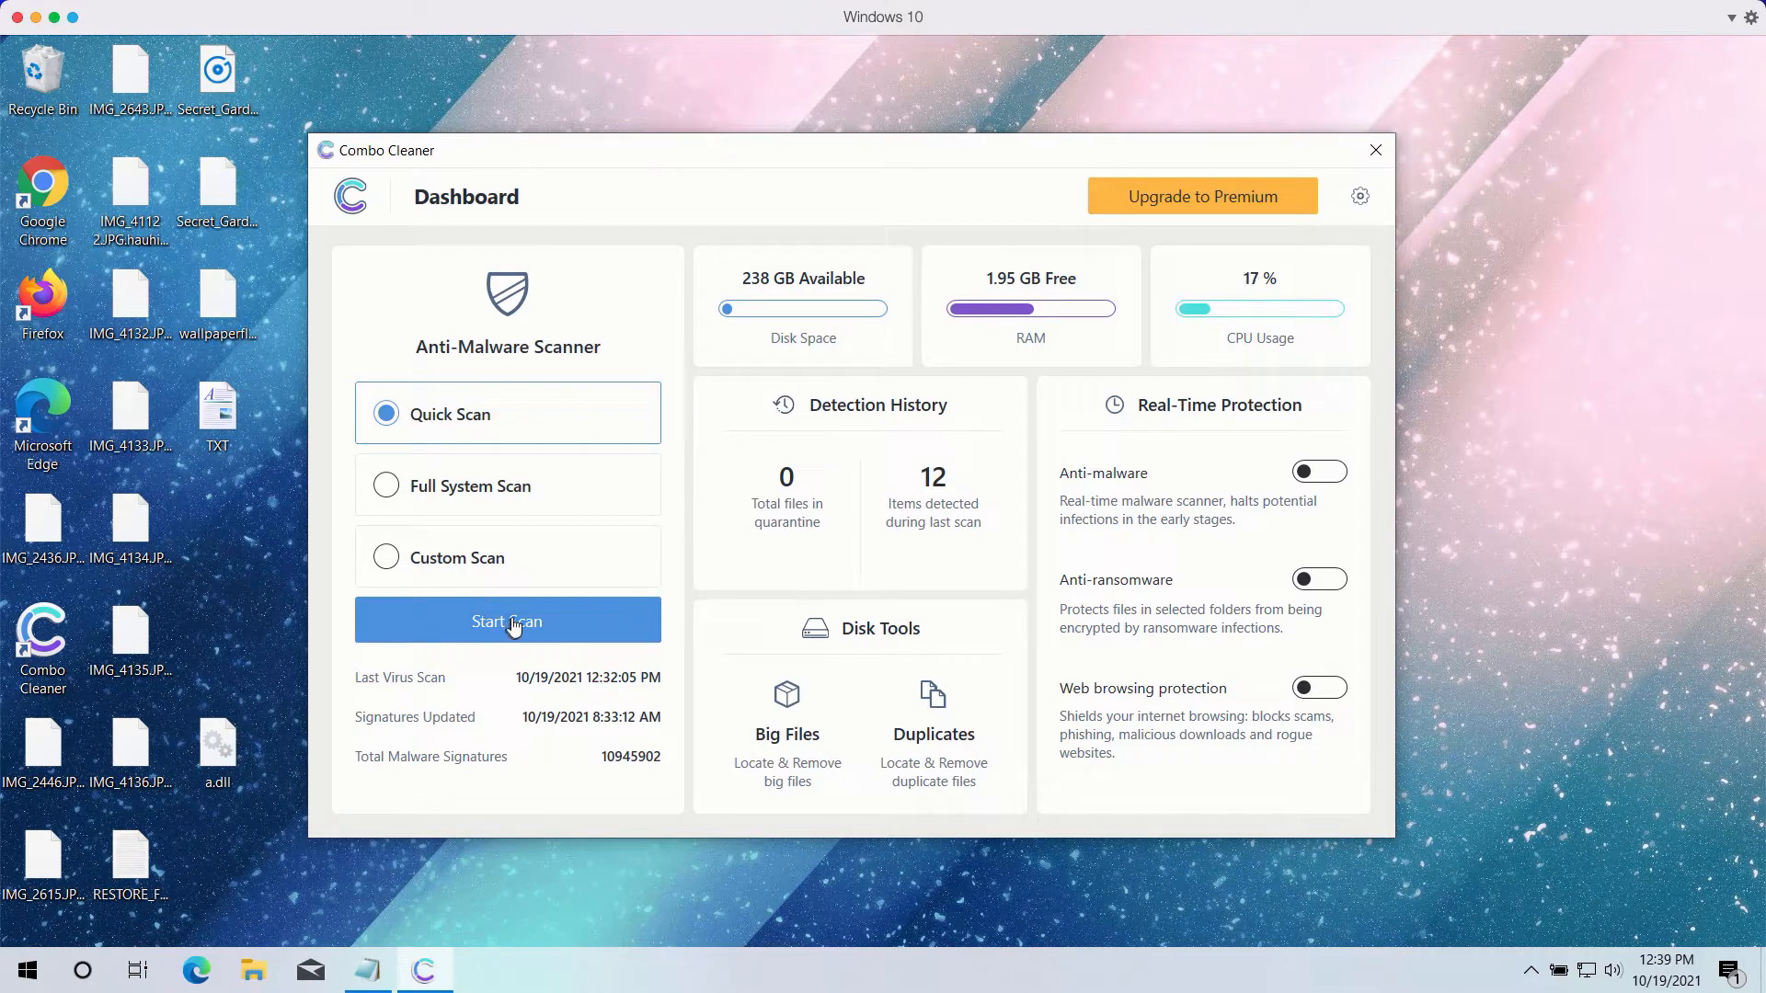
# - Start a Quick Scan in the Anti-Malware Scanner
pyautogui.click(508, 621)
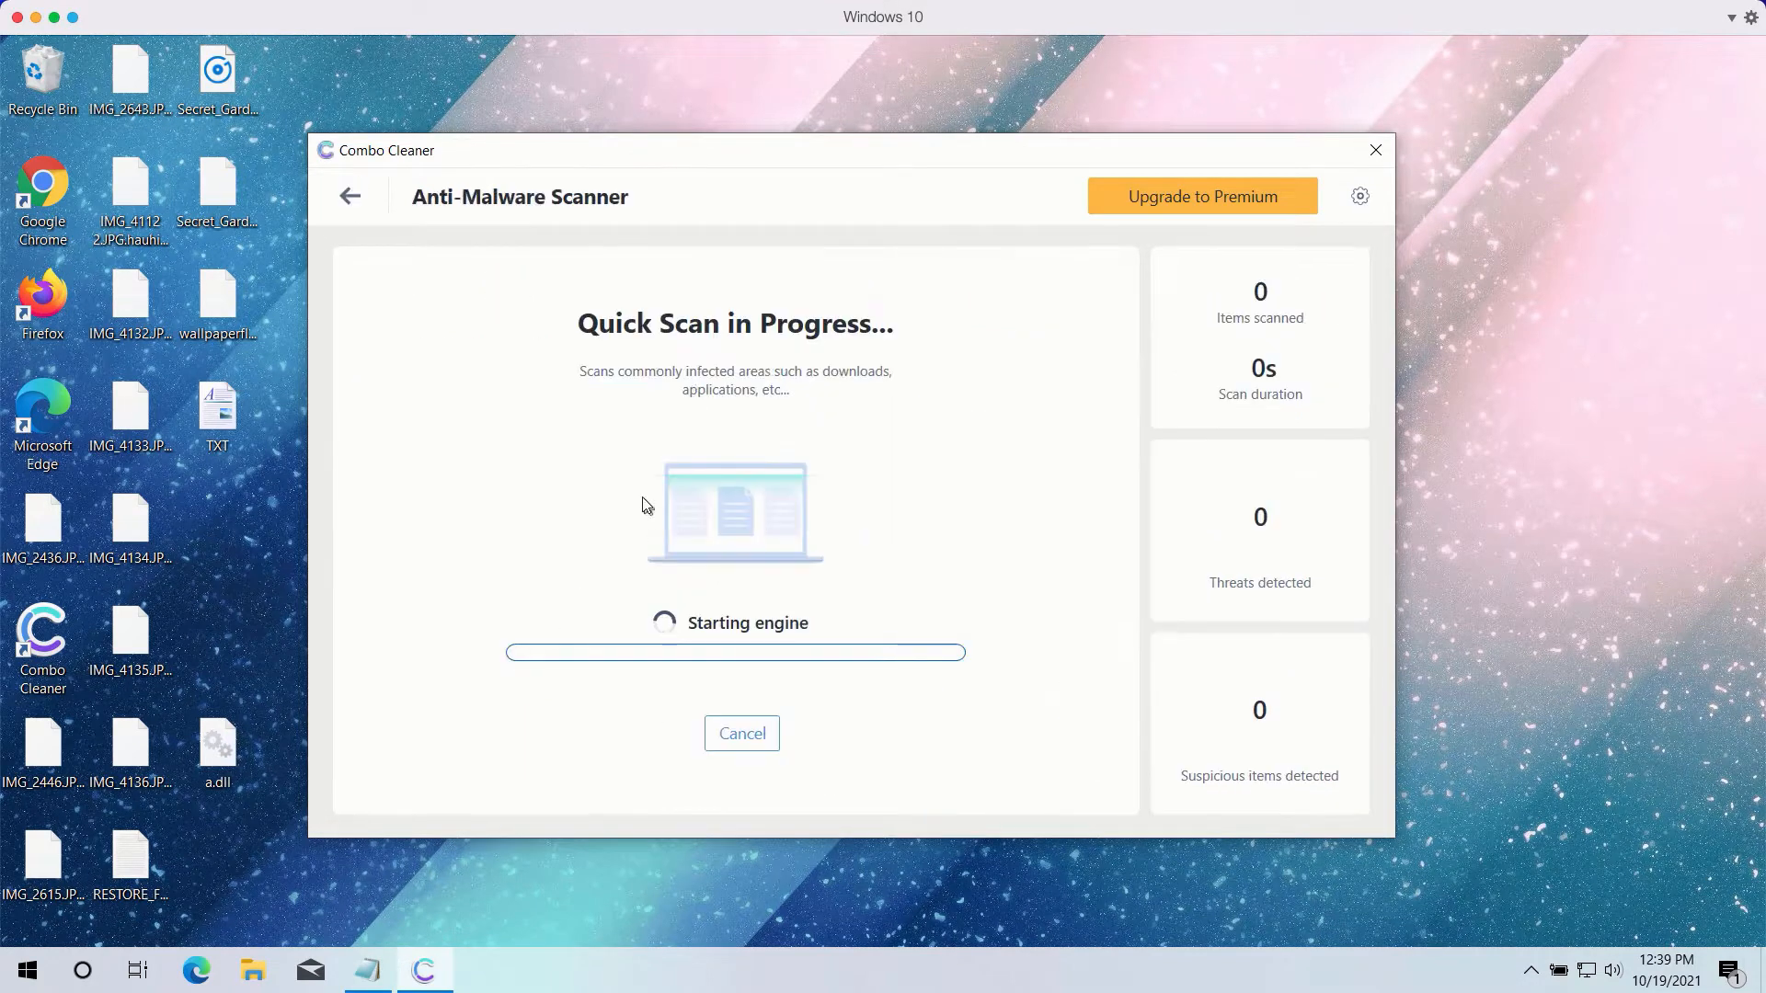
pyautogui.moveTo(679, 429)
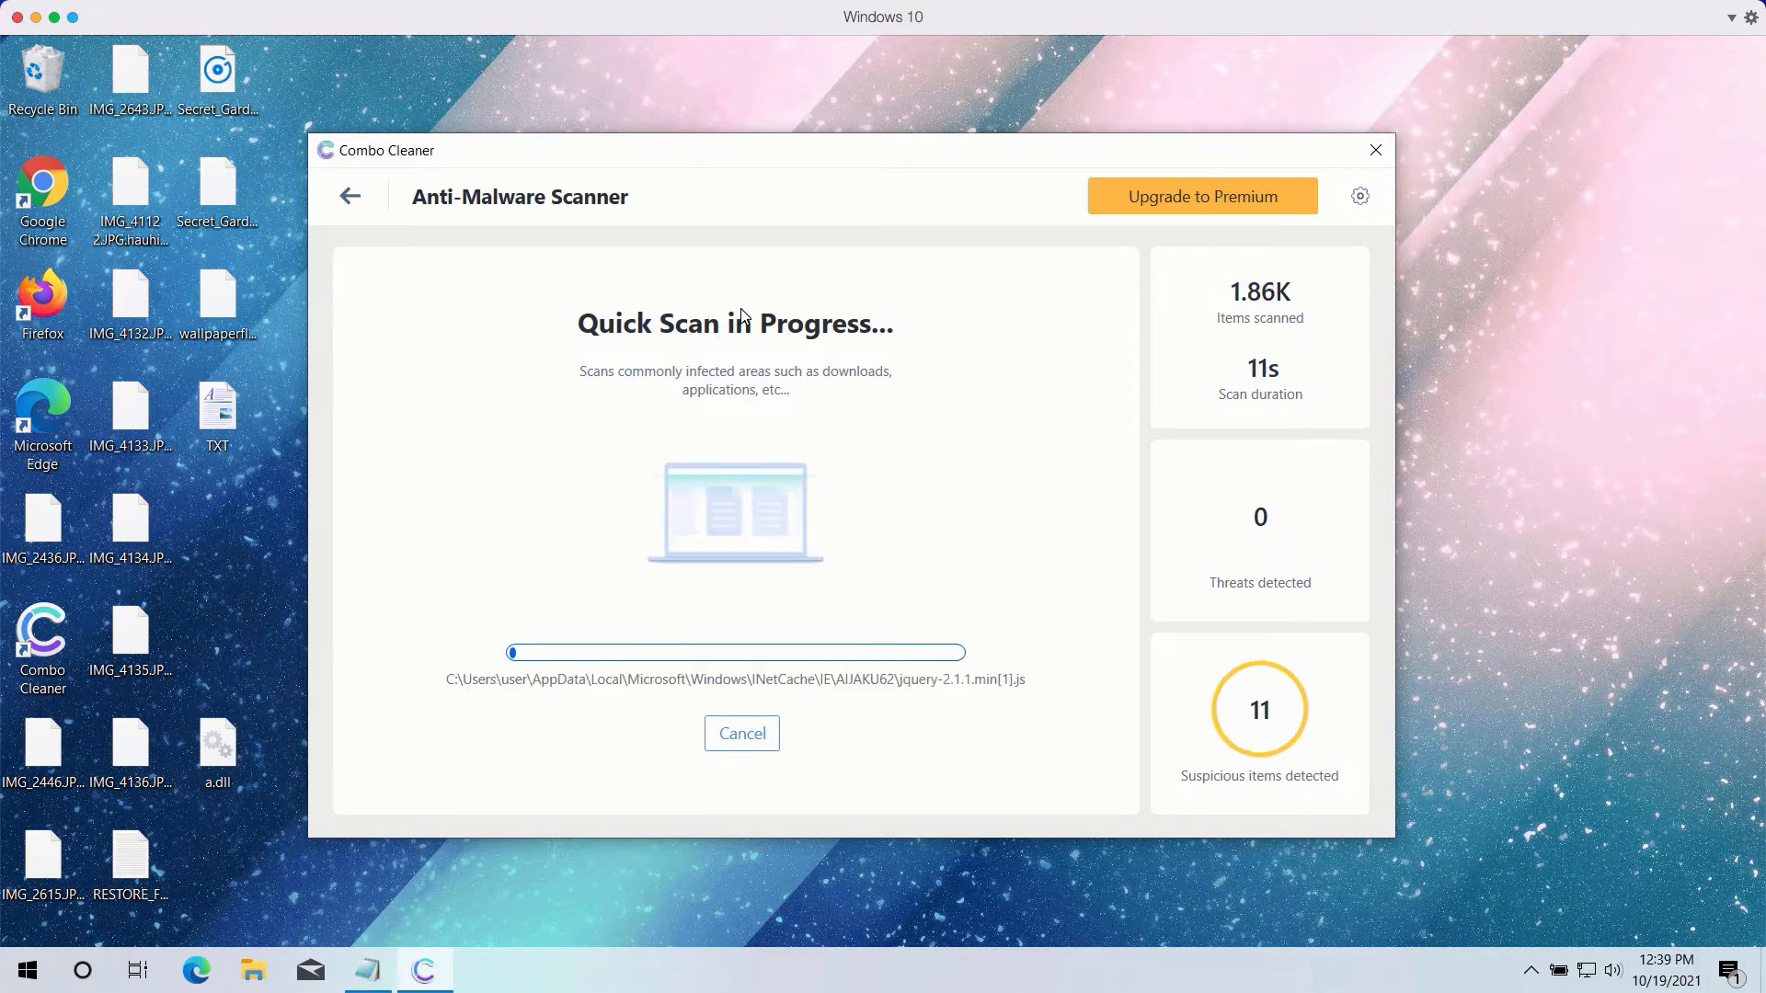
pyautogui.moveTo(853, 255)
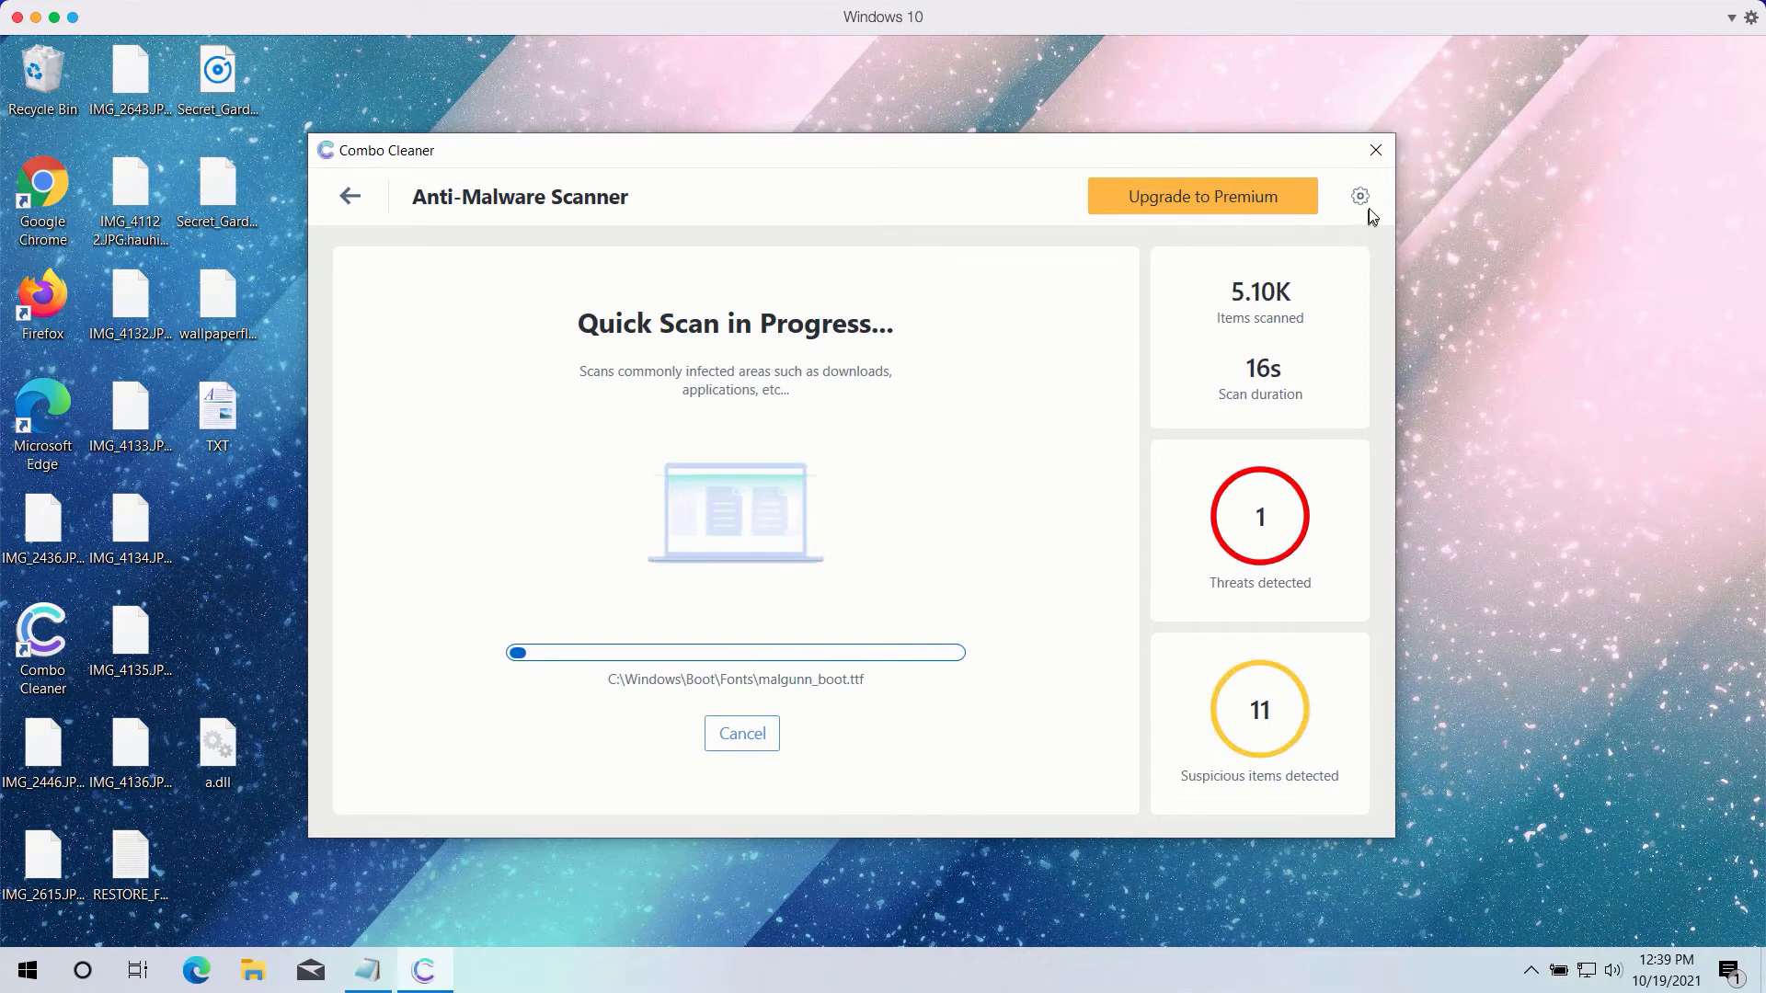
# - Open Combo Cleaner Settings on the Anti-Ransomware tab
pyautogui.click(1361, 196)
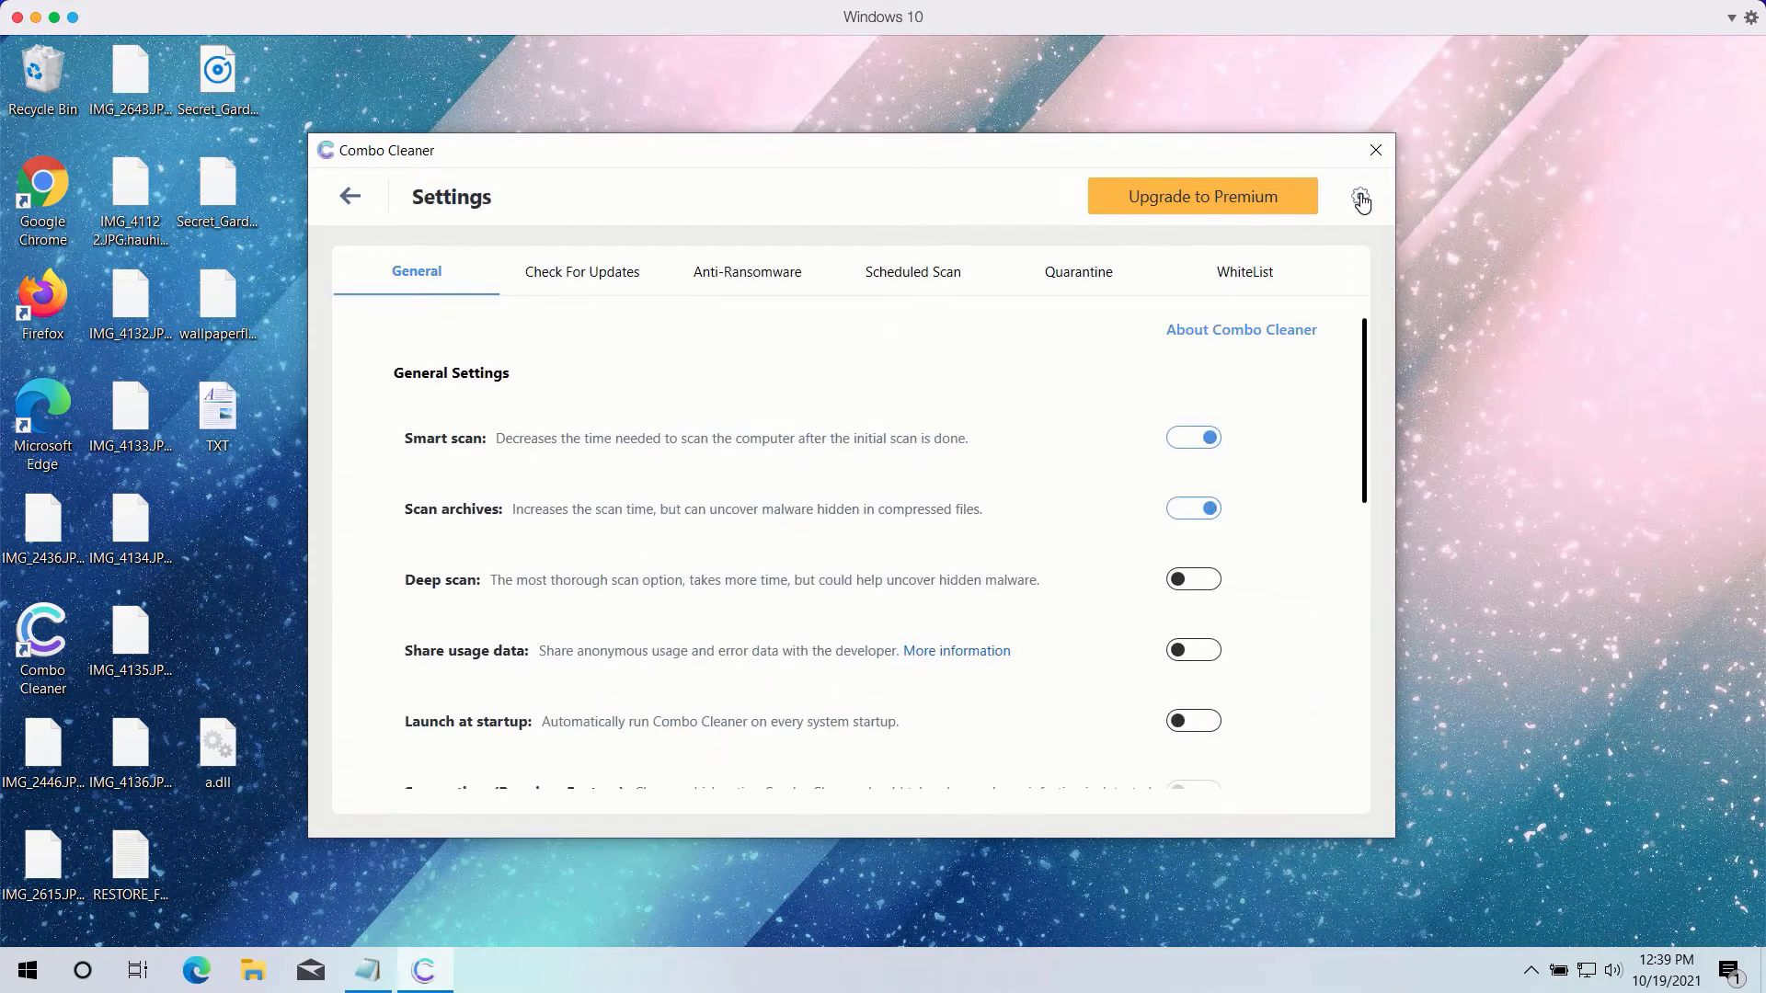
pyautogui.moveTo(720, 282)
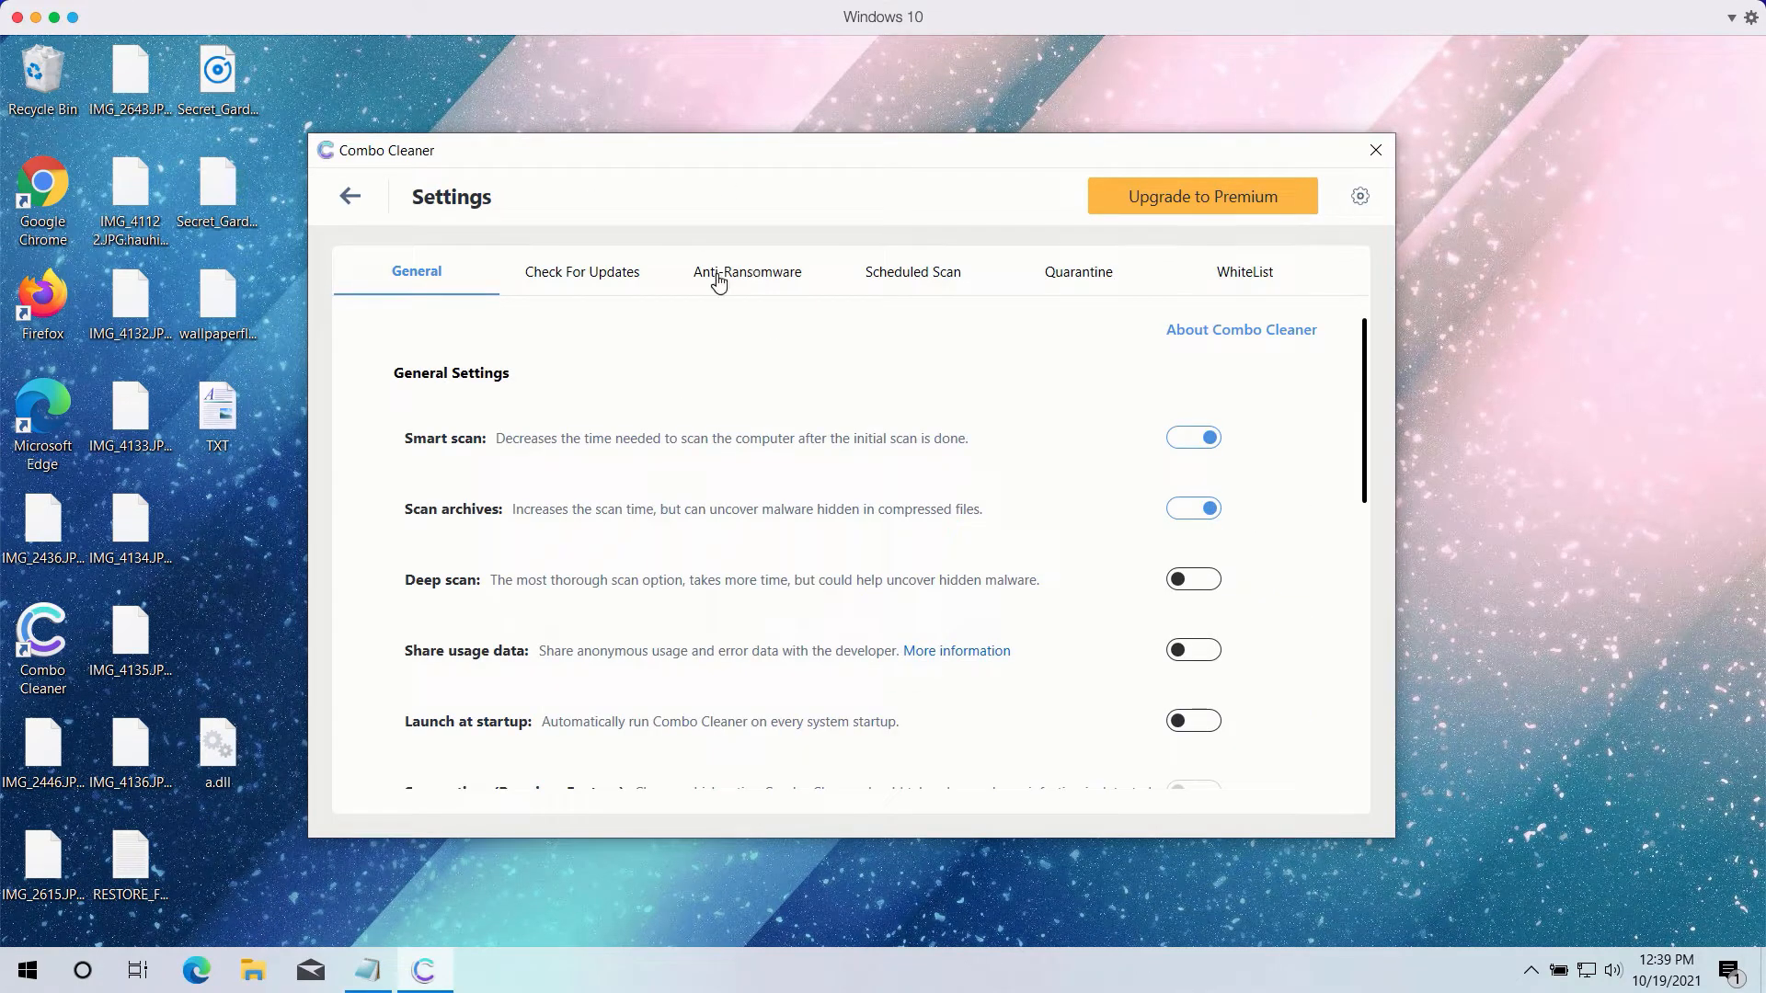
pyautogui.moveTo(746, 283)
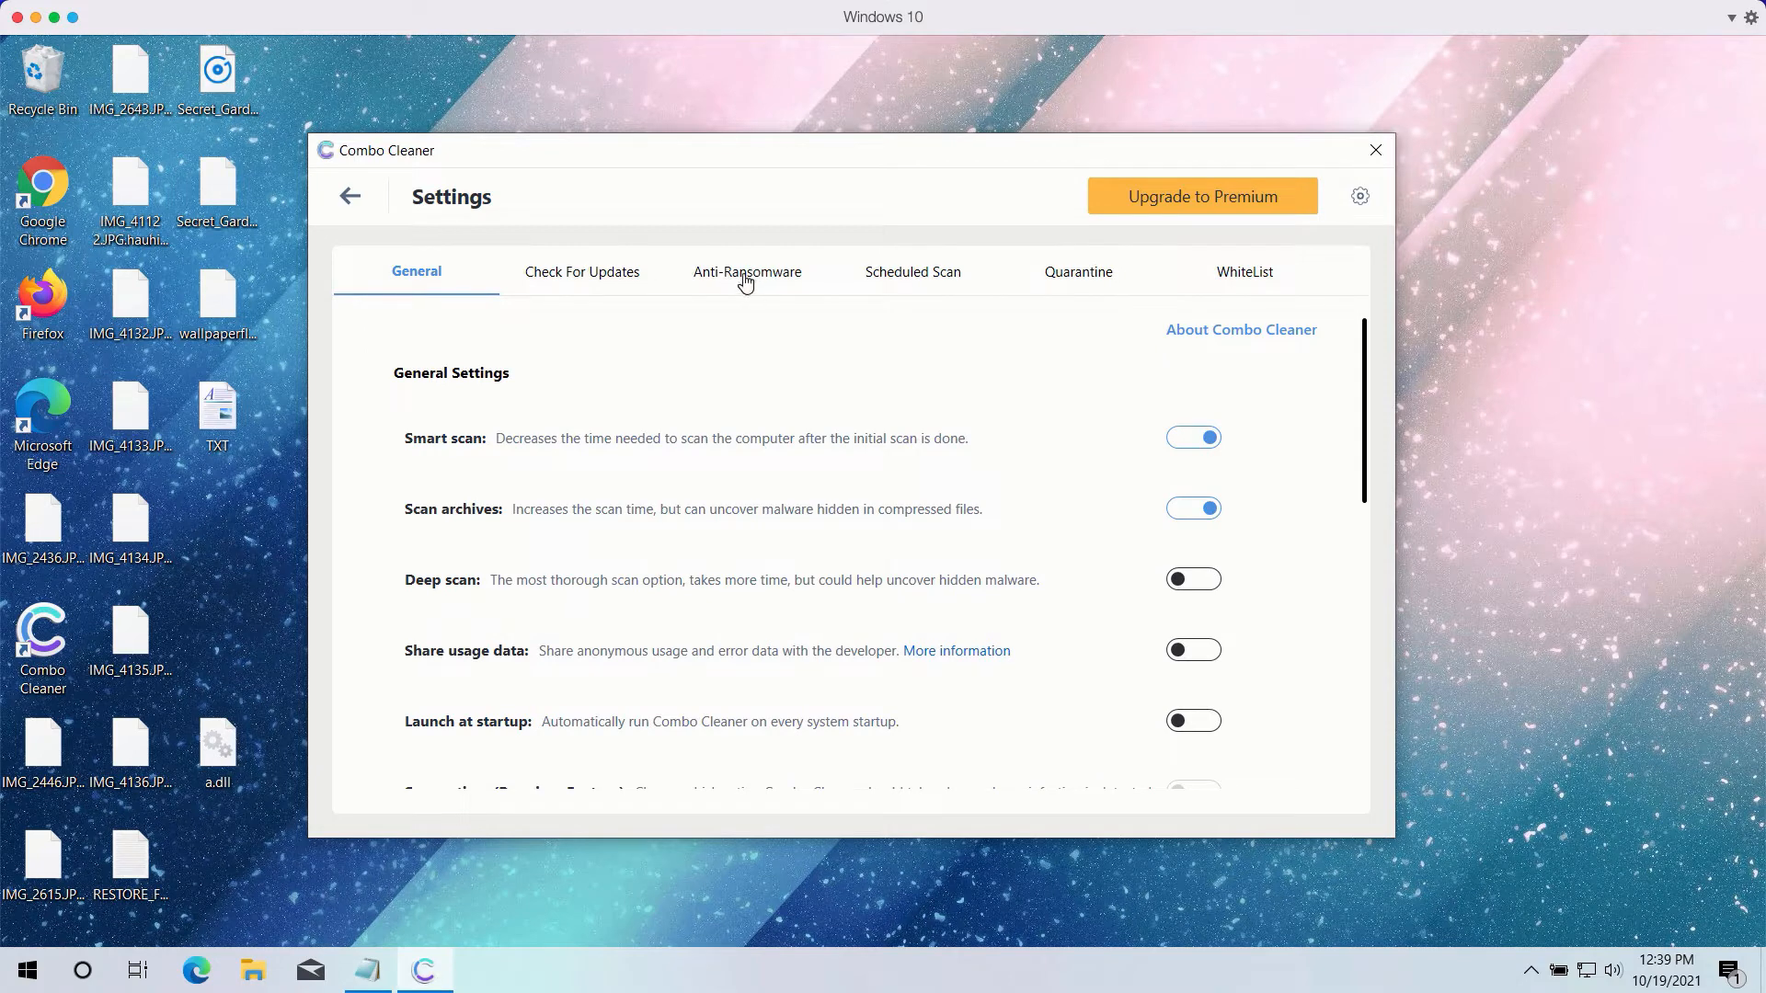
pyautogui.click(748, 272)
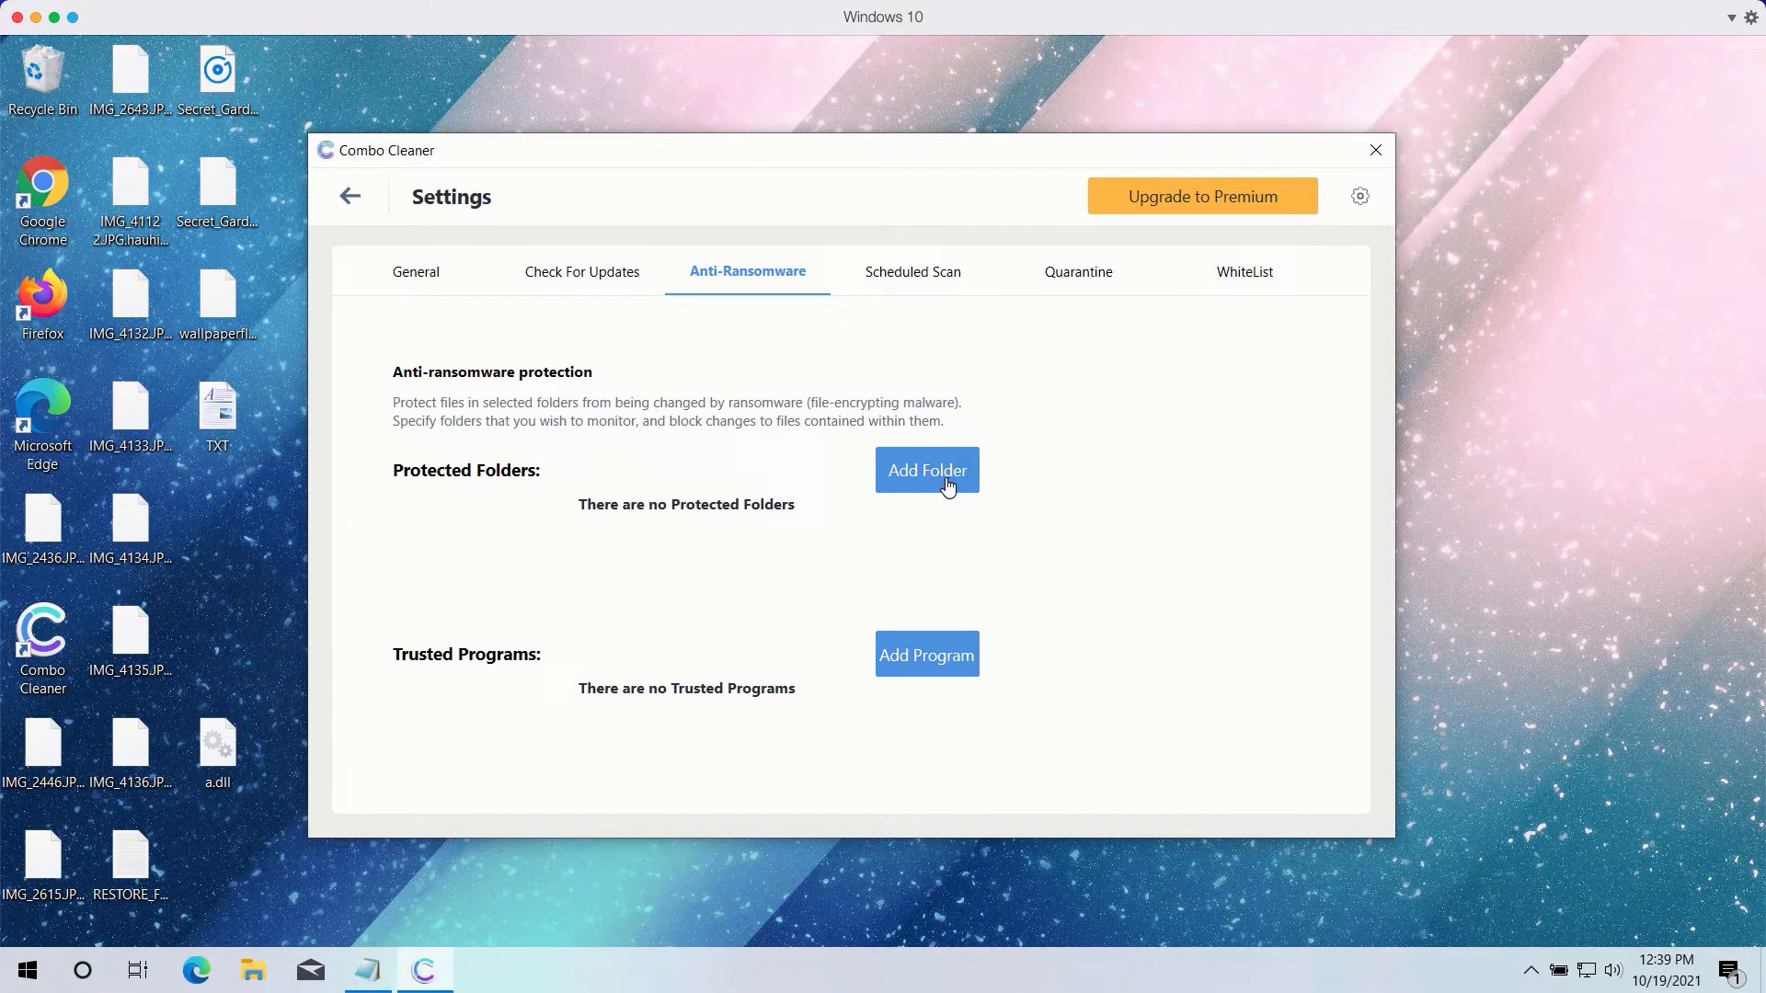
pyautogui.moveTo(937, 482)
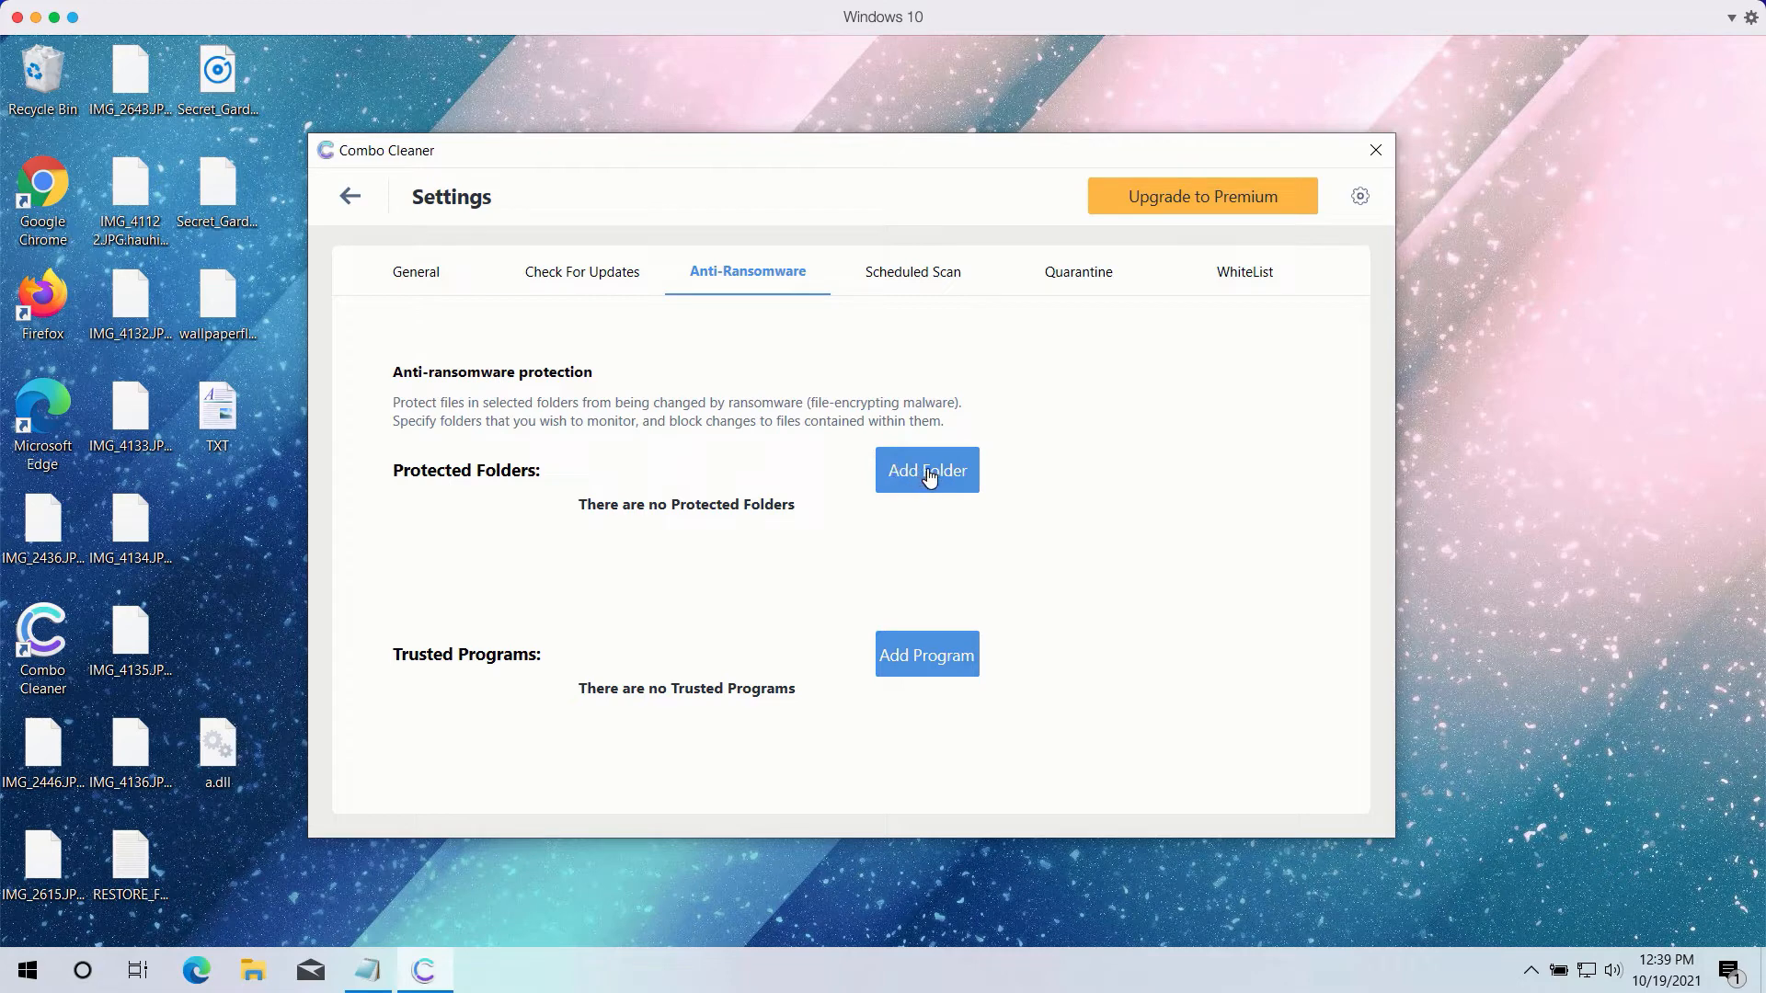
pyautogui.moveTo(921, 478)
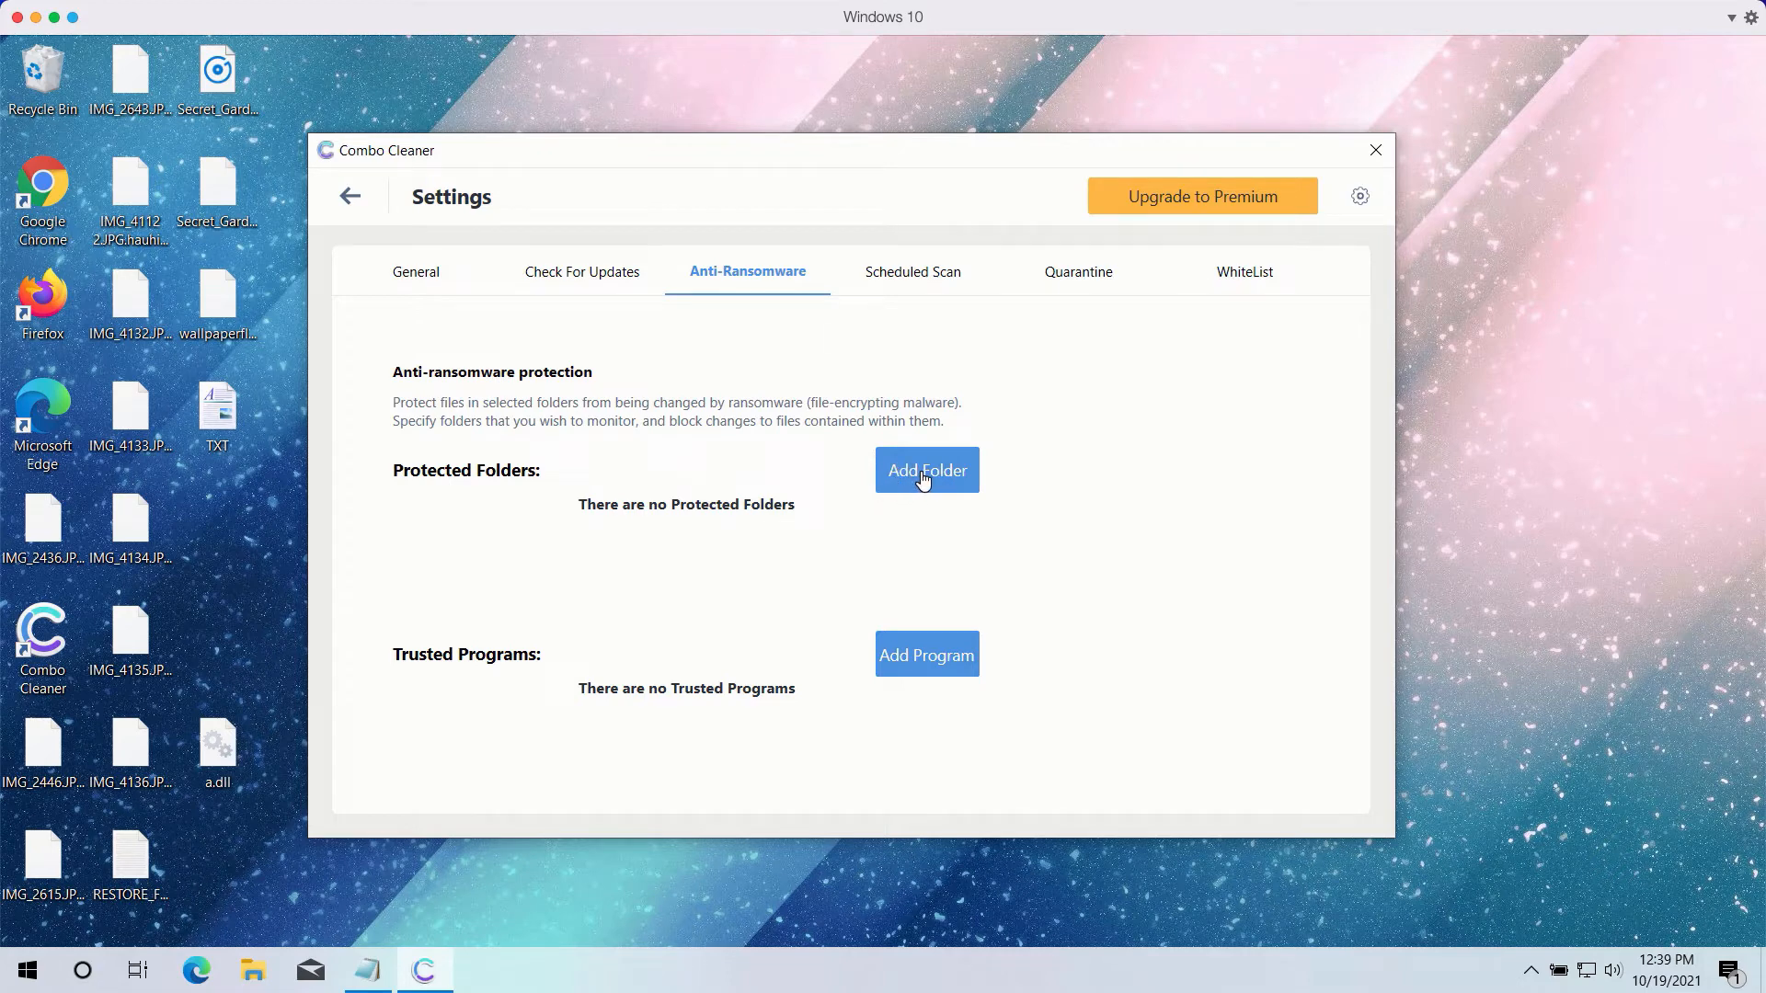
pyautogui.moveTo(832, 156)
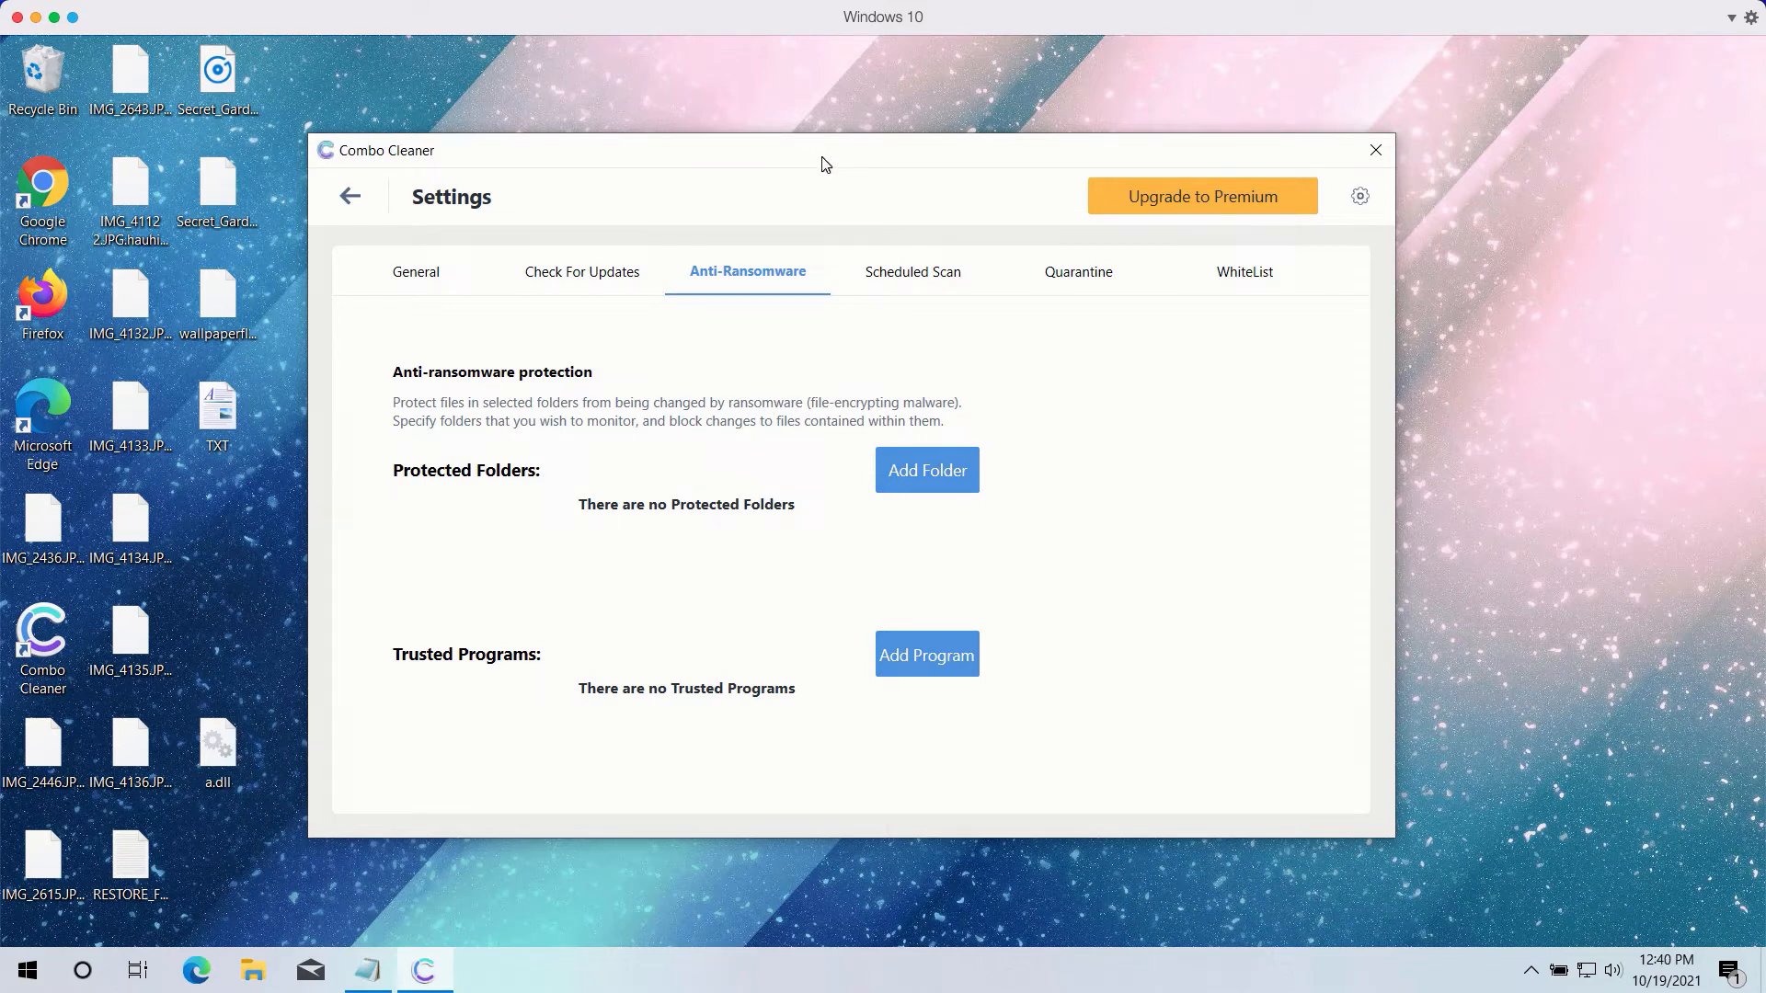
pyautogui.moveTo(514, 414)
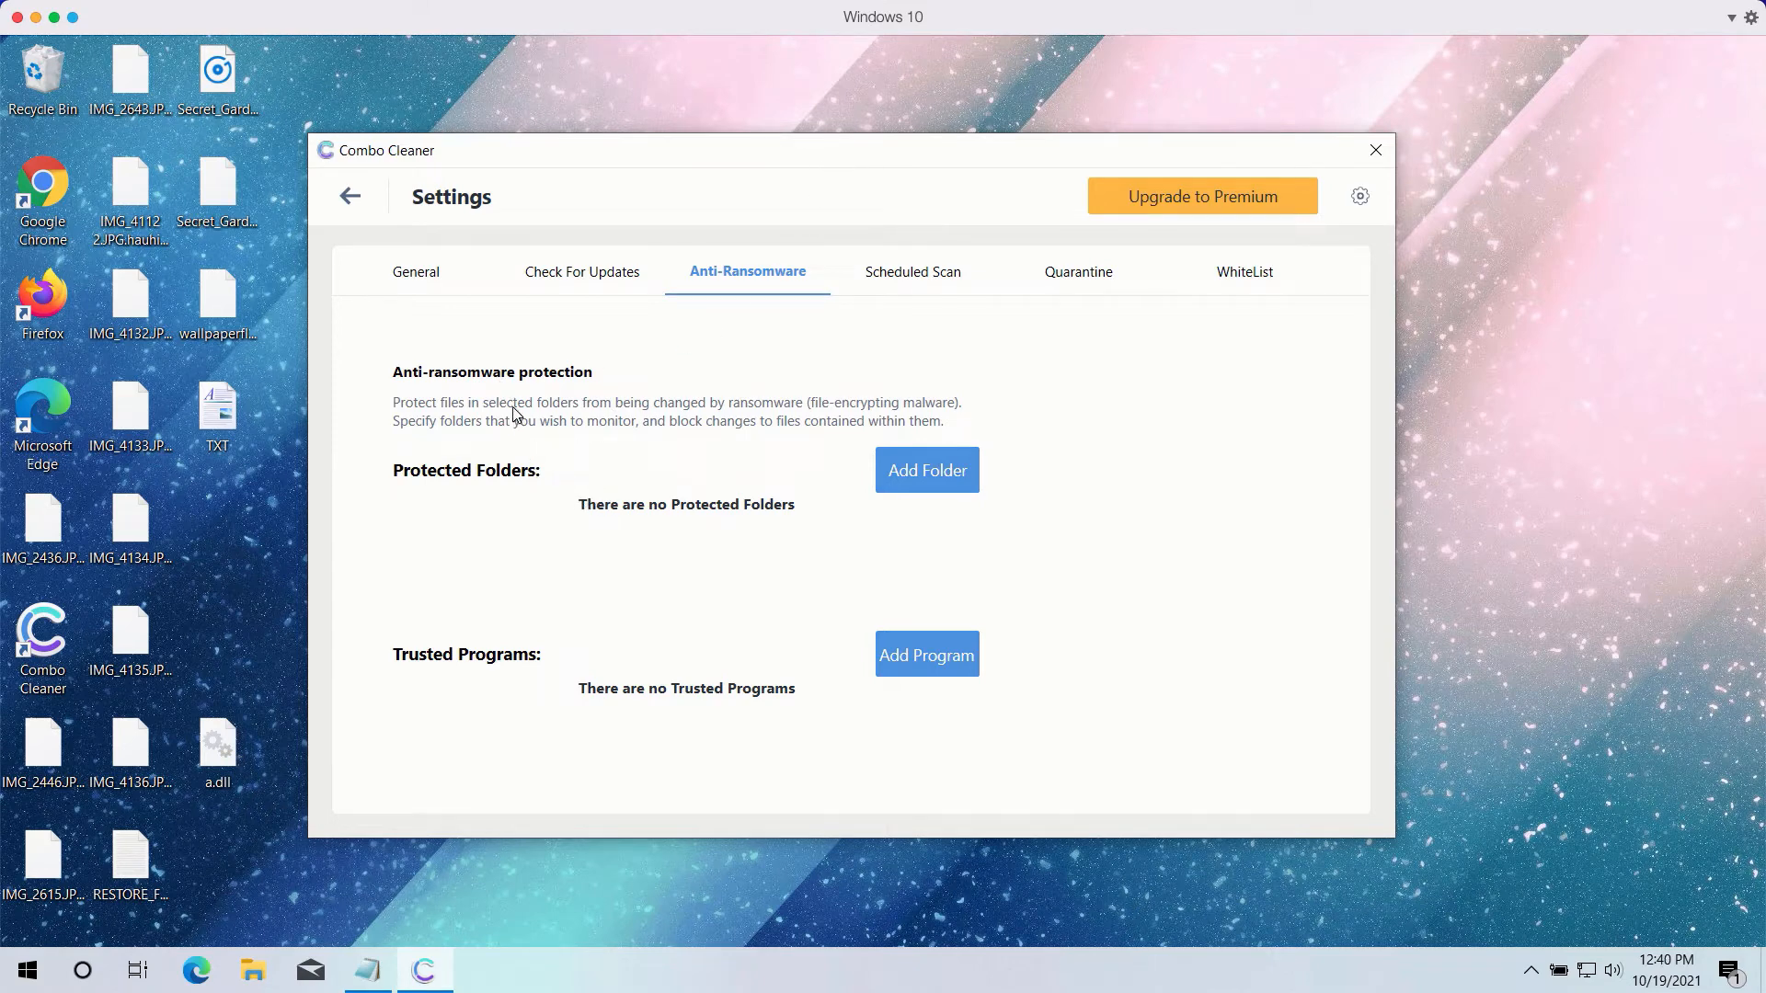
pyautogui.moveTo(359, 211)
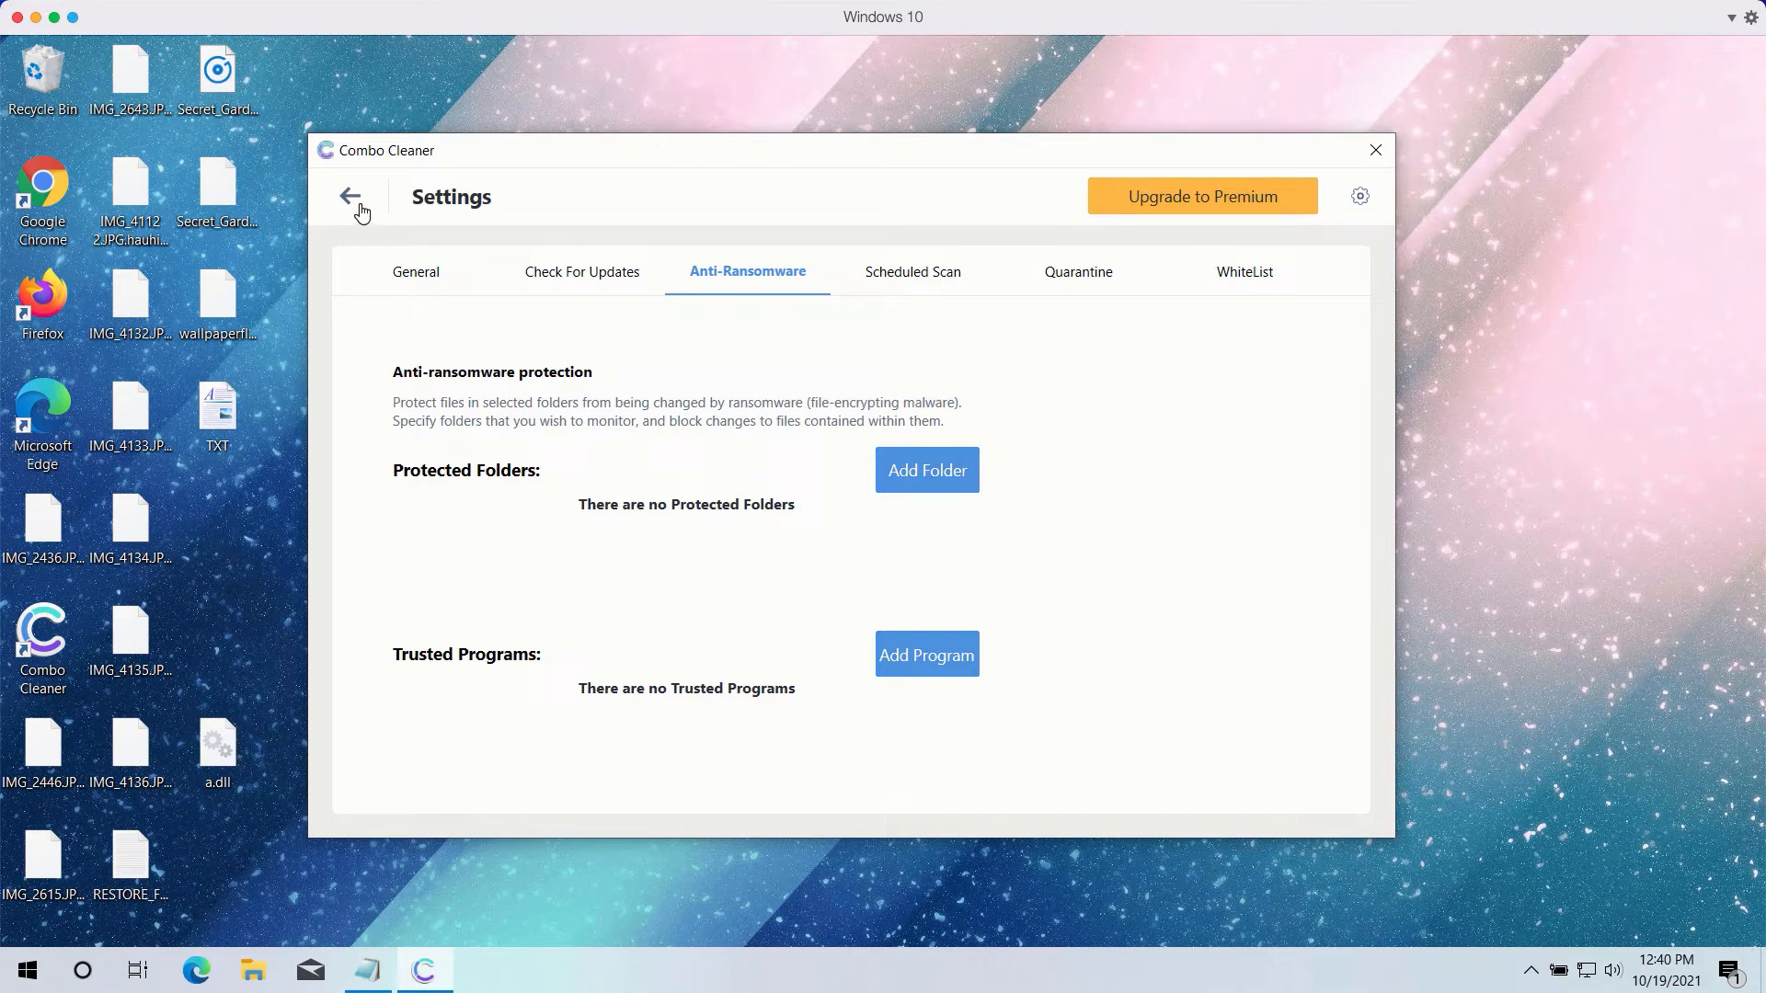
# - Go back to the Dashboard and reopen the Quick Scan progress view
pyautogui.click(350, 196)
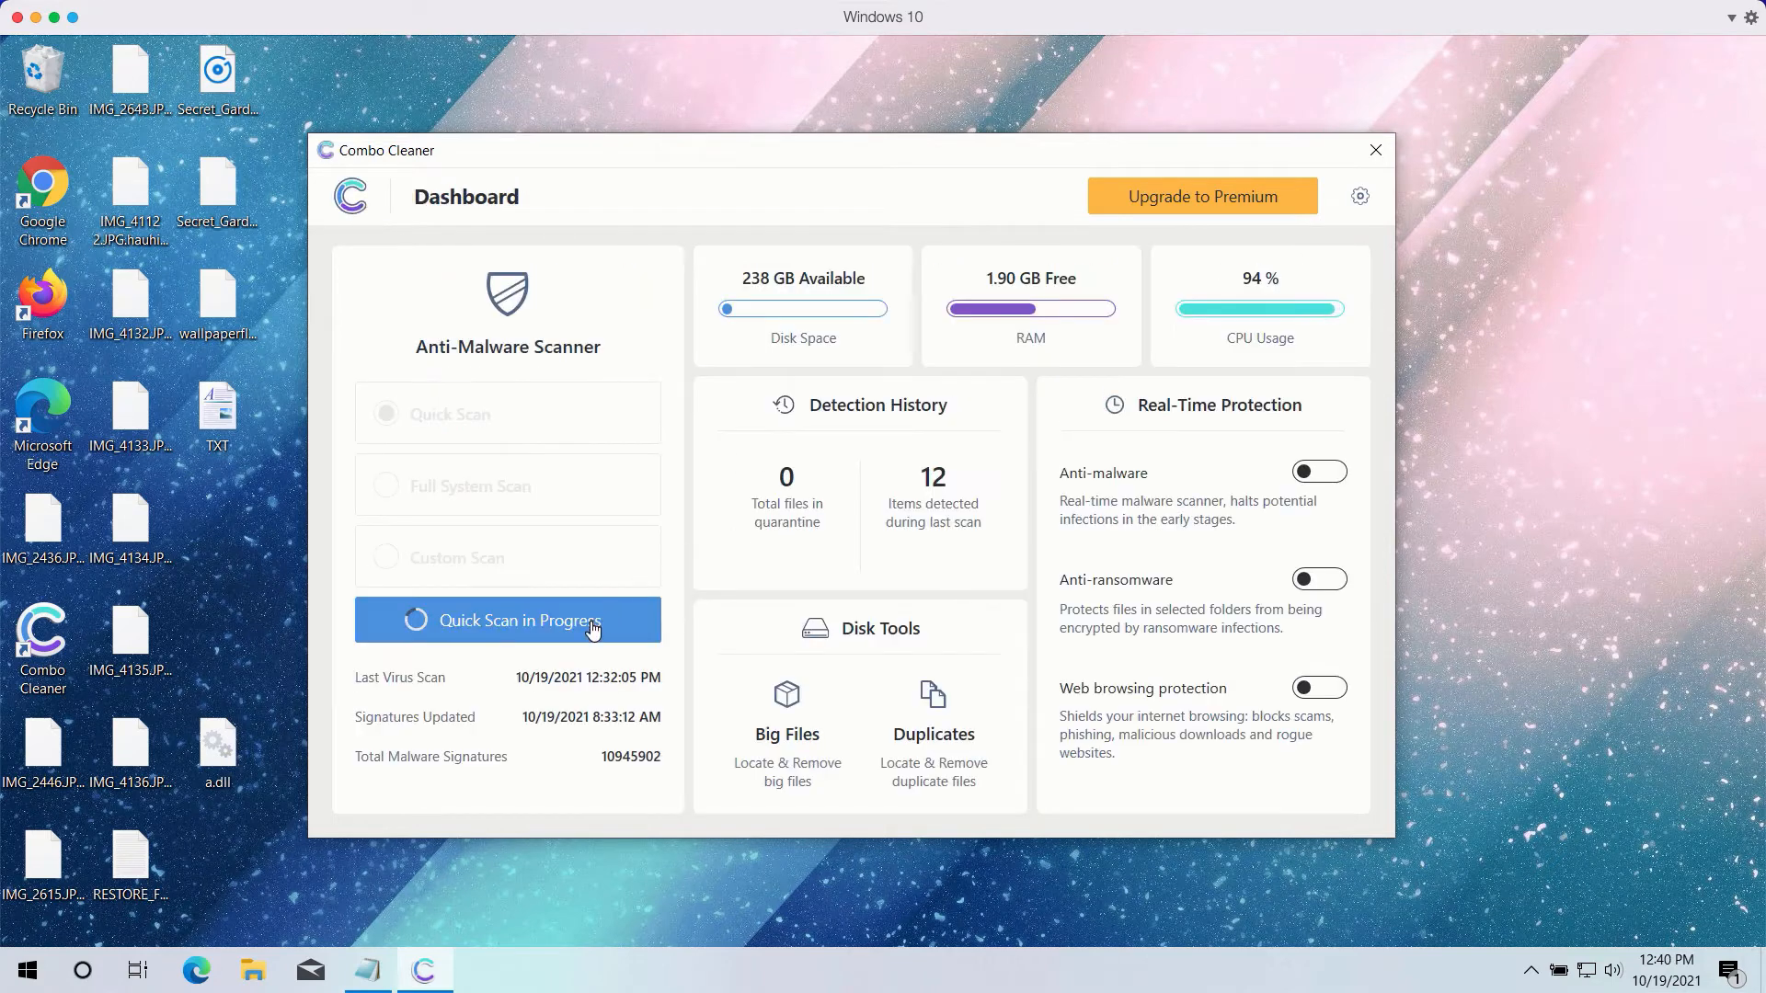
pyautogui.click(507, 620)
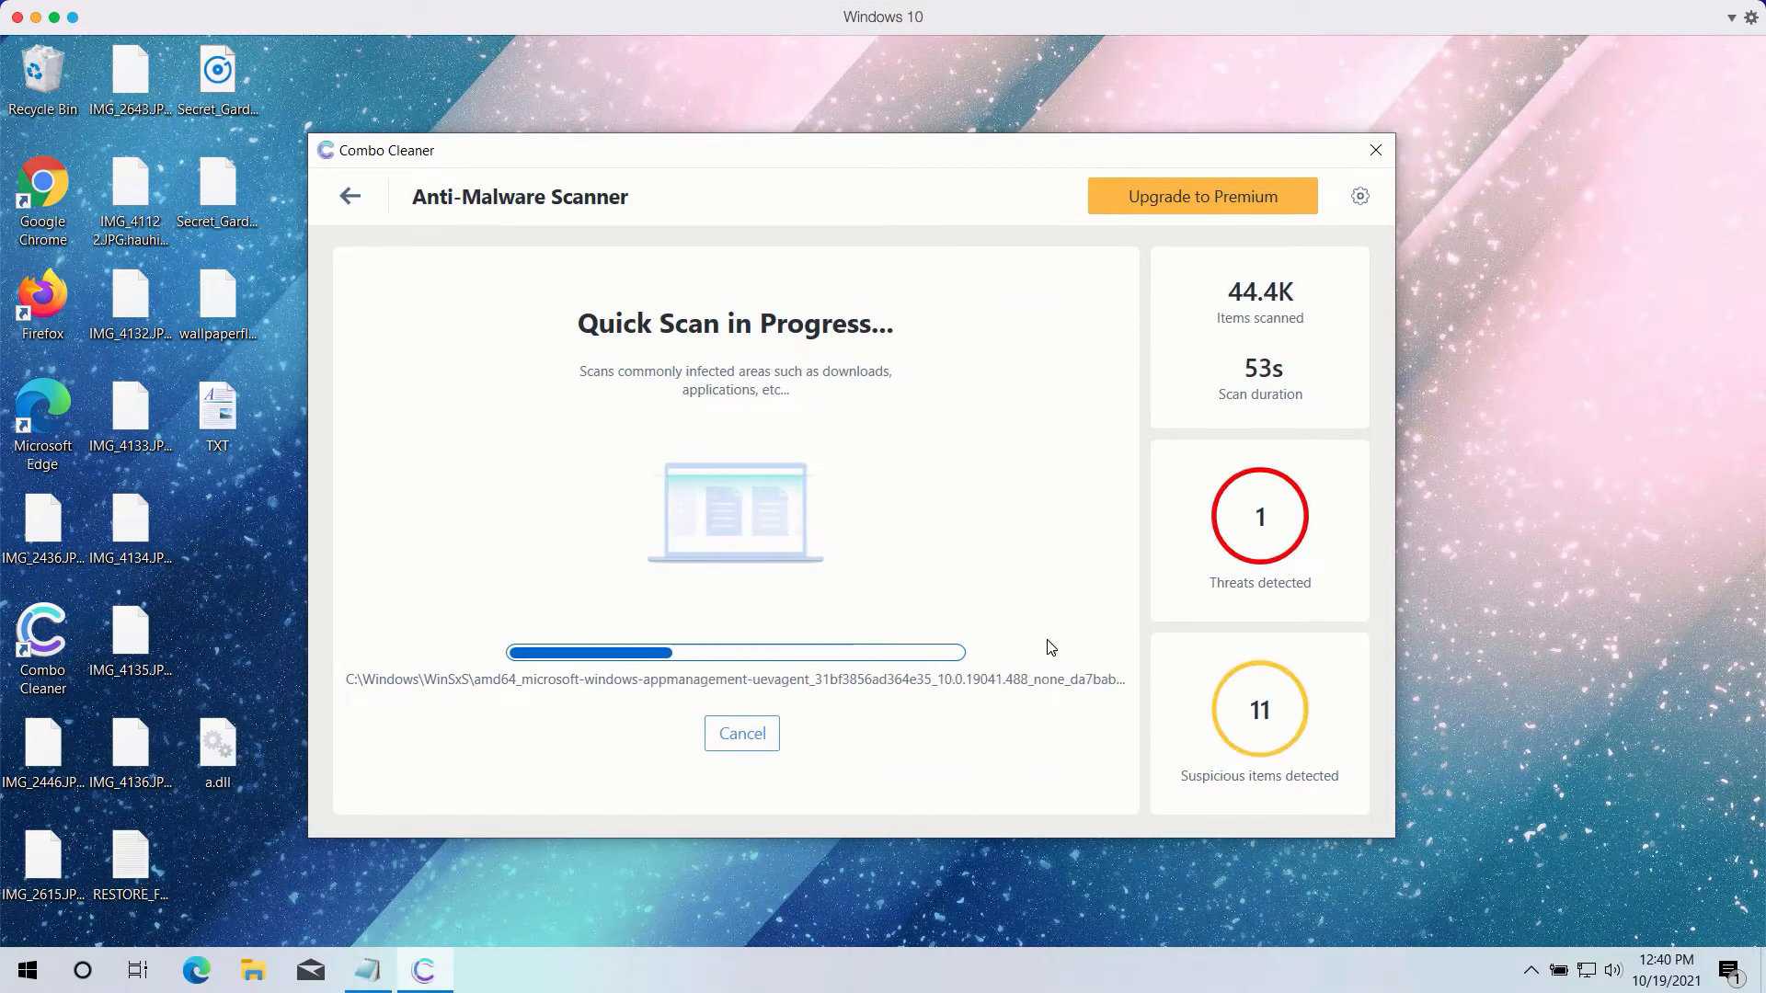
pyautogui.click(741, 733)
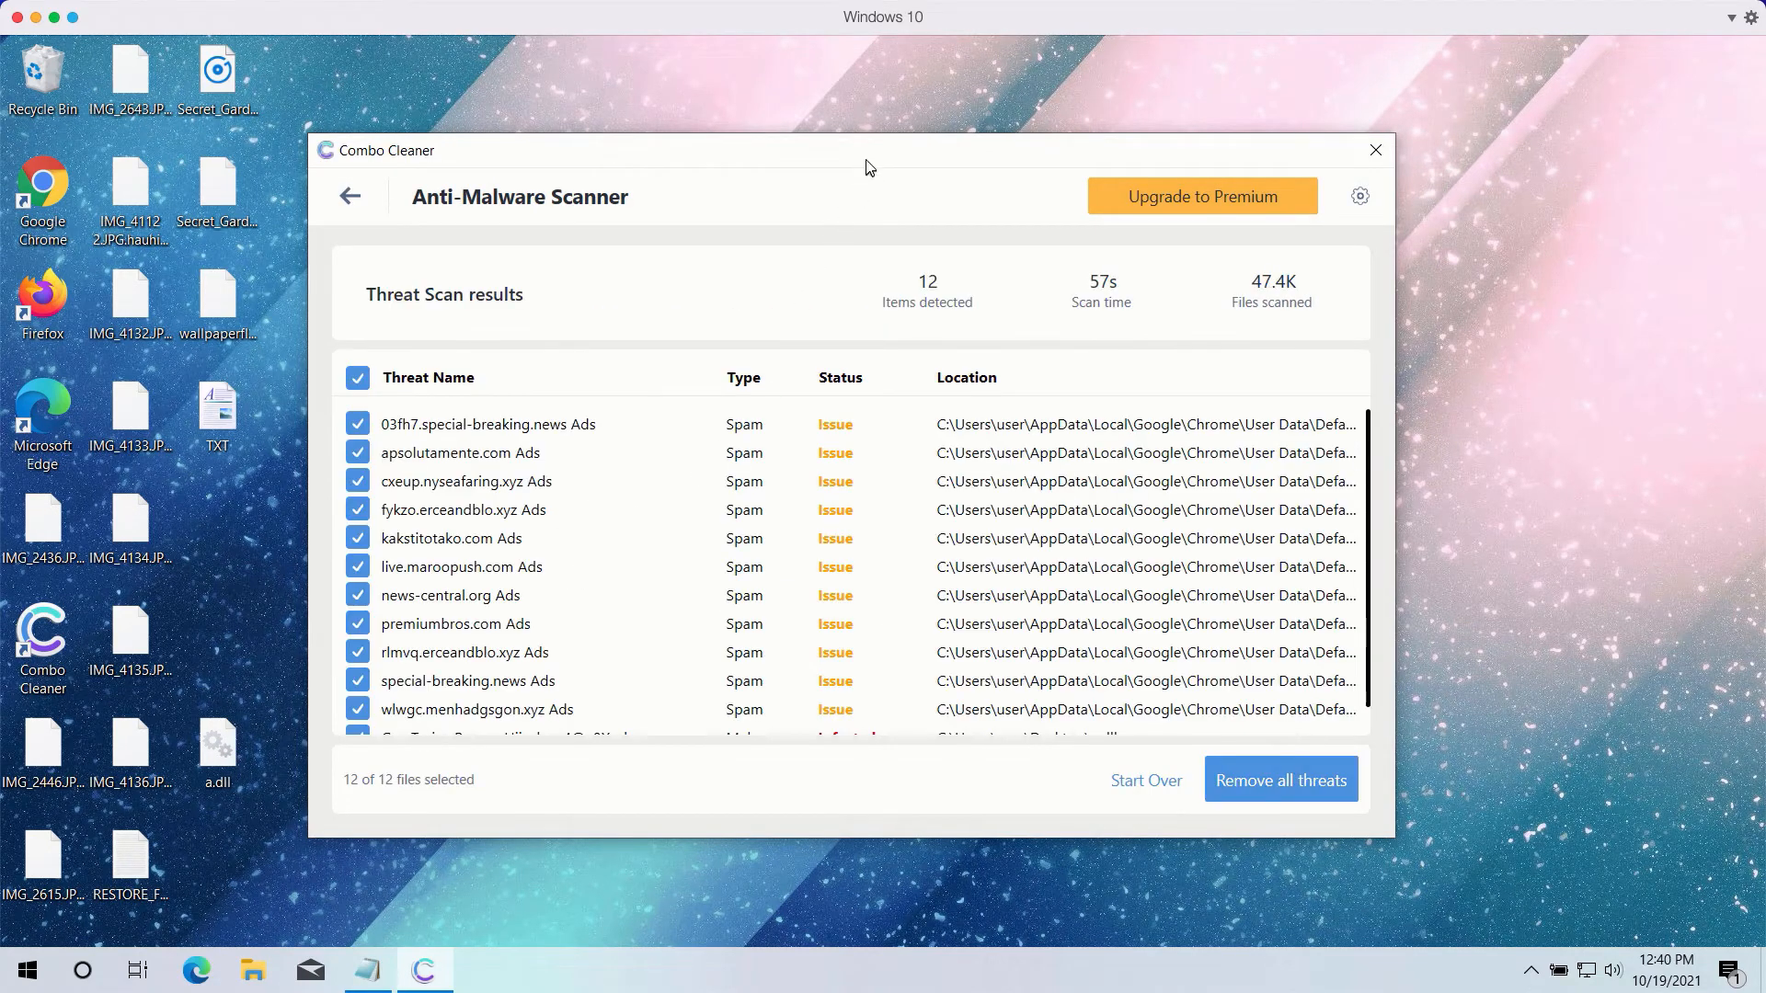
# - Scroll the results down to the Gen:Trojan.ProcessHijack entry for Desktop a.dll
pyautogui.scroll(-3)
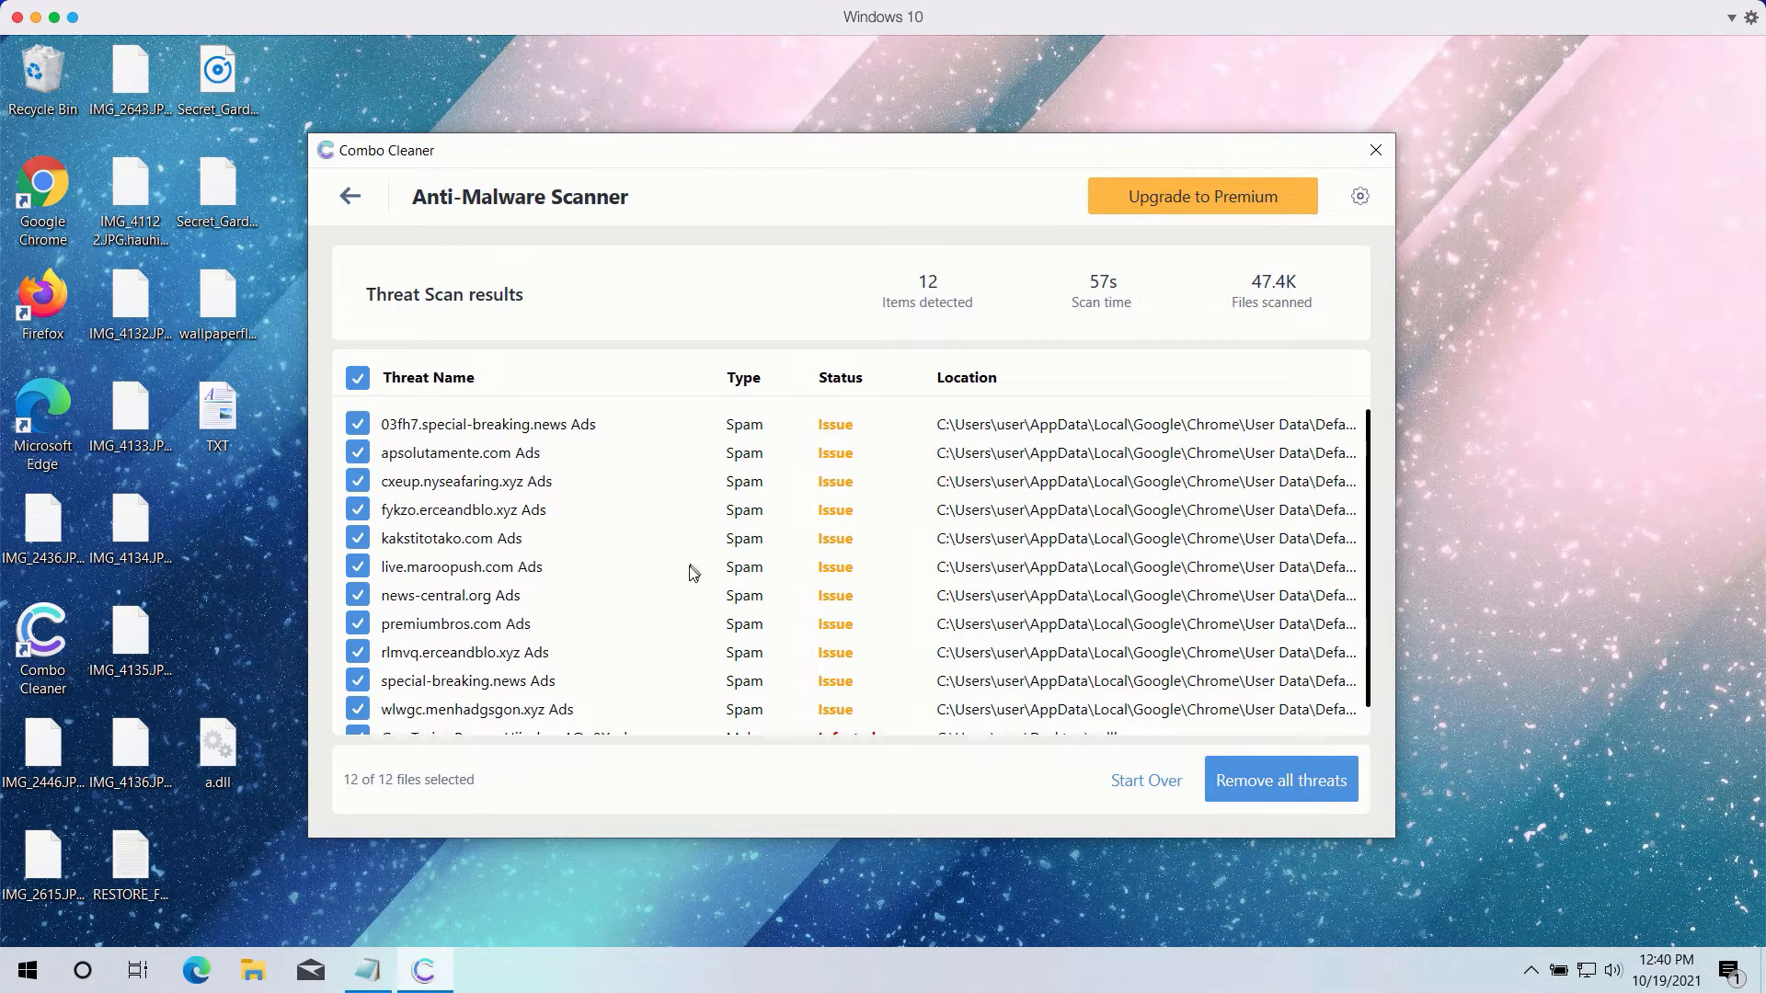
pyautogui.moveTo(619, 427)
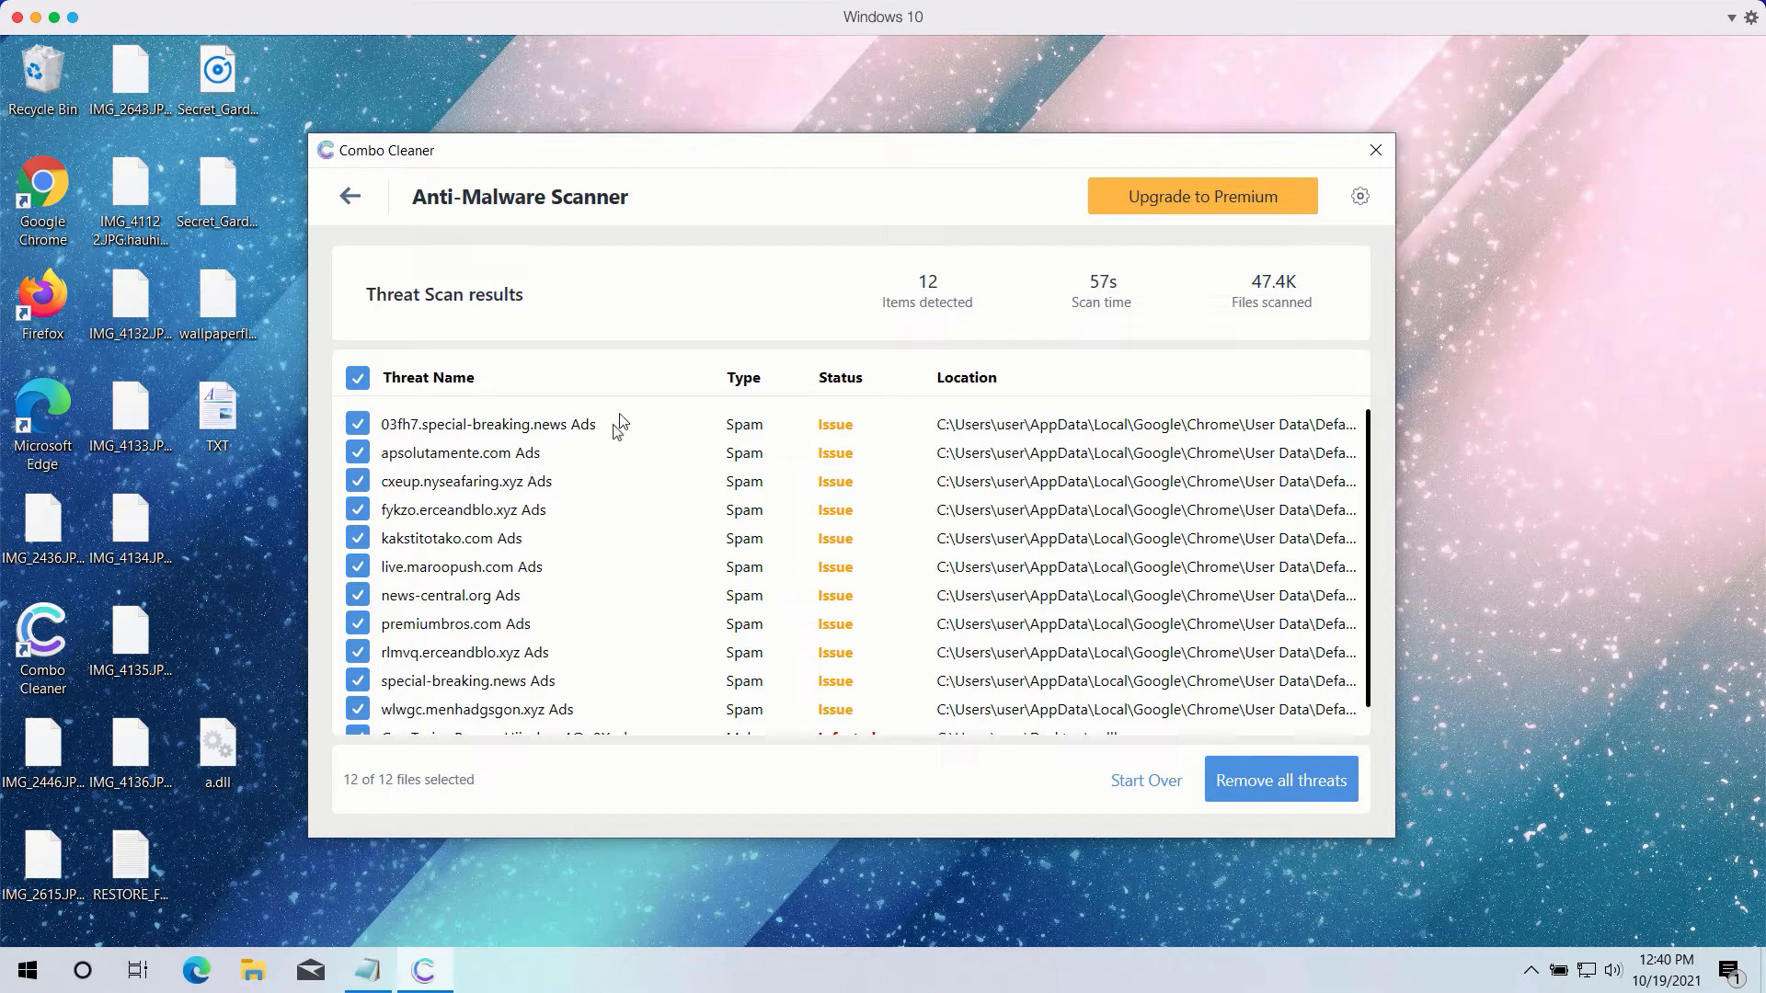
pyautogui.moveTo(598, 434)
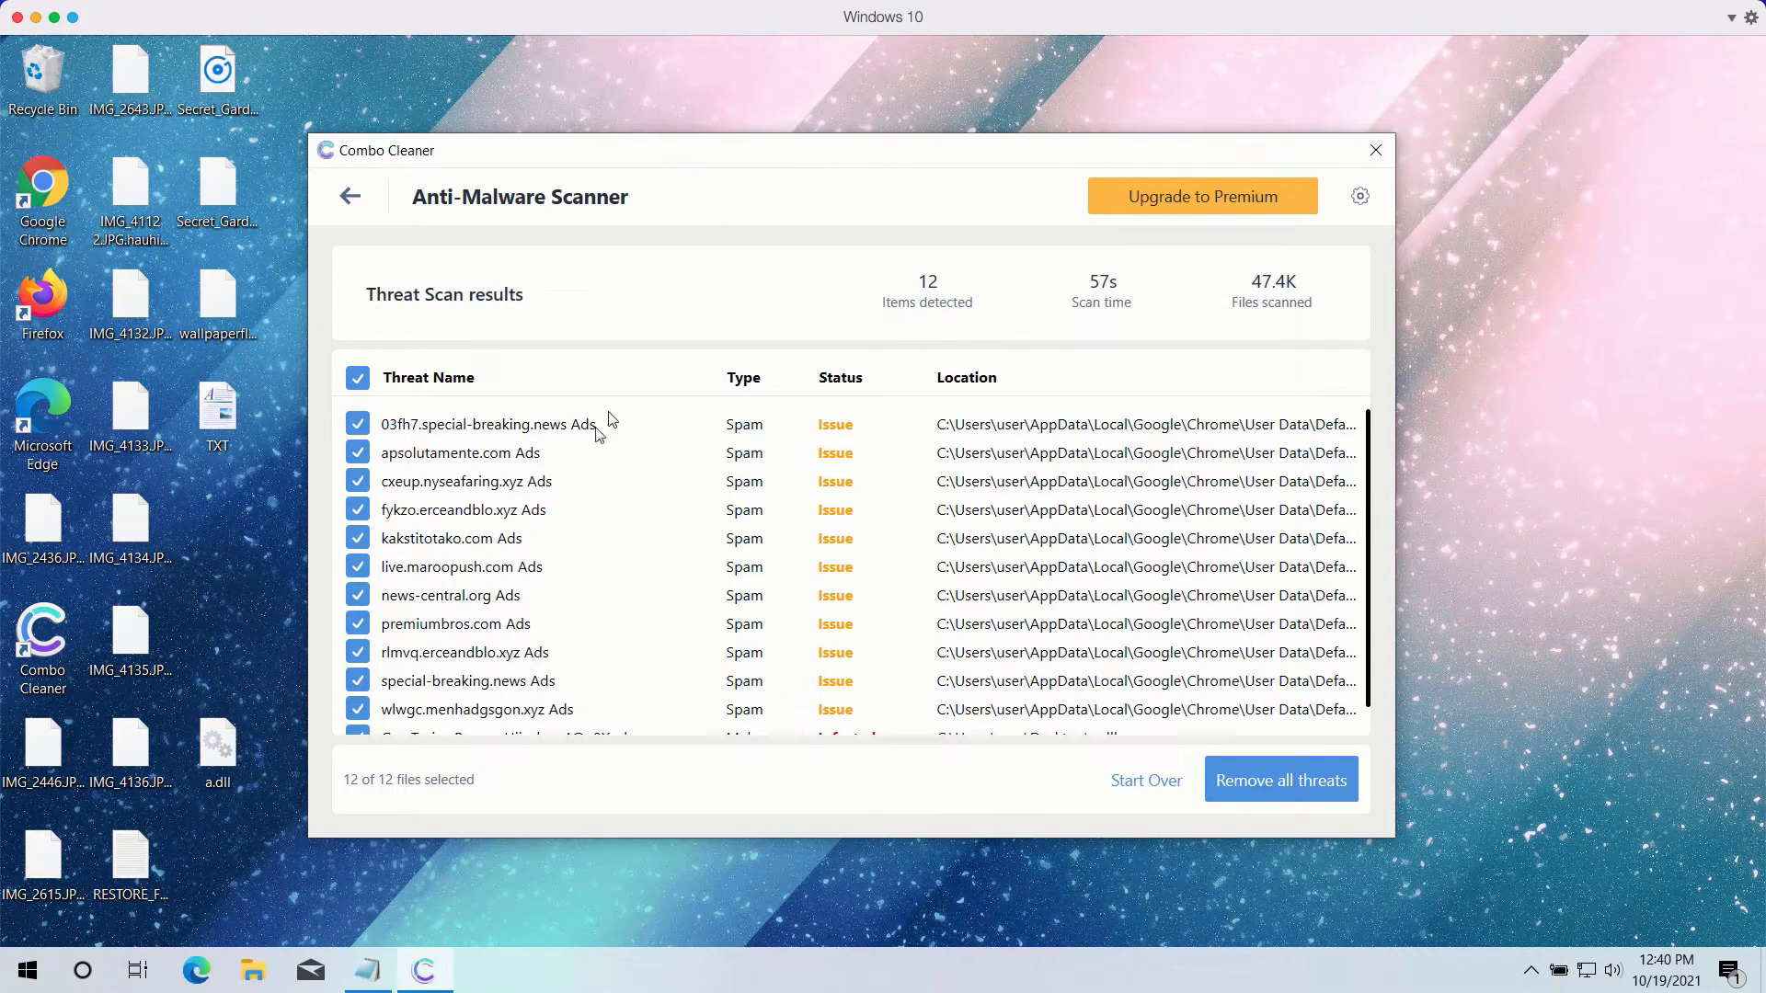
pyautogui.moveTo(658, 477)
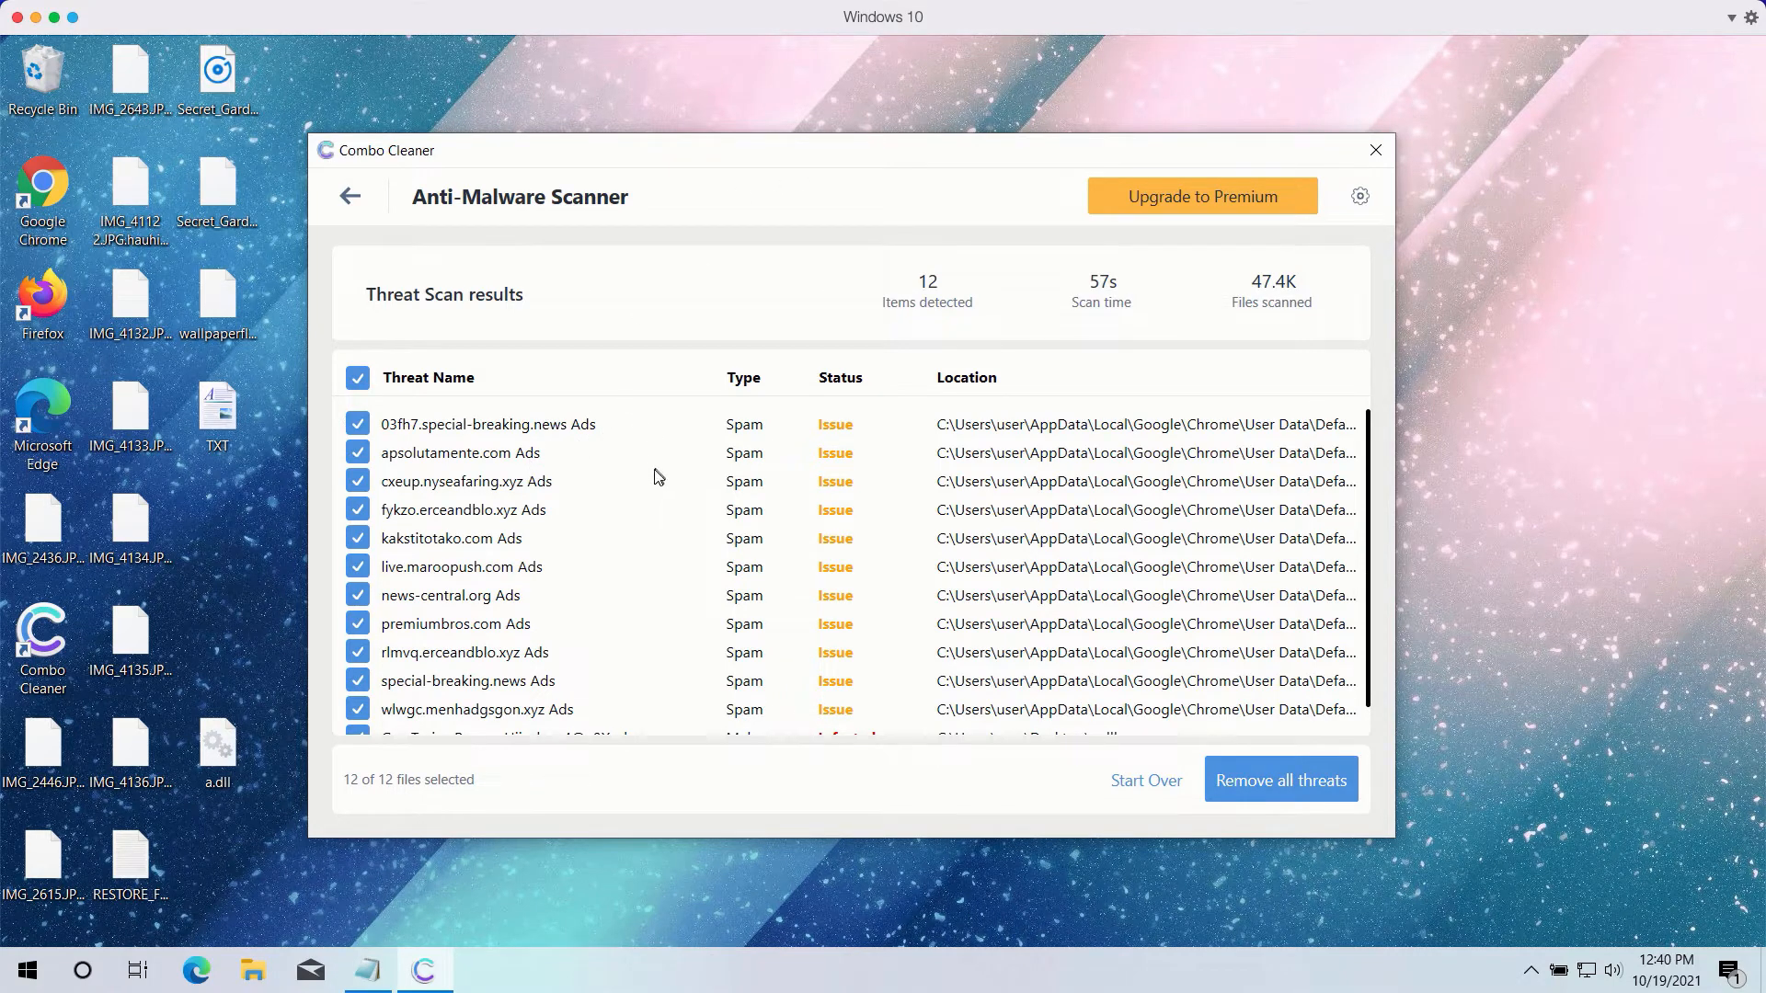
pyautogui.scroll(-3)
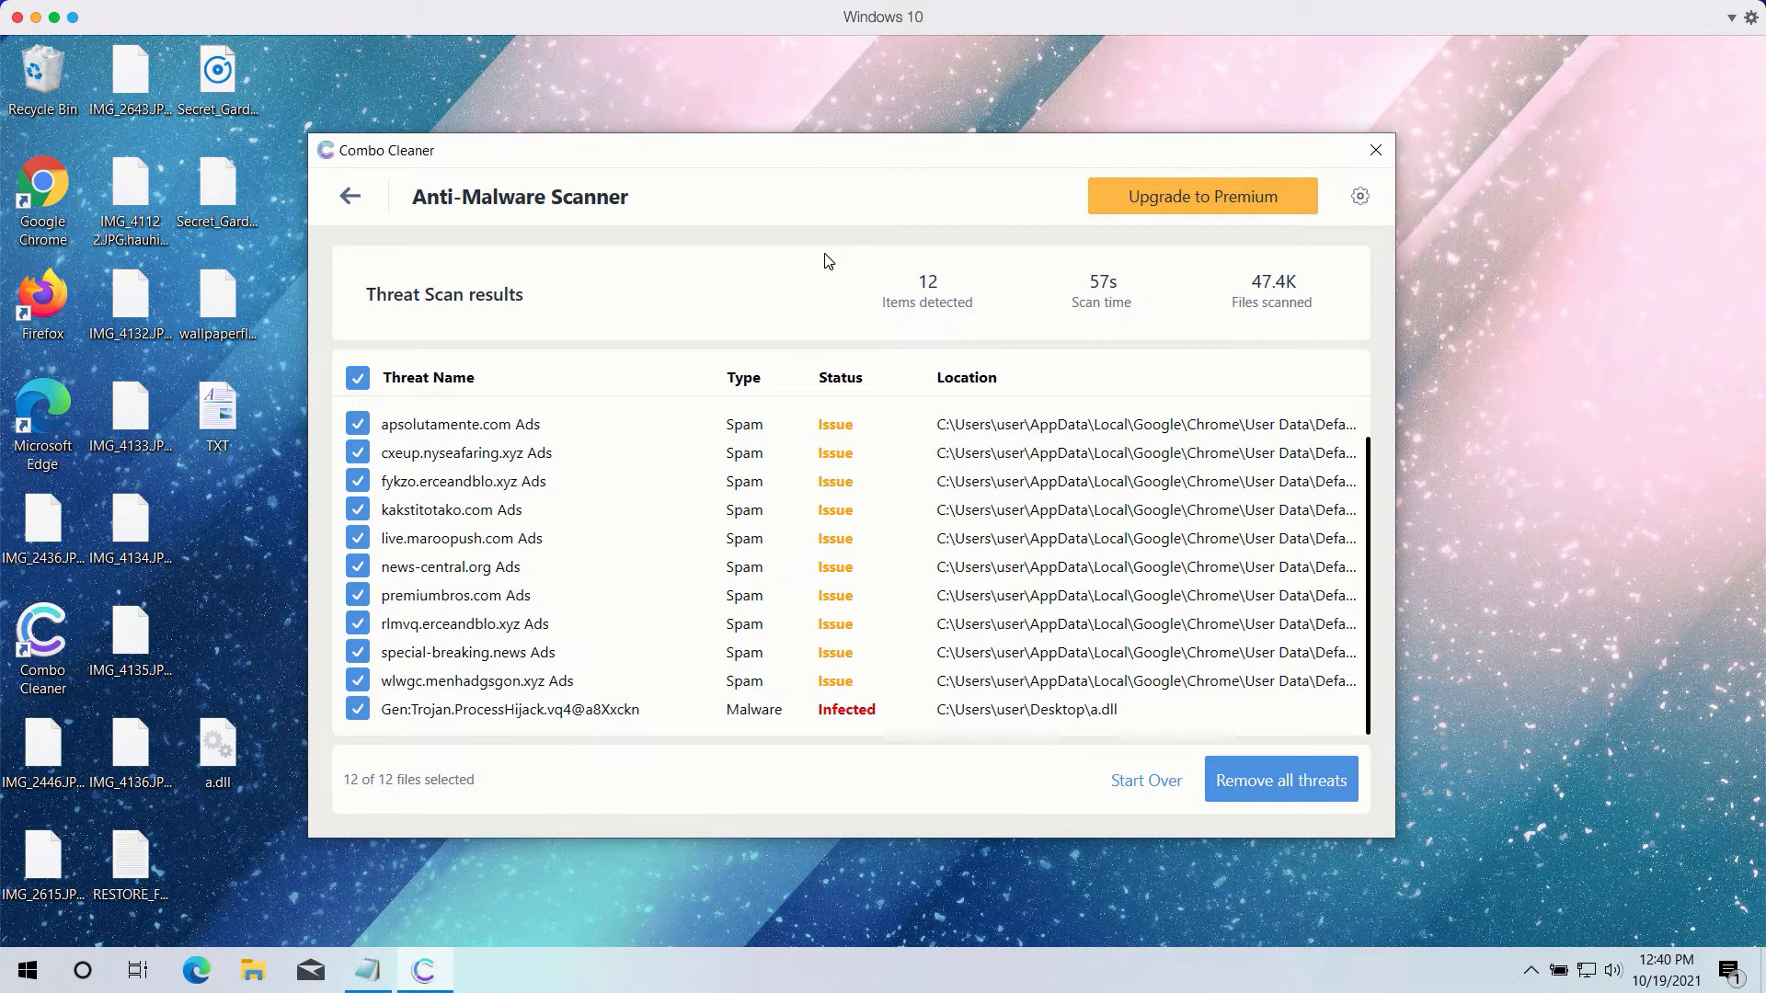
pyautogui.moveTo(878, 541)
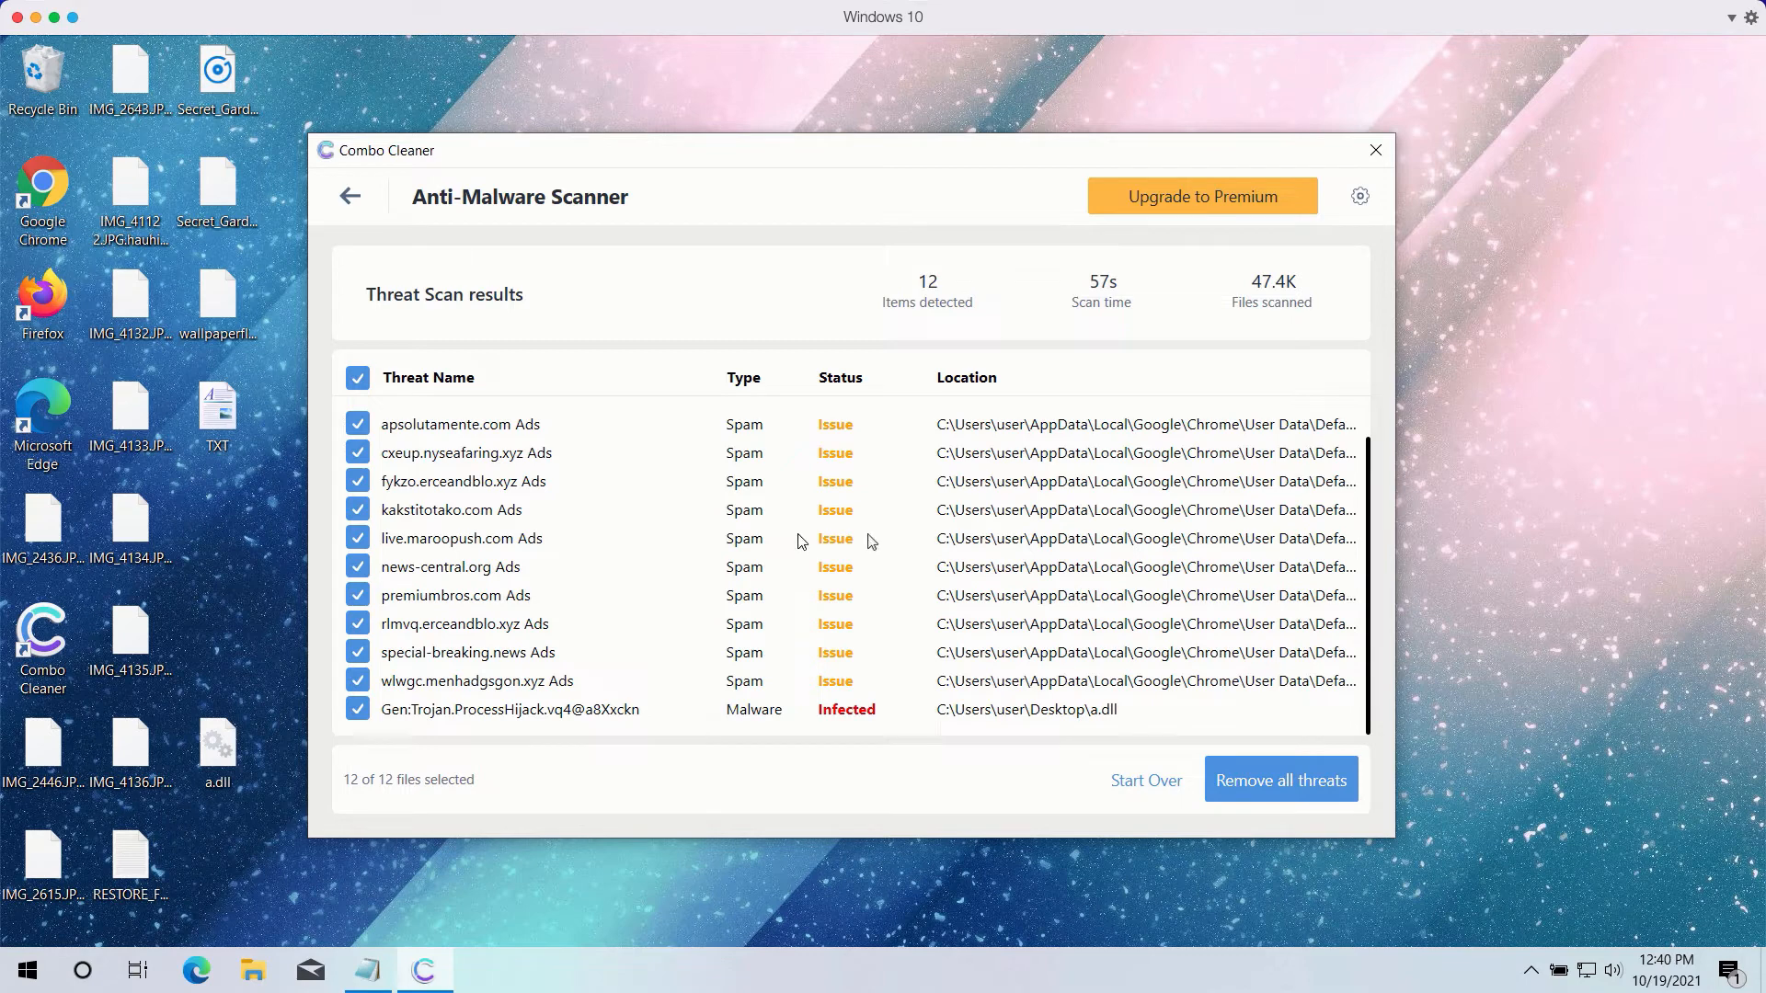
pyautogui.moveTo(784, 412)
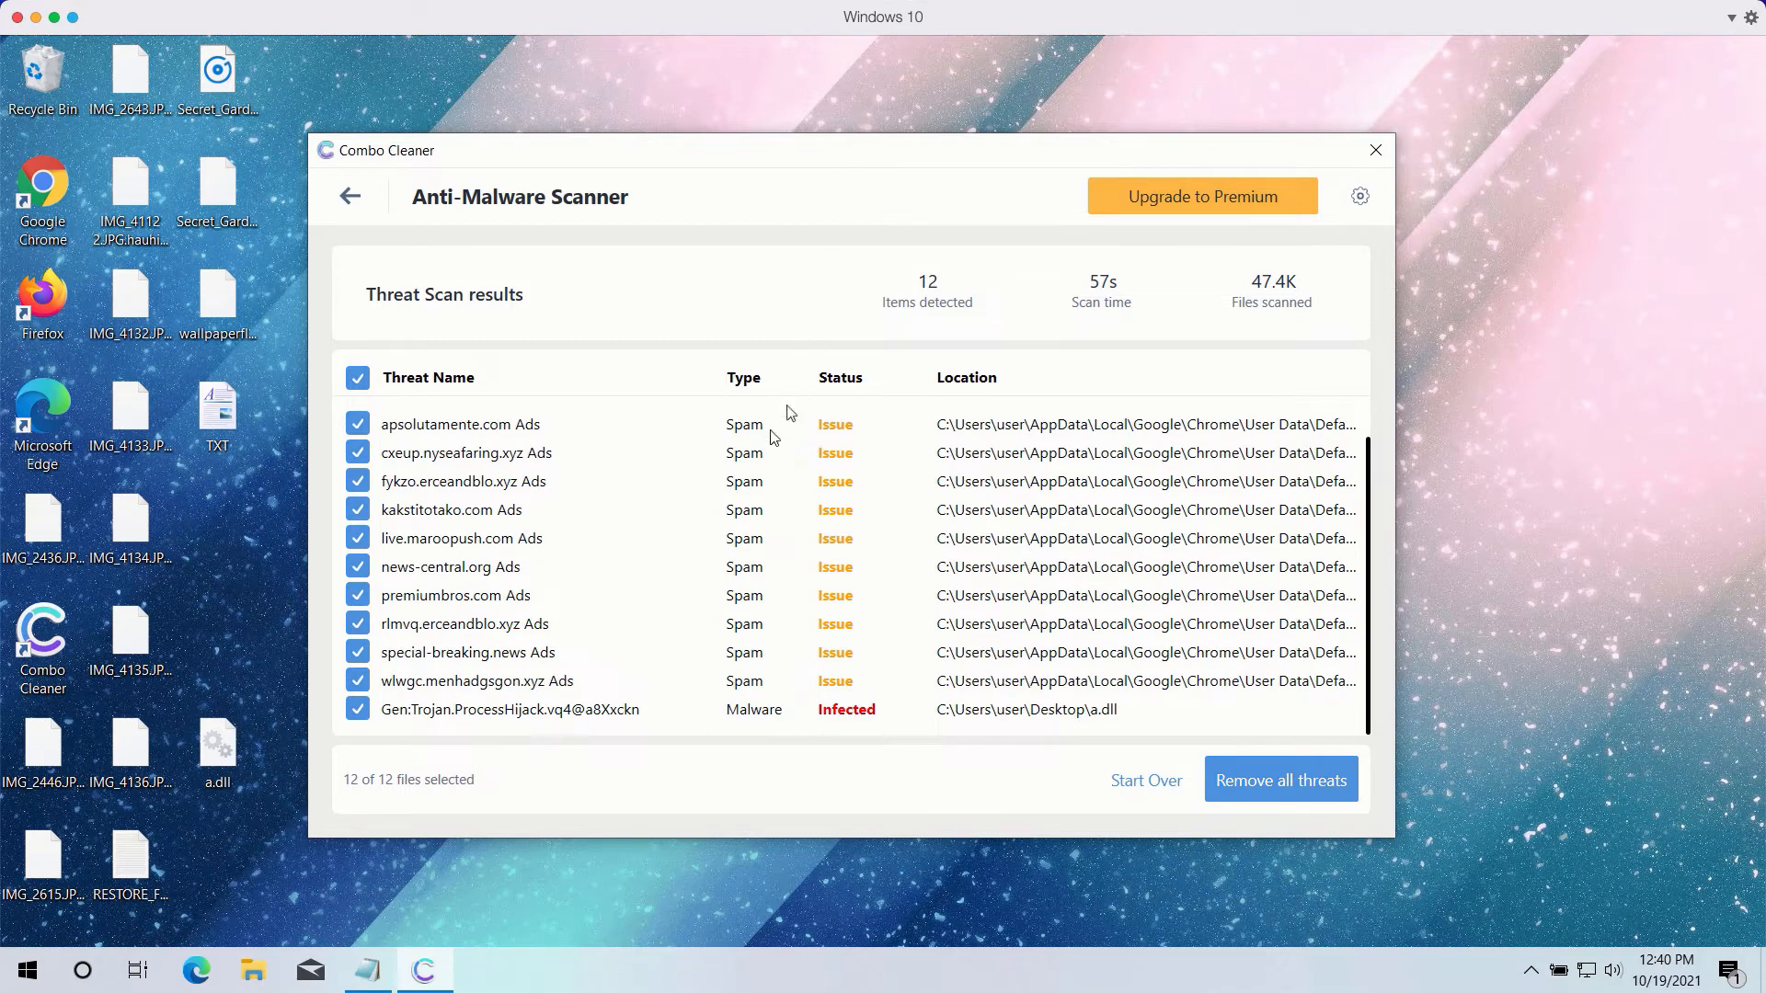
pyautogui.moveTo(660, 230)
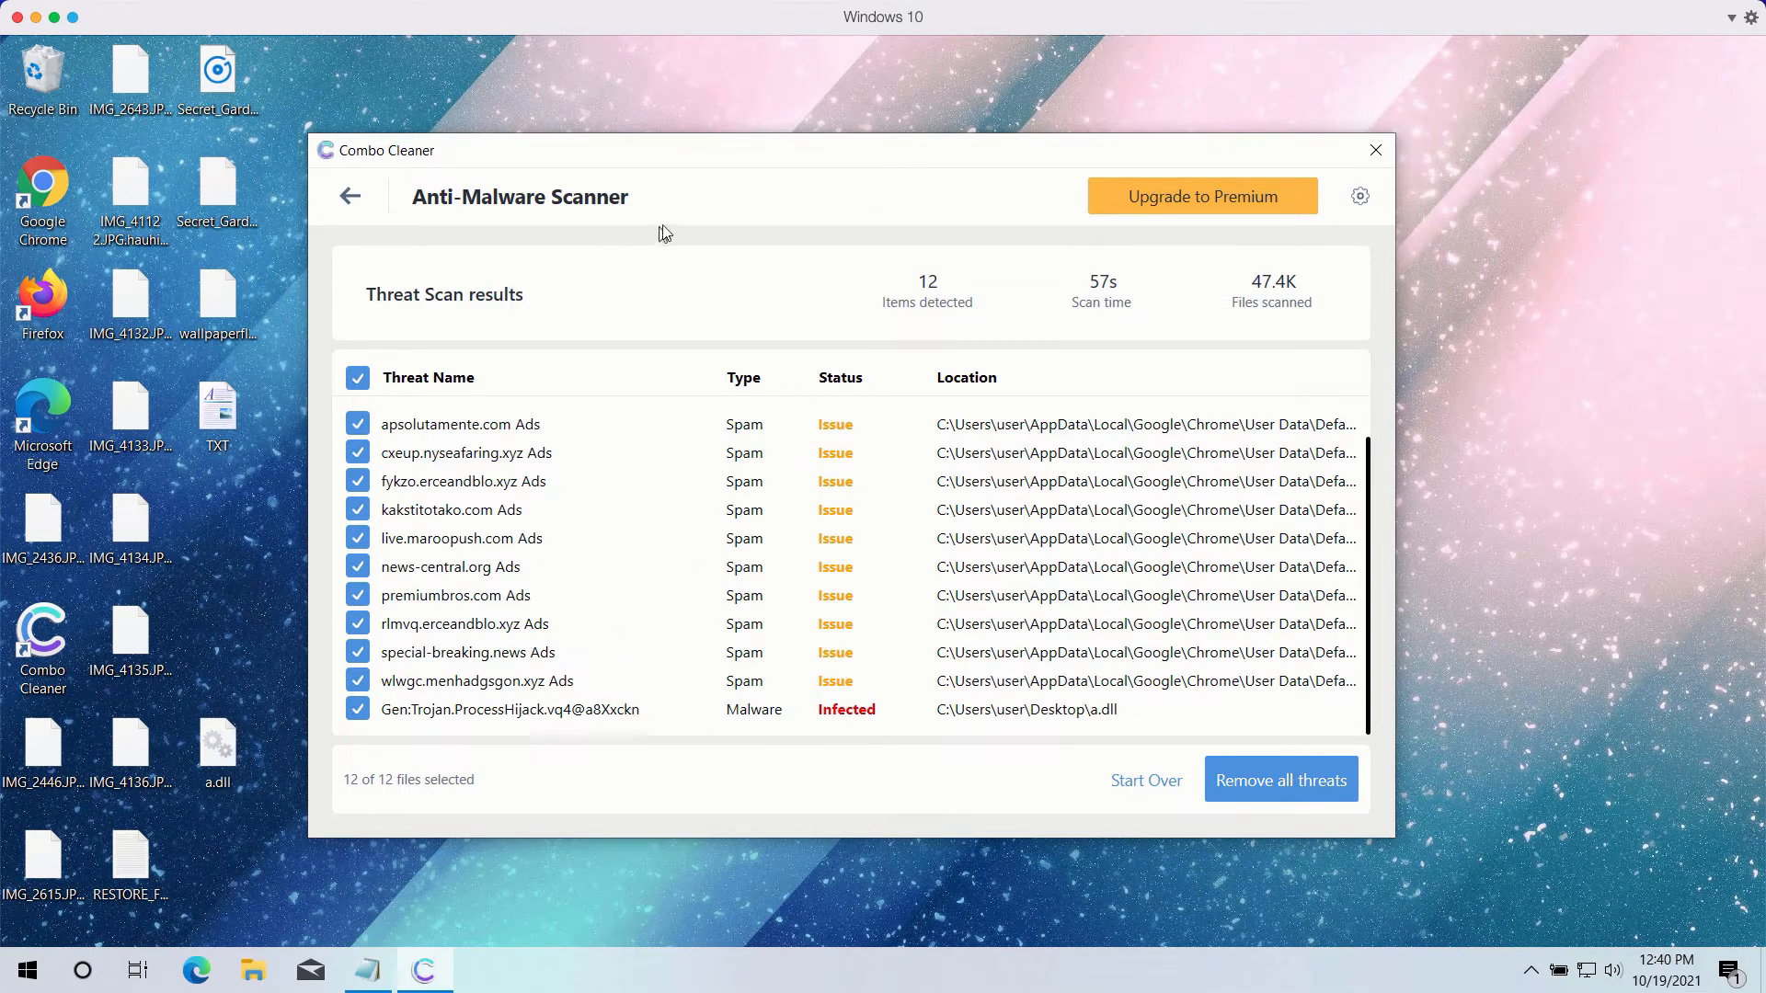
pyautogui.moveTo(610, 720)
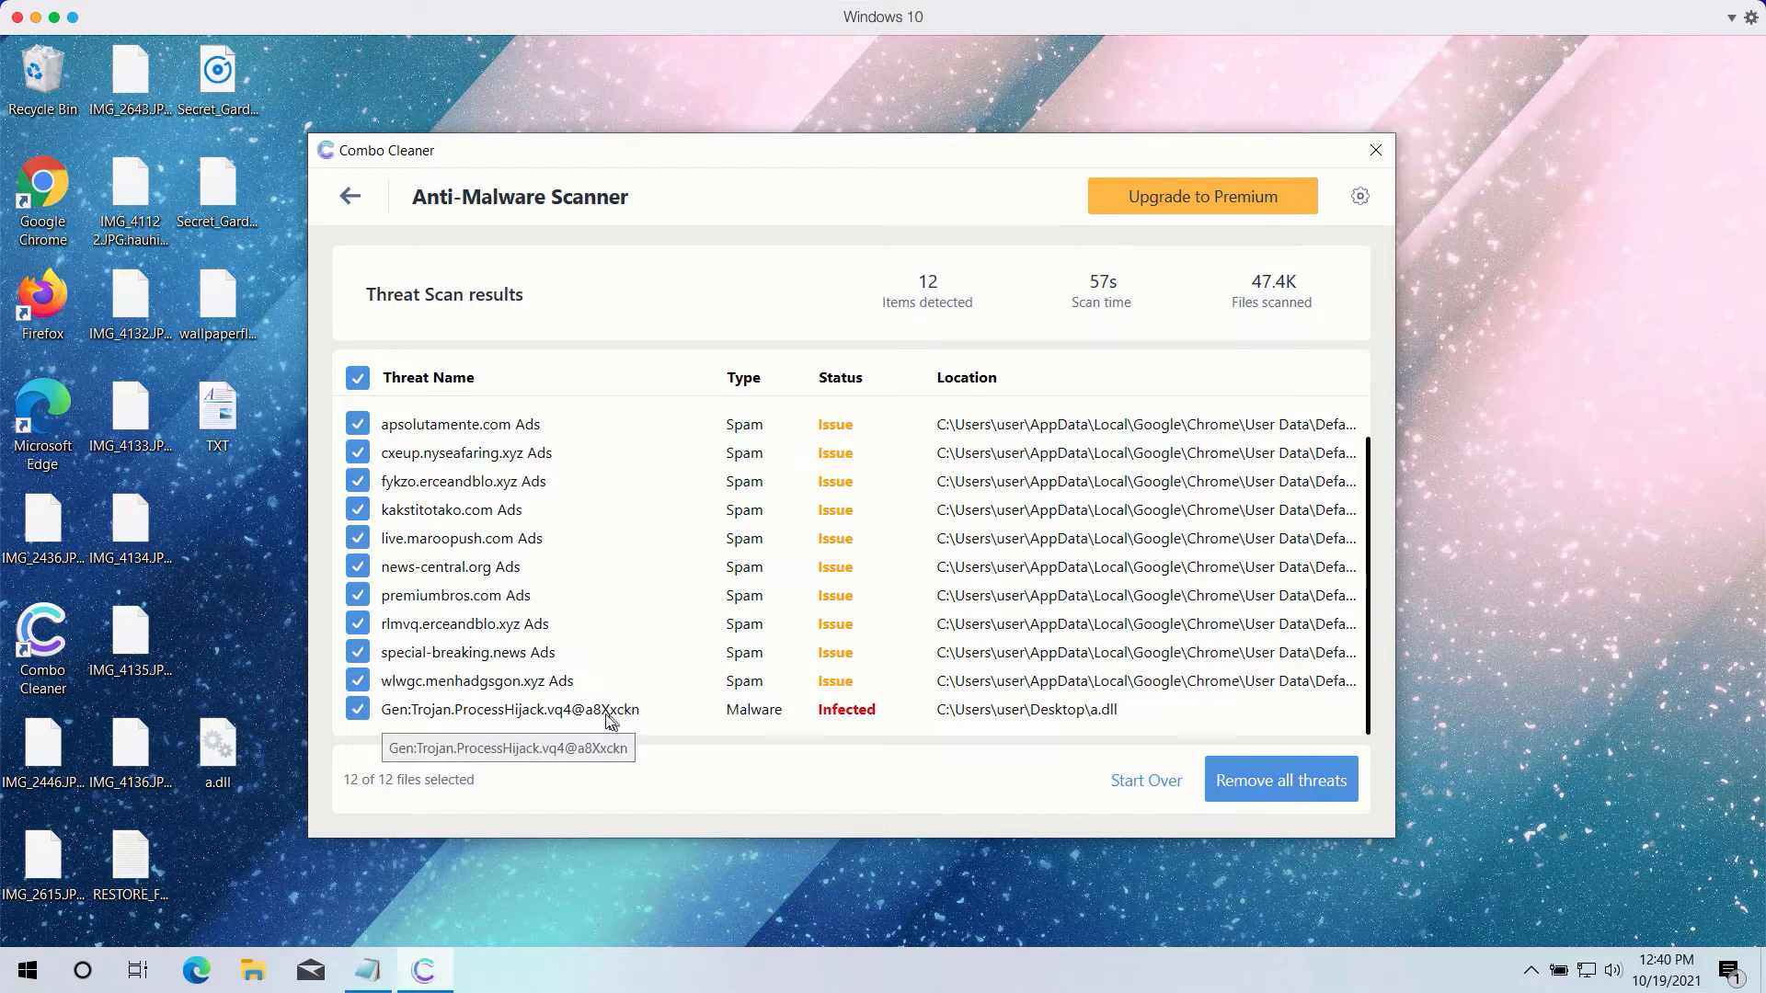
pyautogui.moveTo(971, 703)
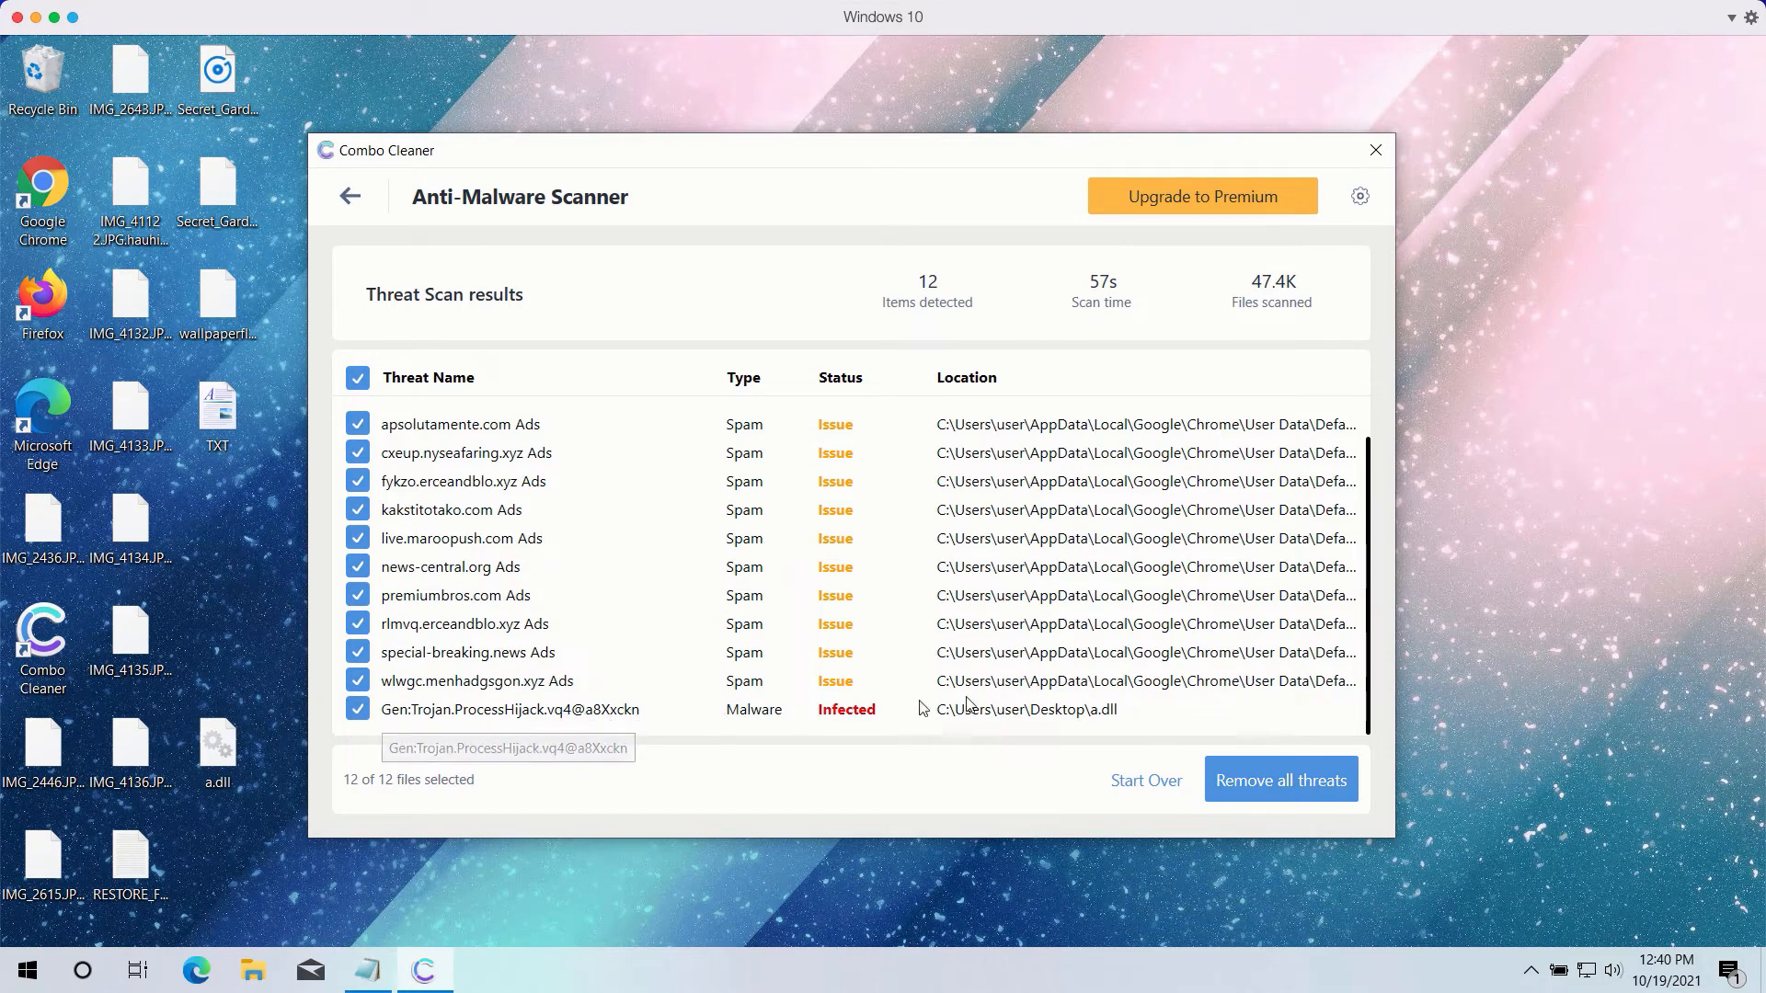
pyautogui.moveTo(853, 185)
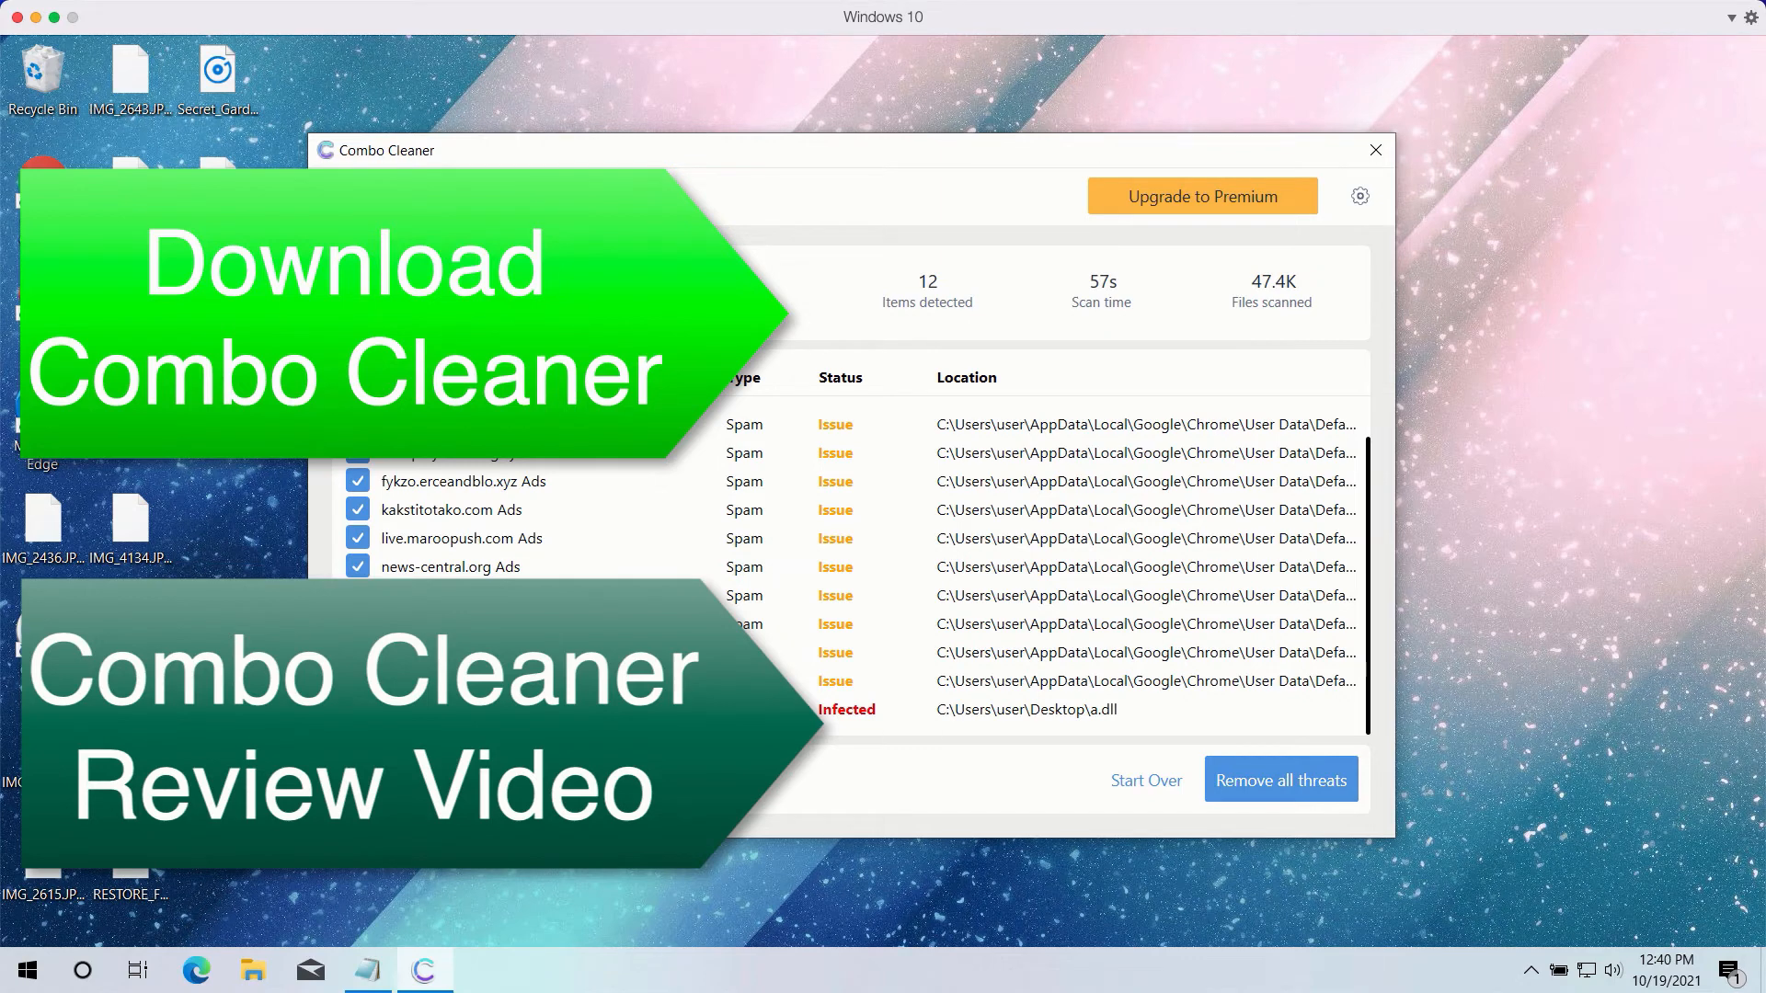
pyautogui.moveTo(930, 153)
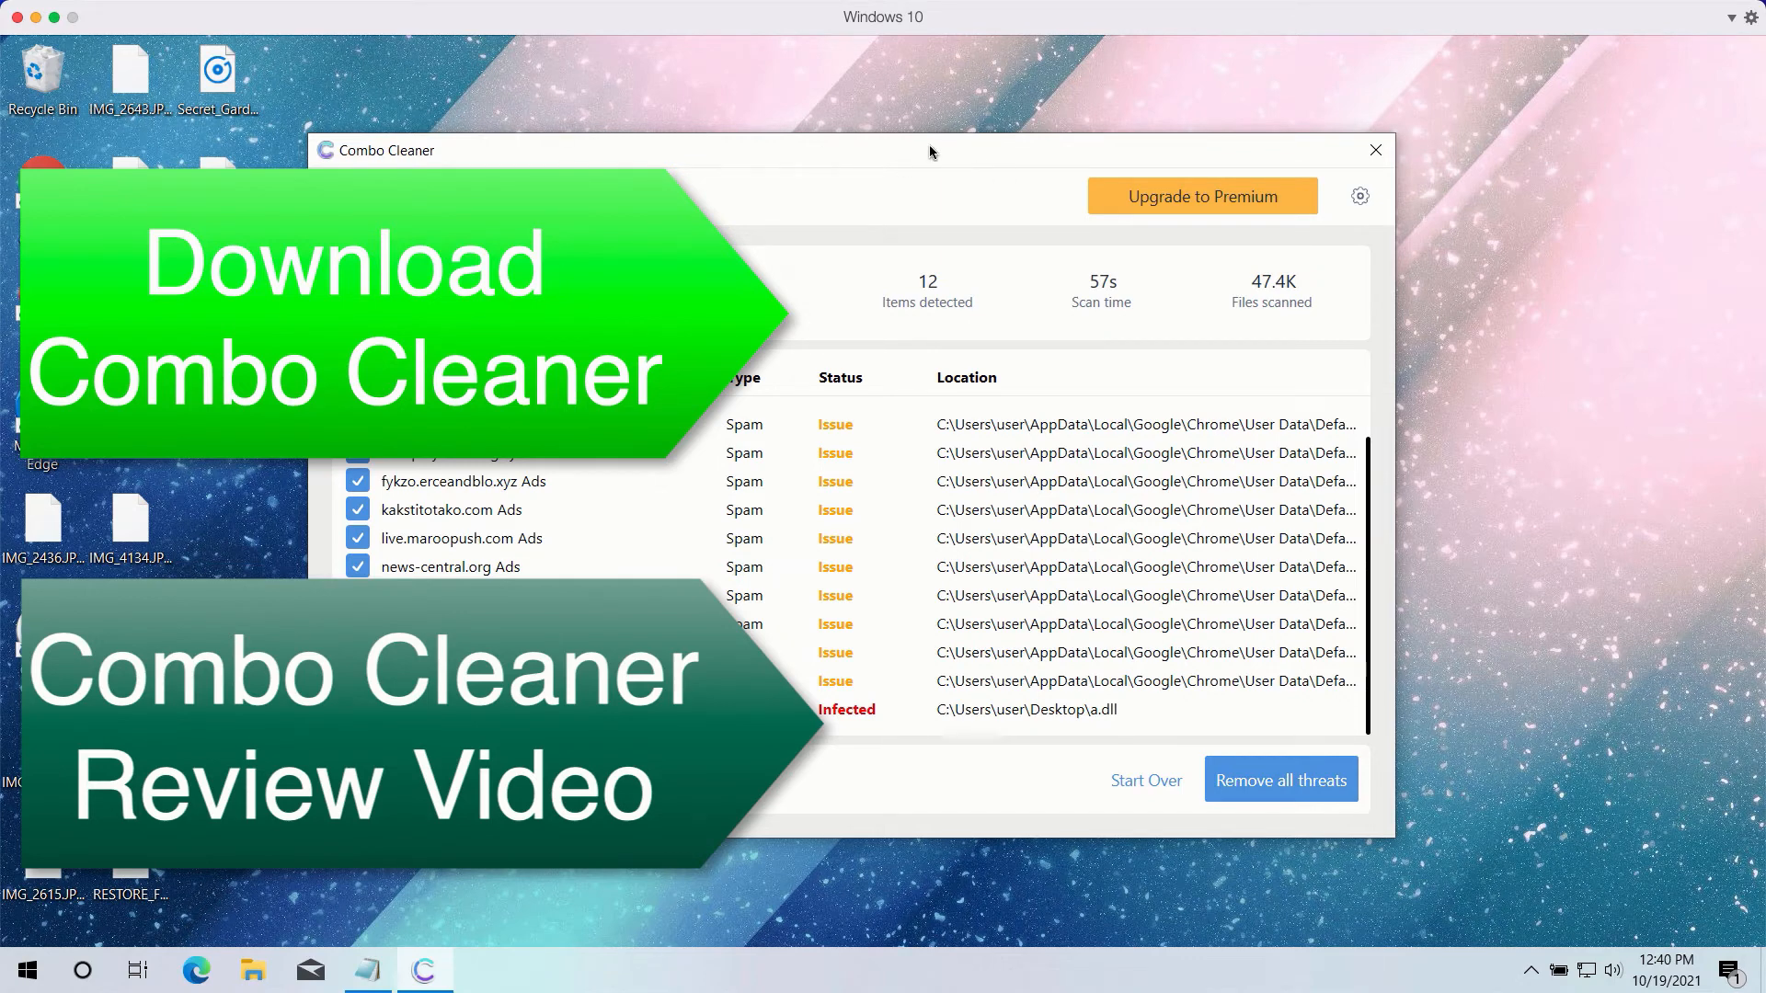